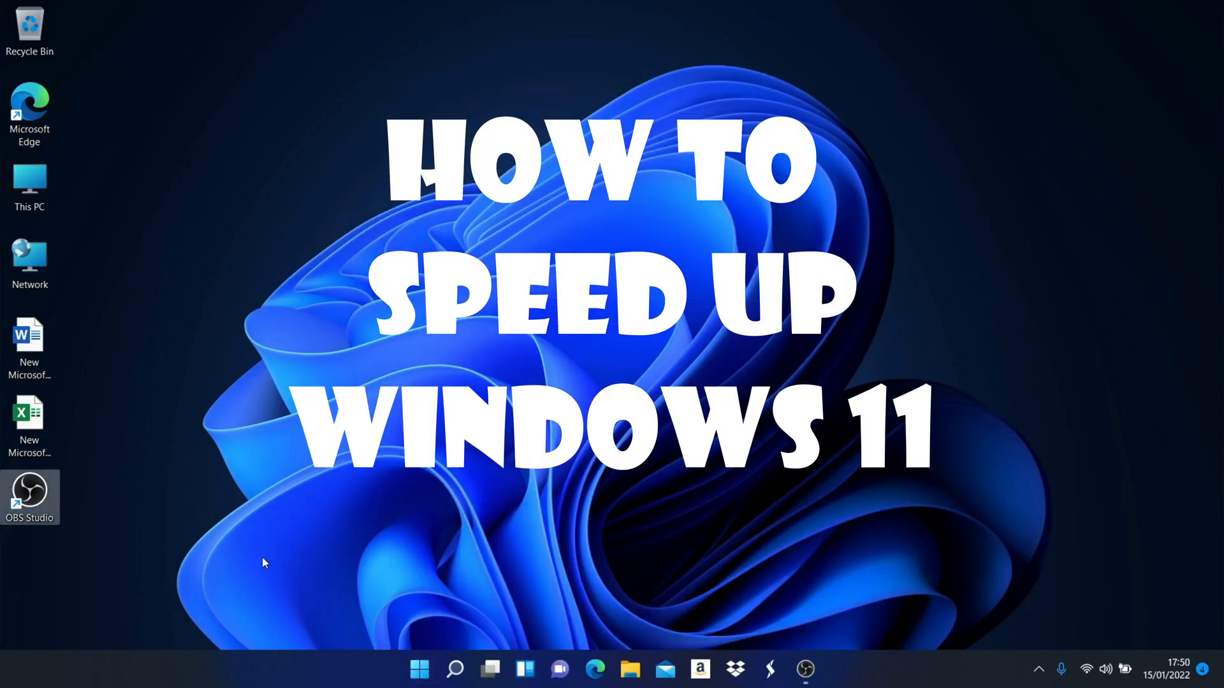
mouse_move(418, 671)
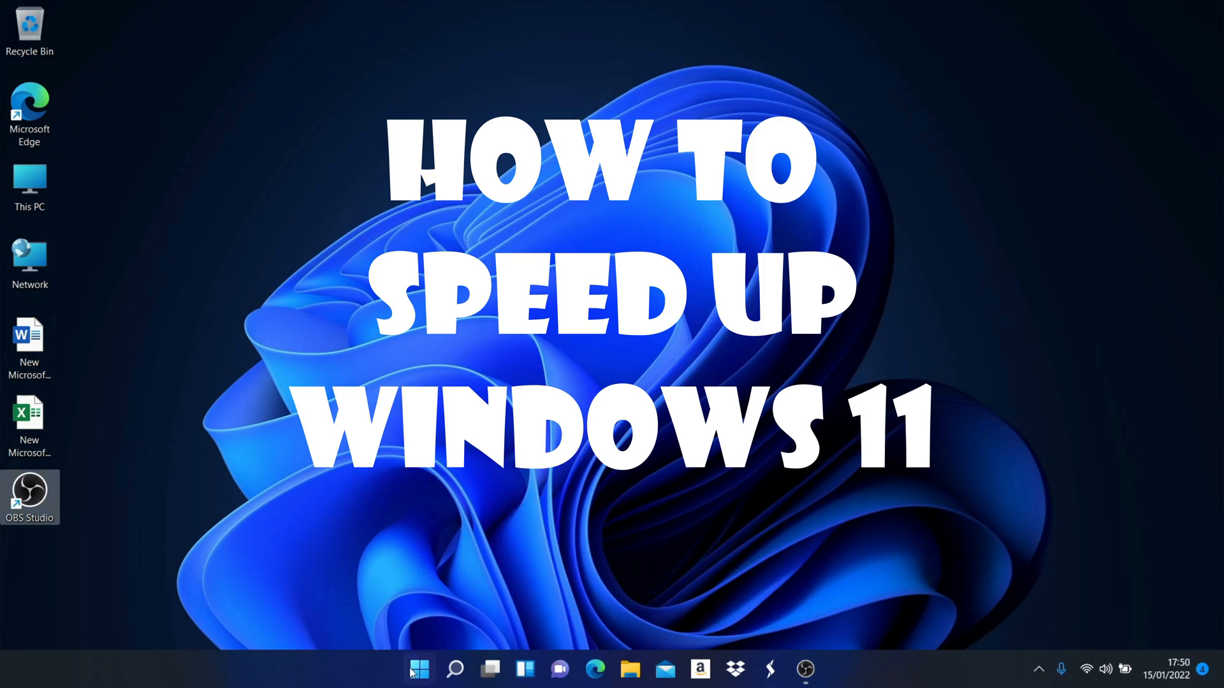
mouse_move(215, 11)
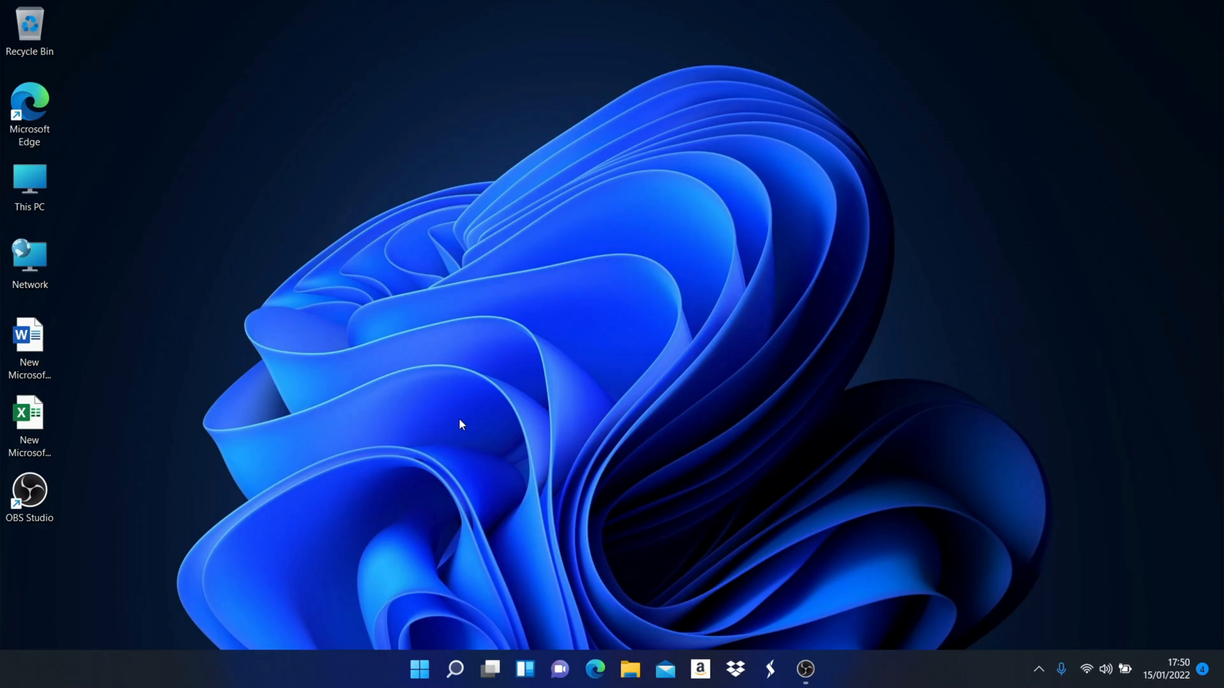
Launch Task Manager from the Start button's quick list, then again via Ctrl+Shift+Esc.
left_click(421, 668)
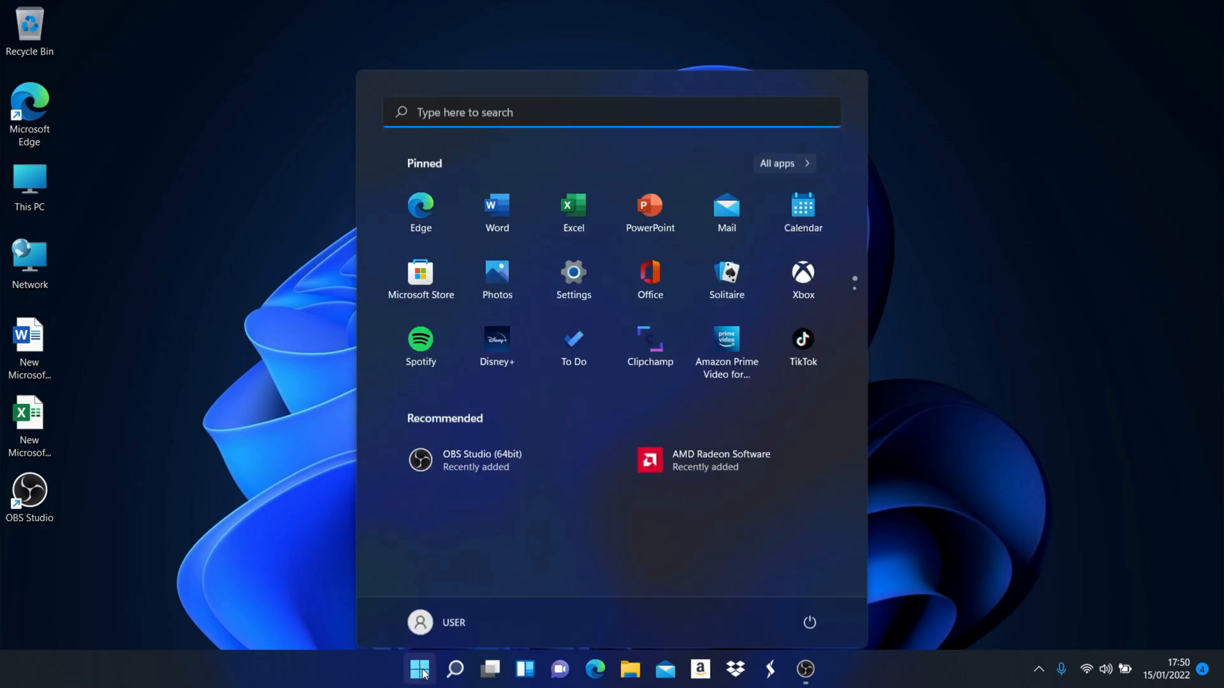
left_click(418, 667)
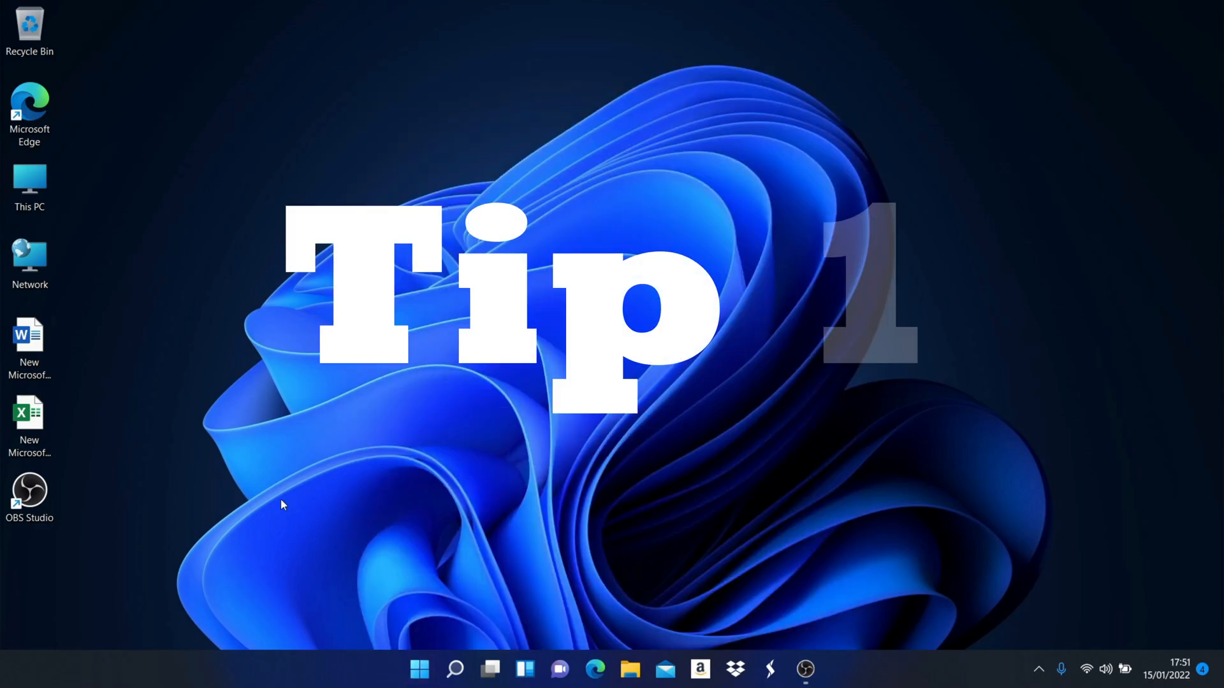
right_click(420, 671)
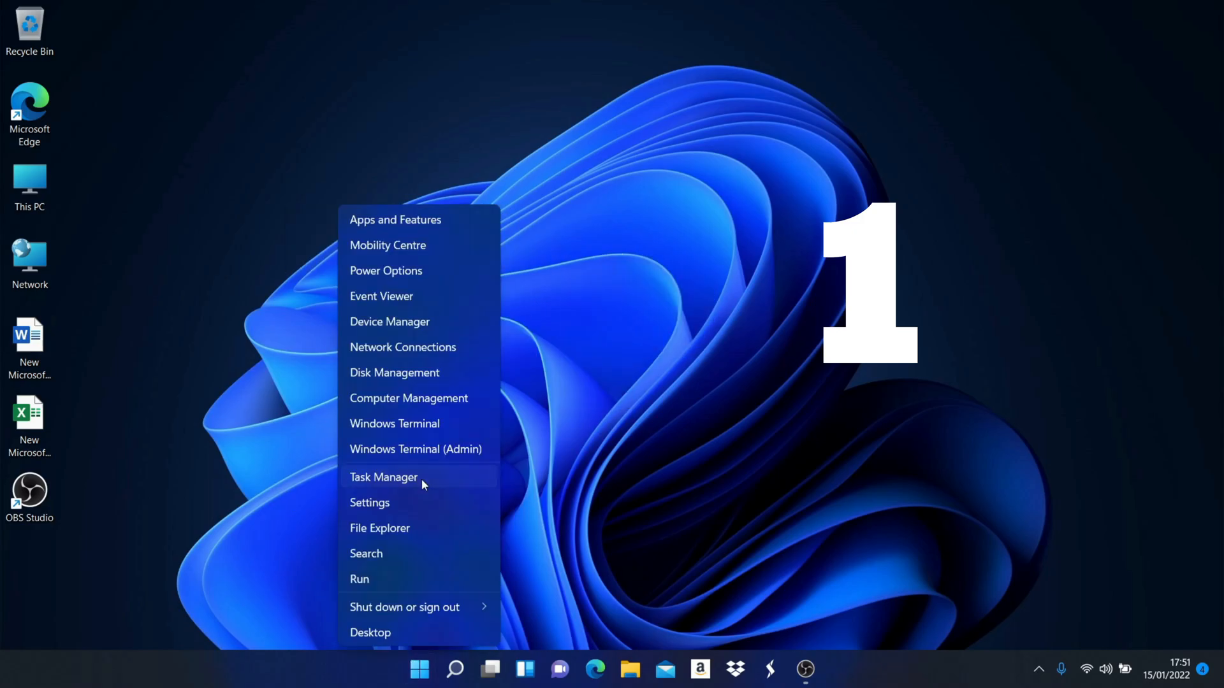
left_click(382, 477)
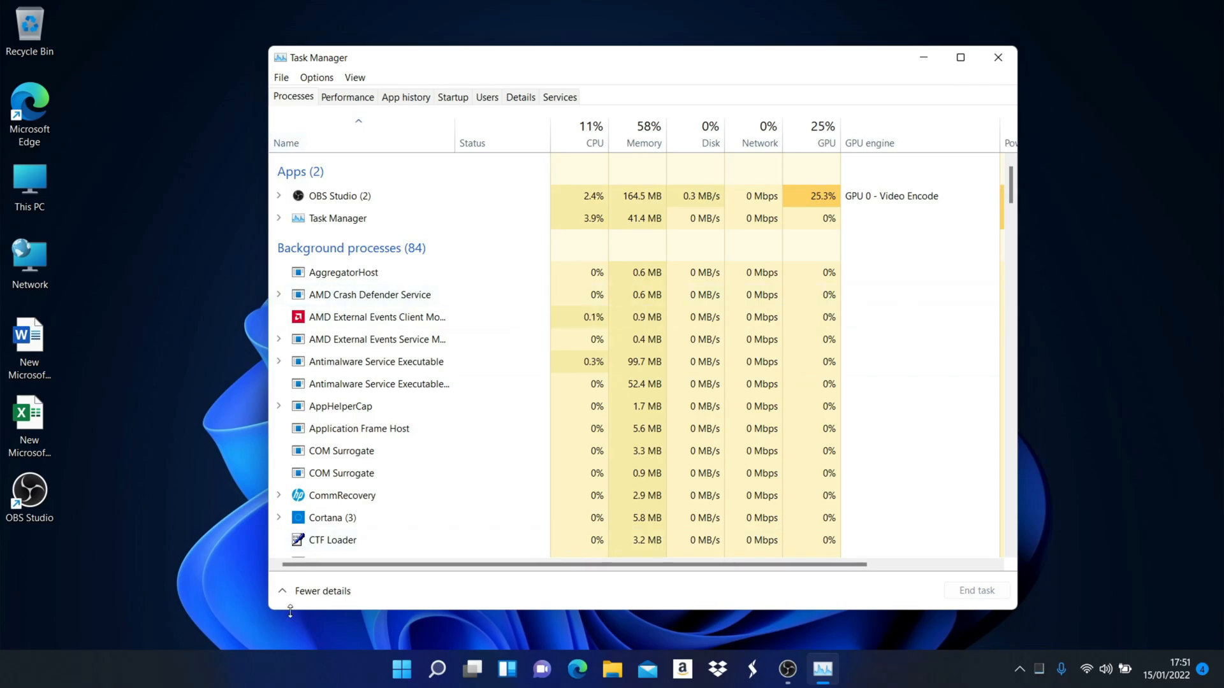
mouse_move(997, 58)
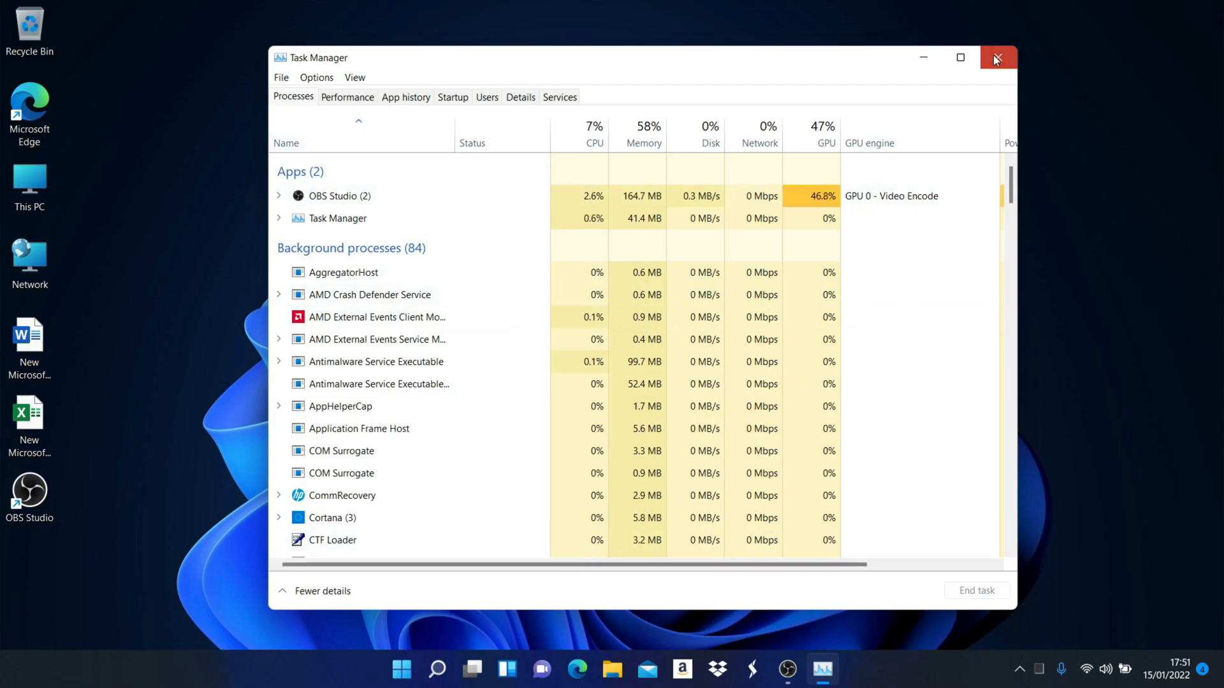
left_click(997, 59)
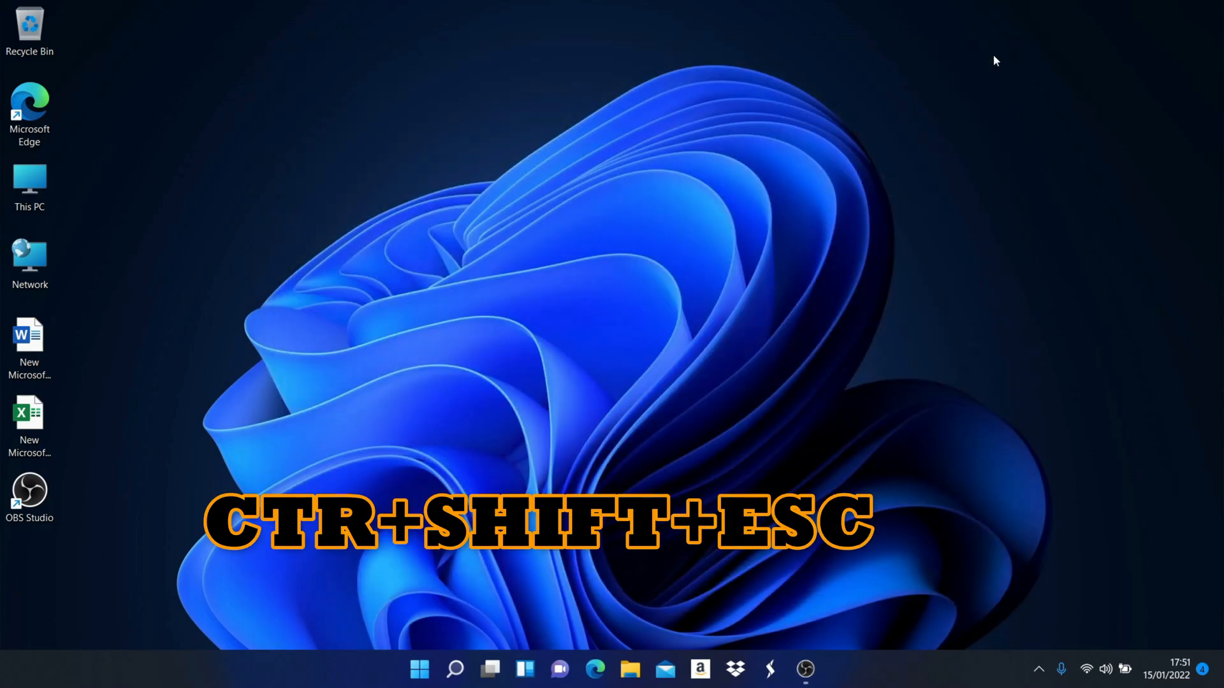
key("Ctrl+Shift+Esc")
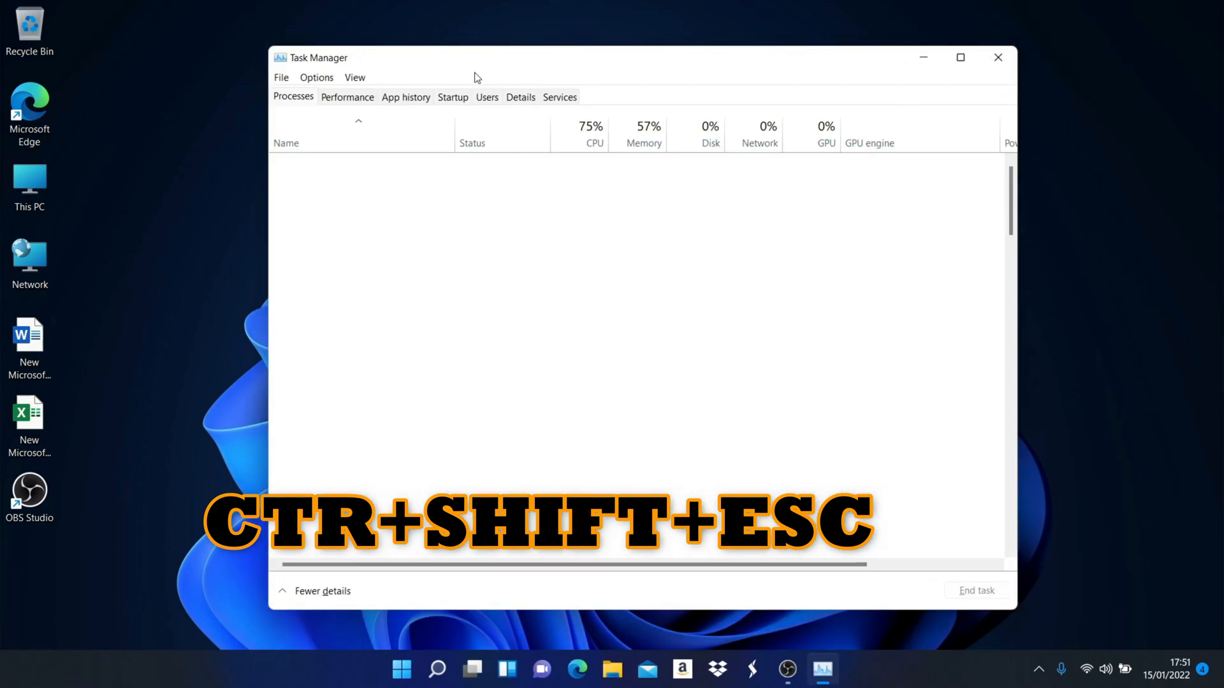
On the Startup tab, disable Cortana, Skype and Spotify as startup apps.
left_click(452, 97)
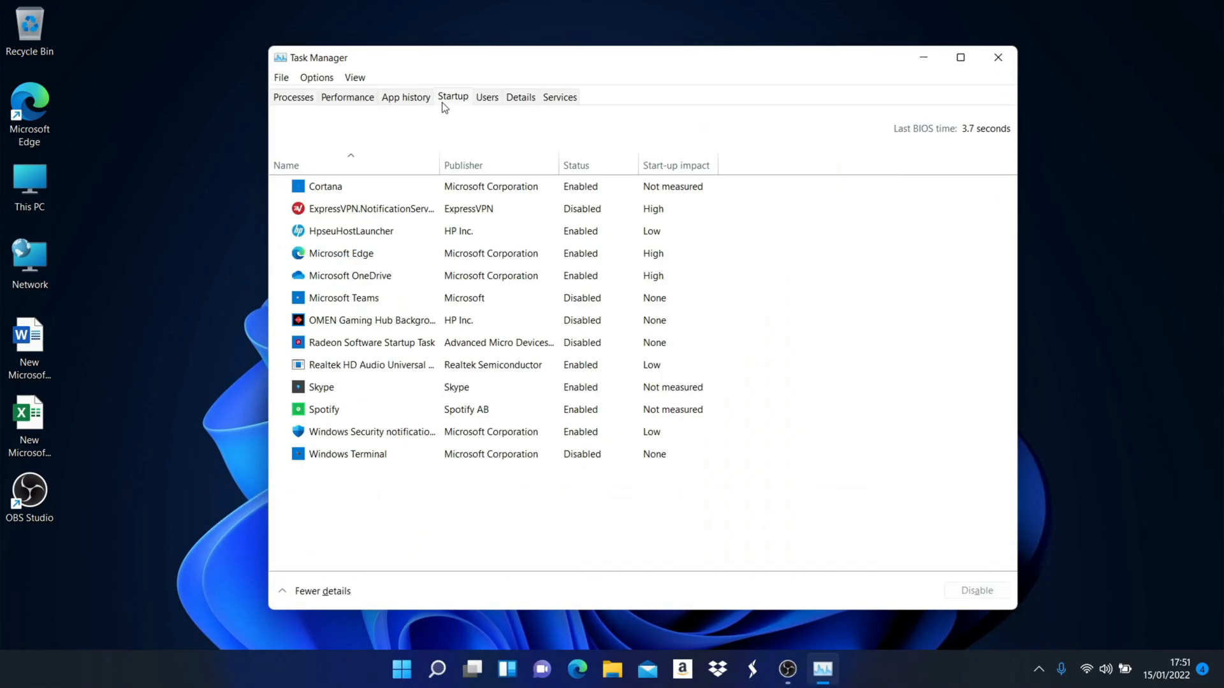
right_click(336, 186)
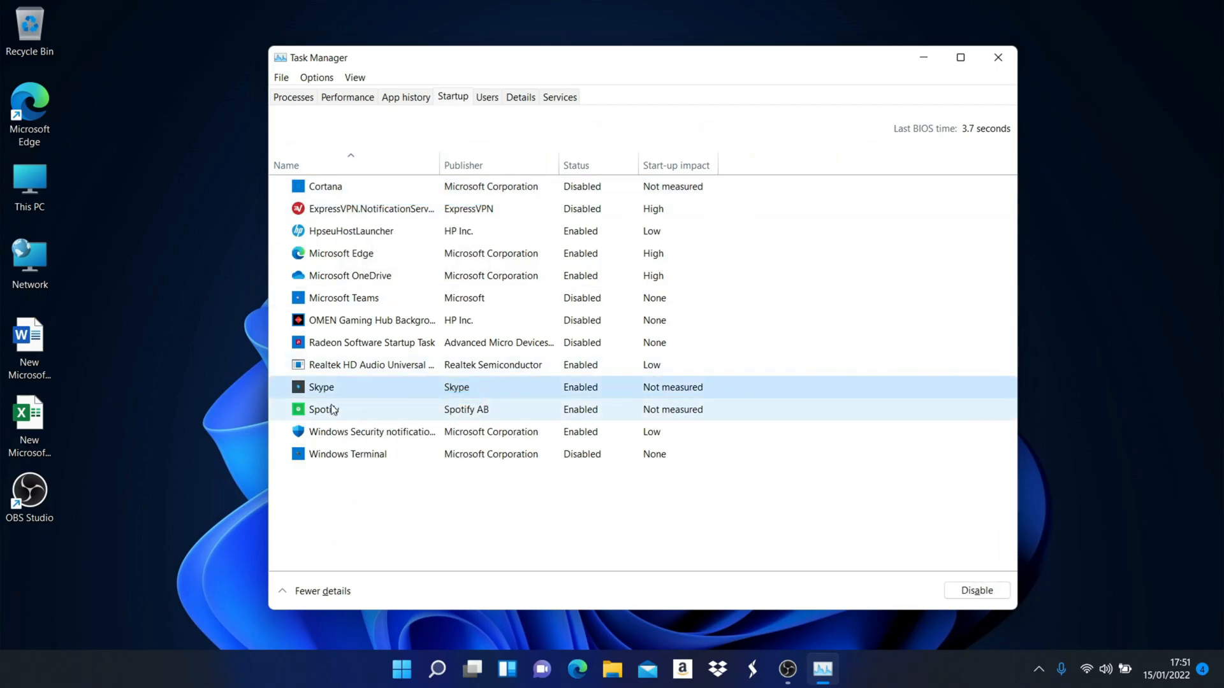
left_click(976, 589)
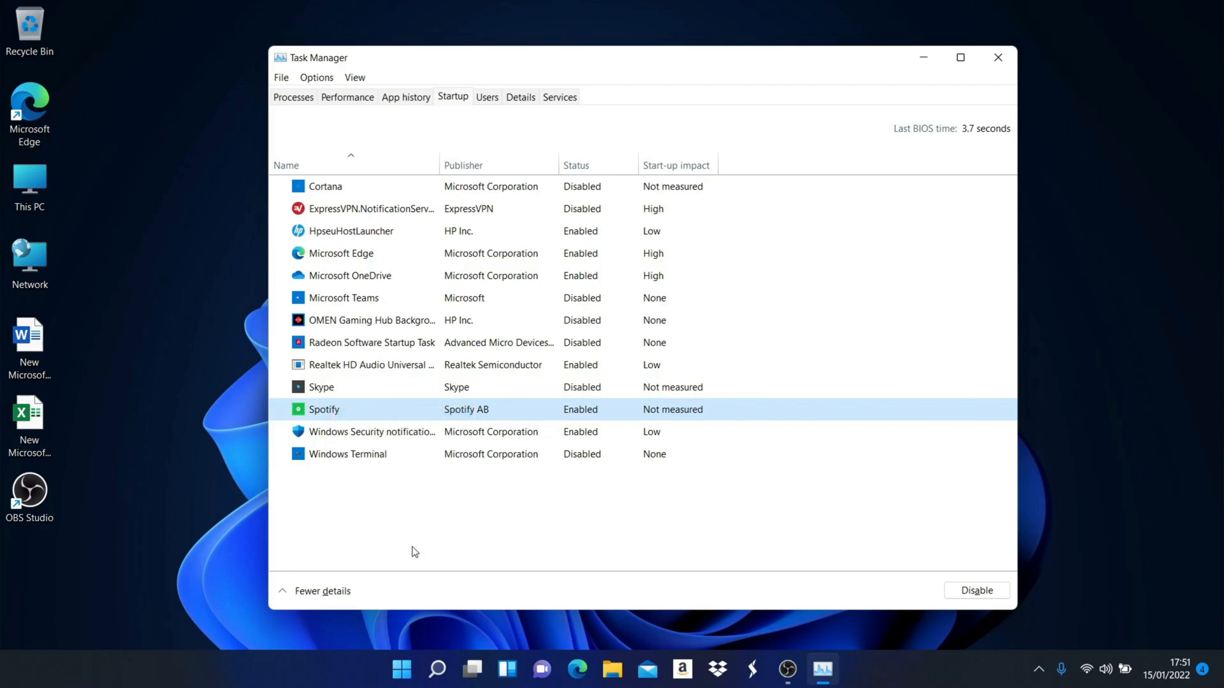
left_click(976, 590)
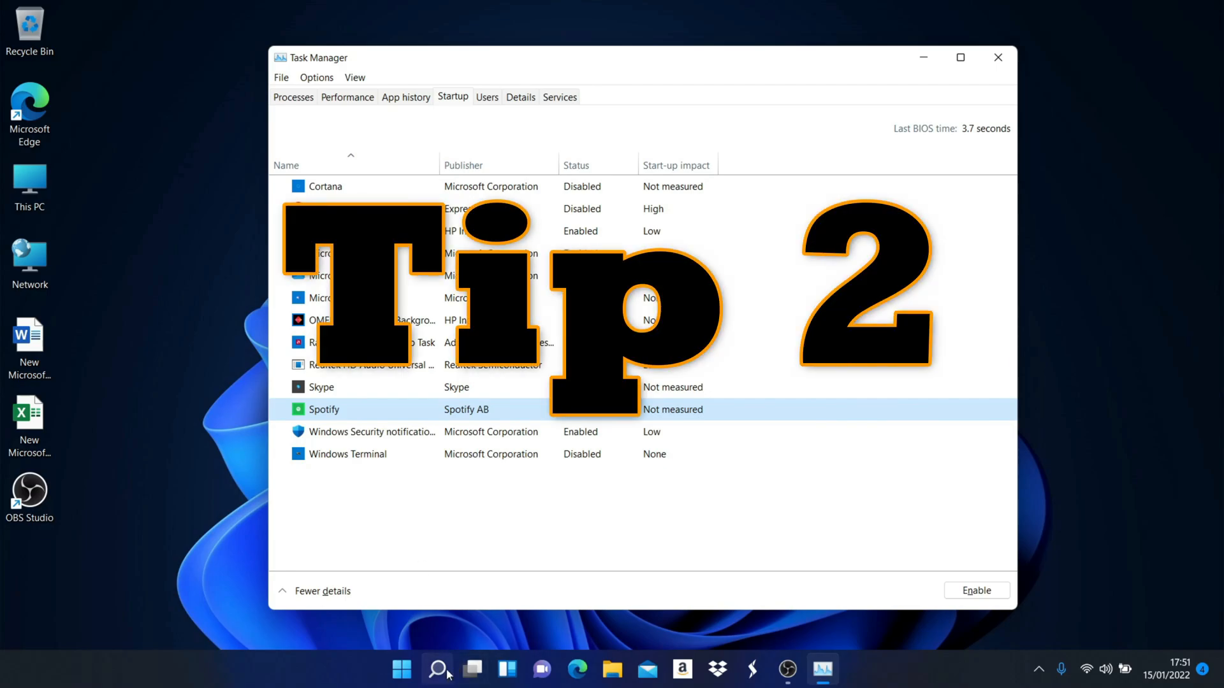
Run cleanmgr to launch Disk Clean-up with Windows (C:) as the drive to clean.
left_click(436, 668)
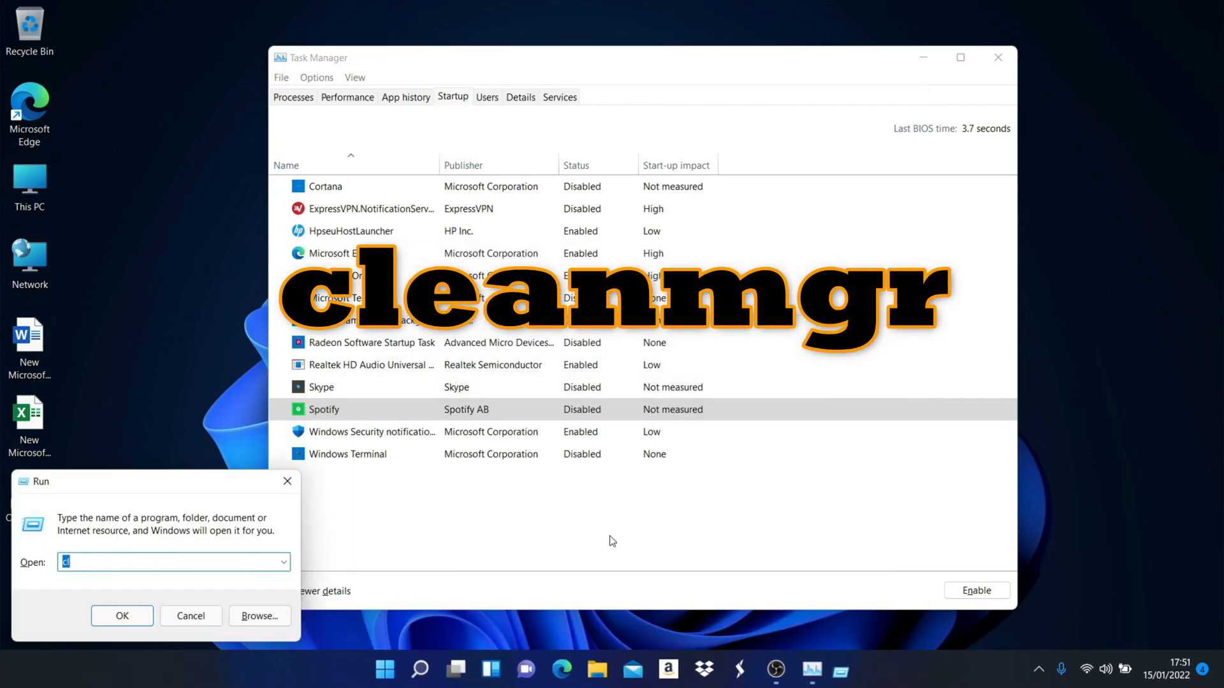
type("le")
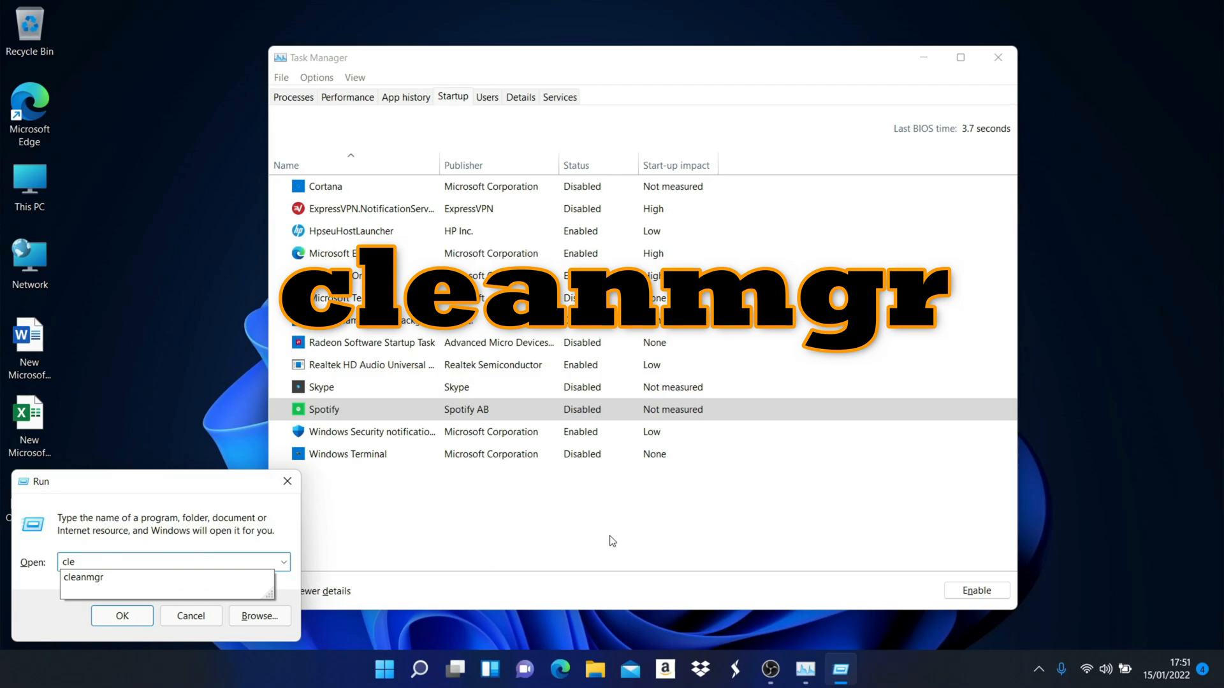
left_click(121, 615)
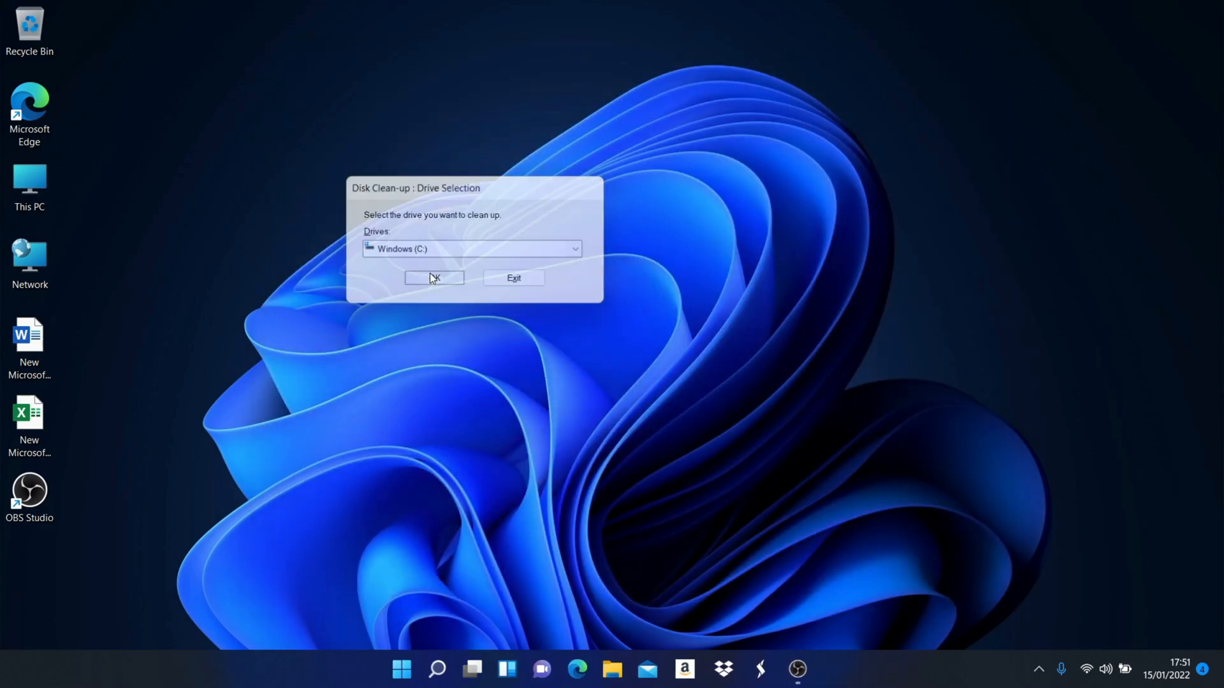
Clean Windows (C:), keeping the ticked file categories, and confirm permanent deletion.
left_click(434, 278)
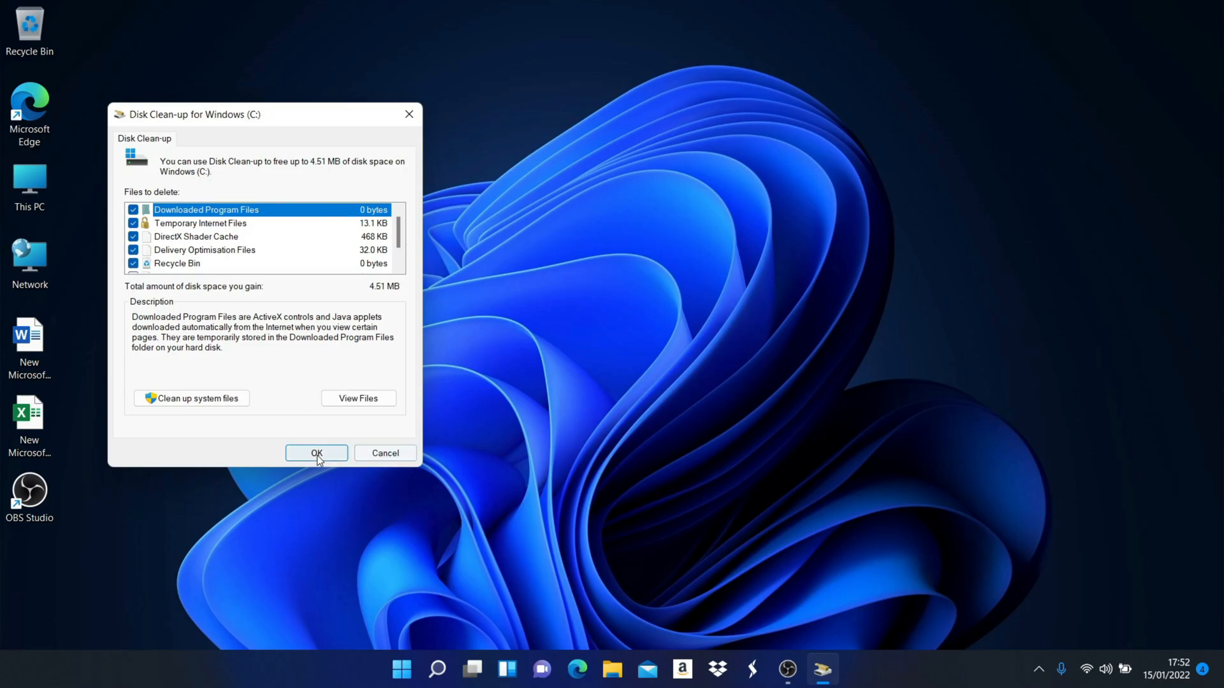
left_click(316, 454)
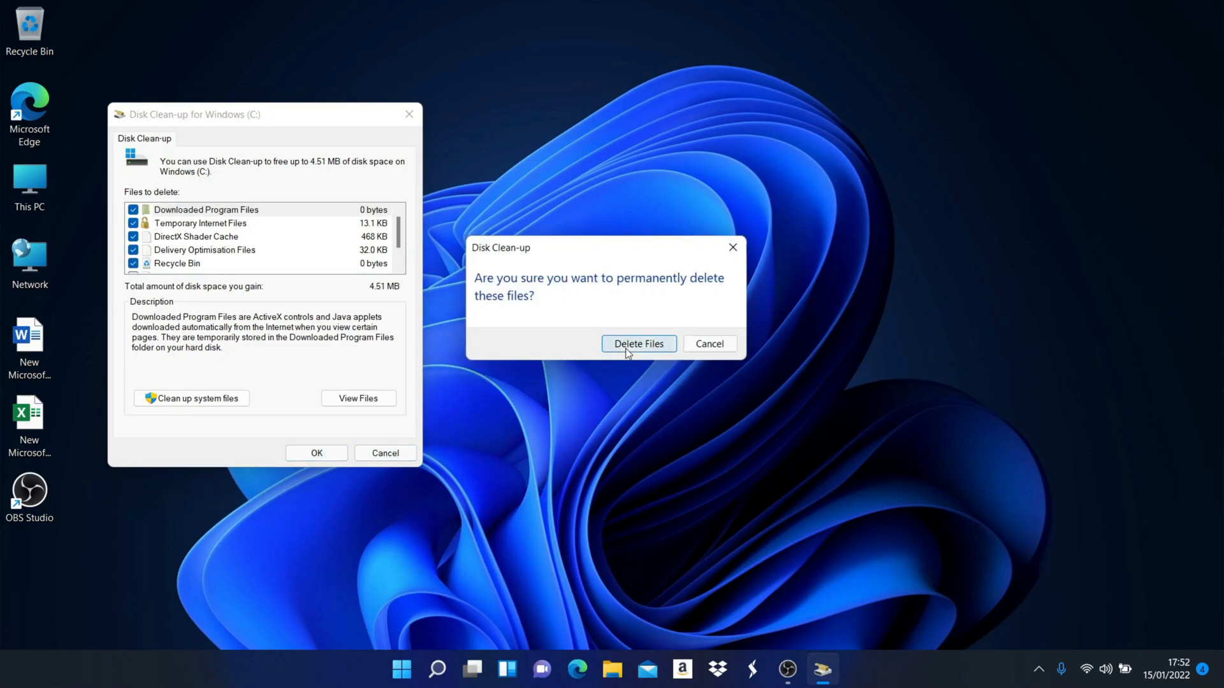
left_click(638, 344)
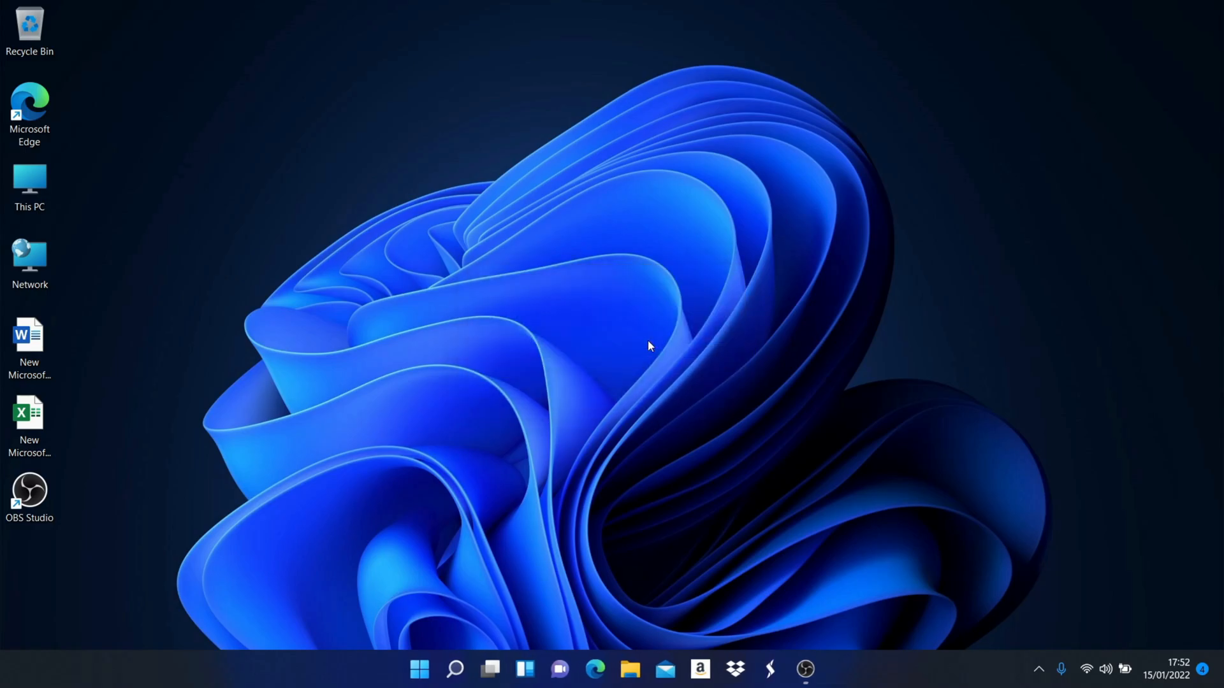
mouse_move(464, 587)
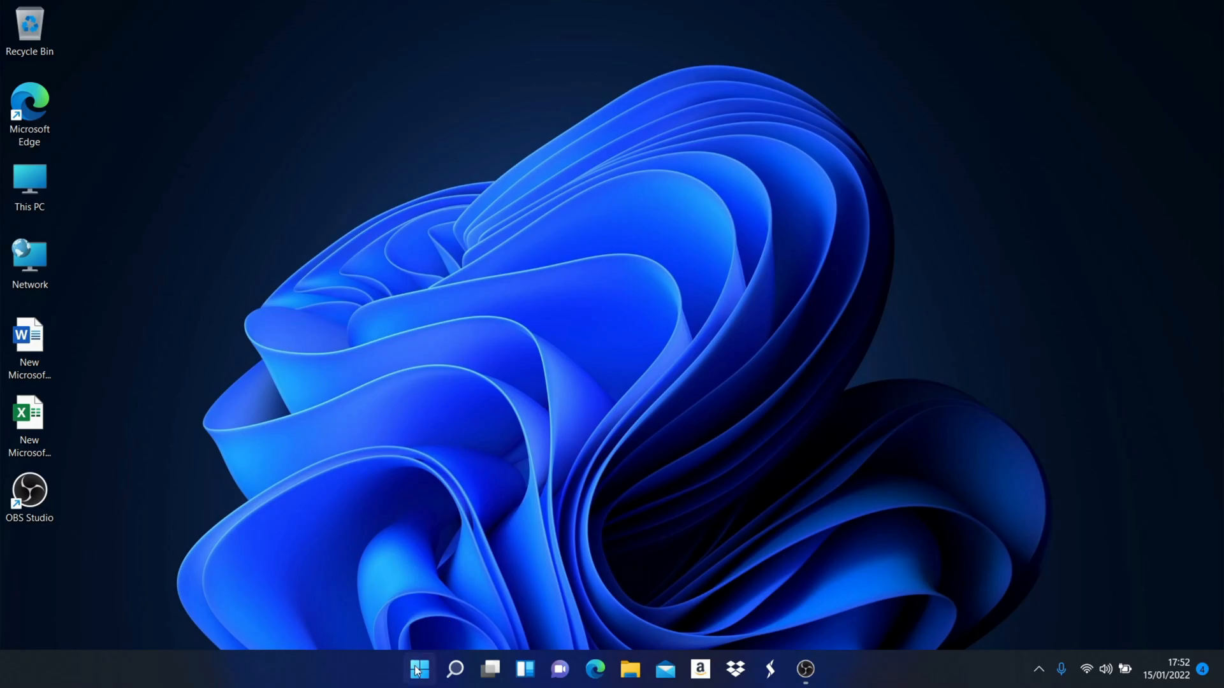
Search for 'remove' and open Add or remove programs to list the installed apps.
left_click(455, 668)
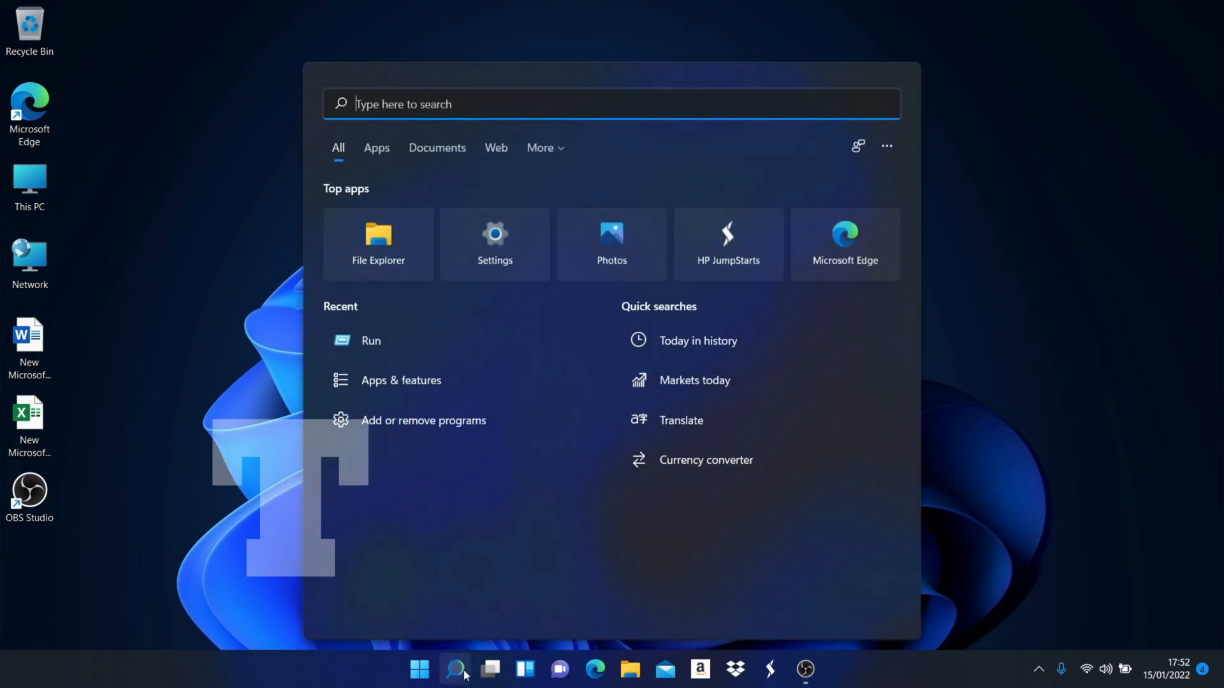
type("remove")
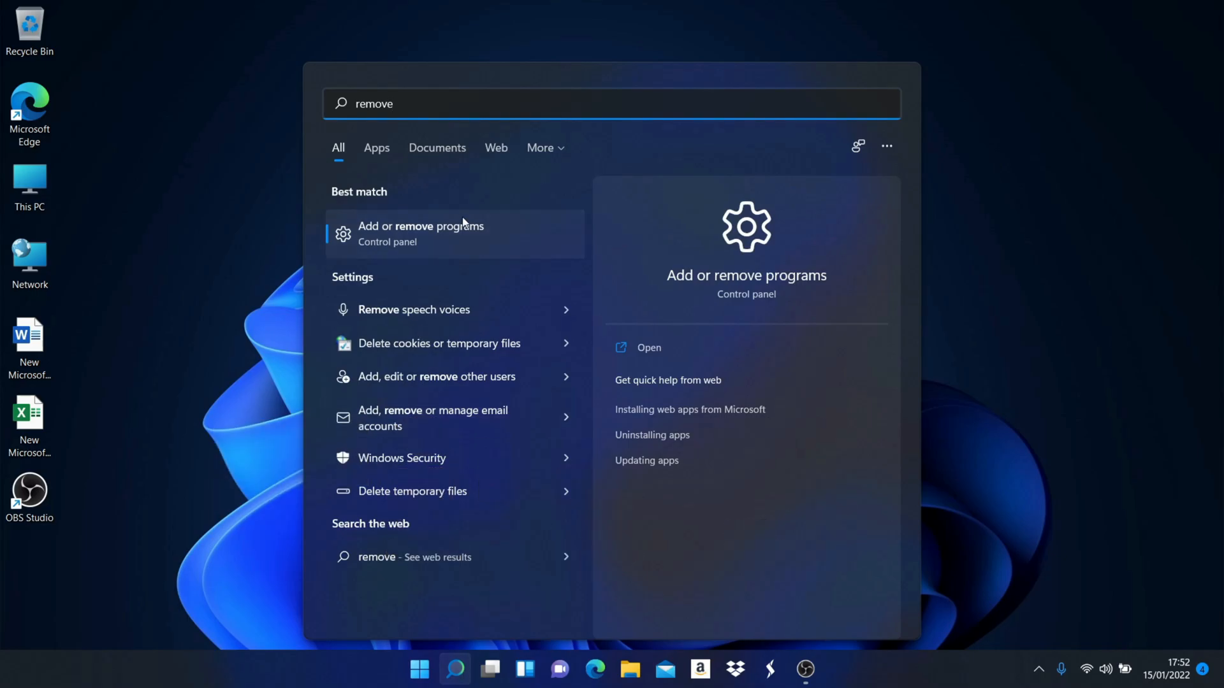
left_click(421, 234)
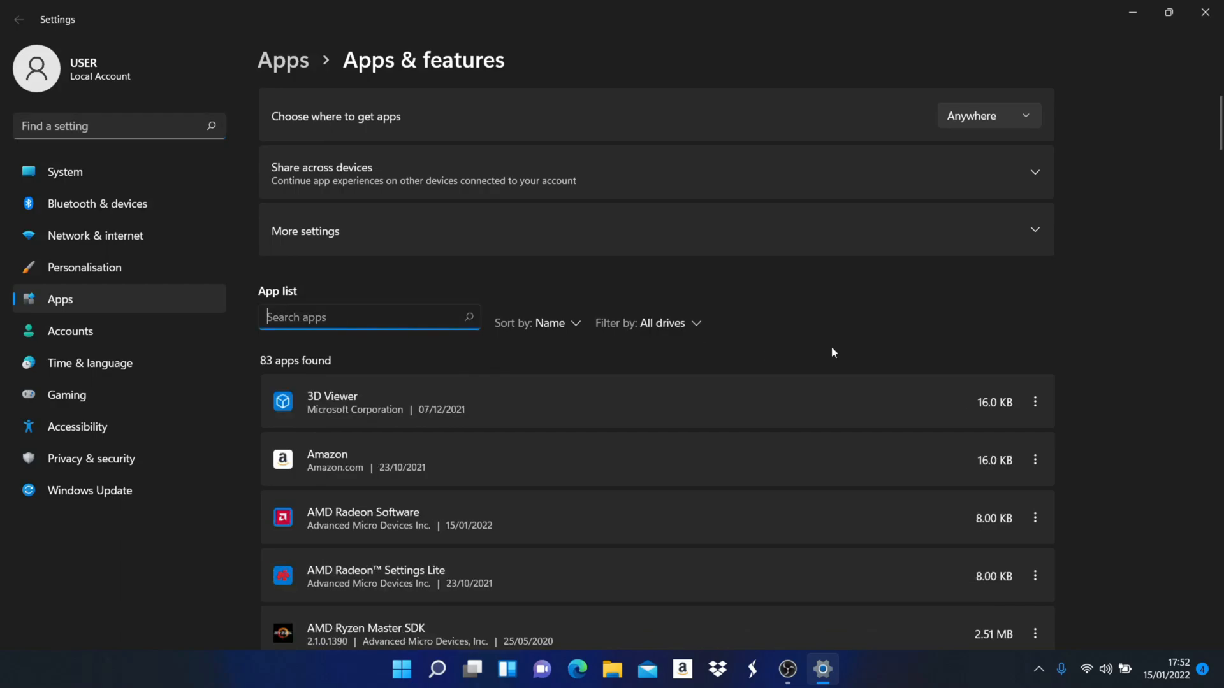
Show the app list's Sort by choices: Name, Size and Installation date.
left_click(538, 324)
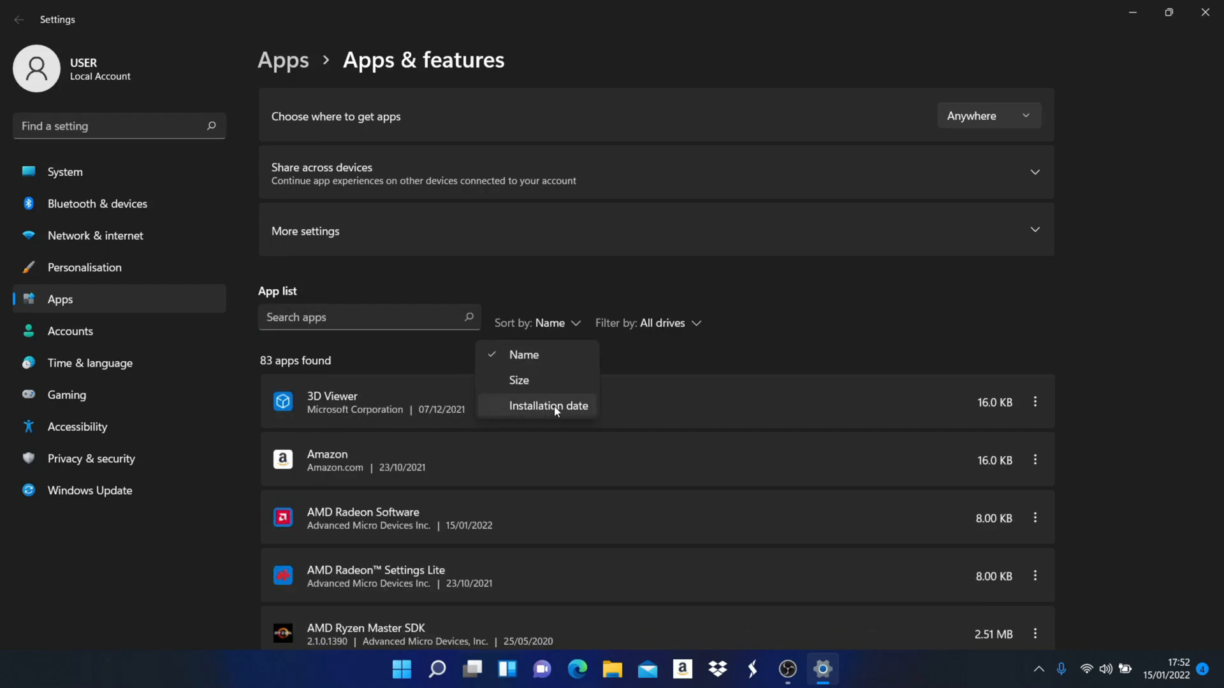
mouse_move(537, 378)
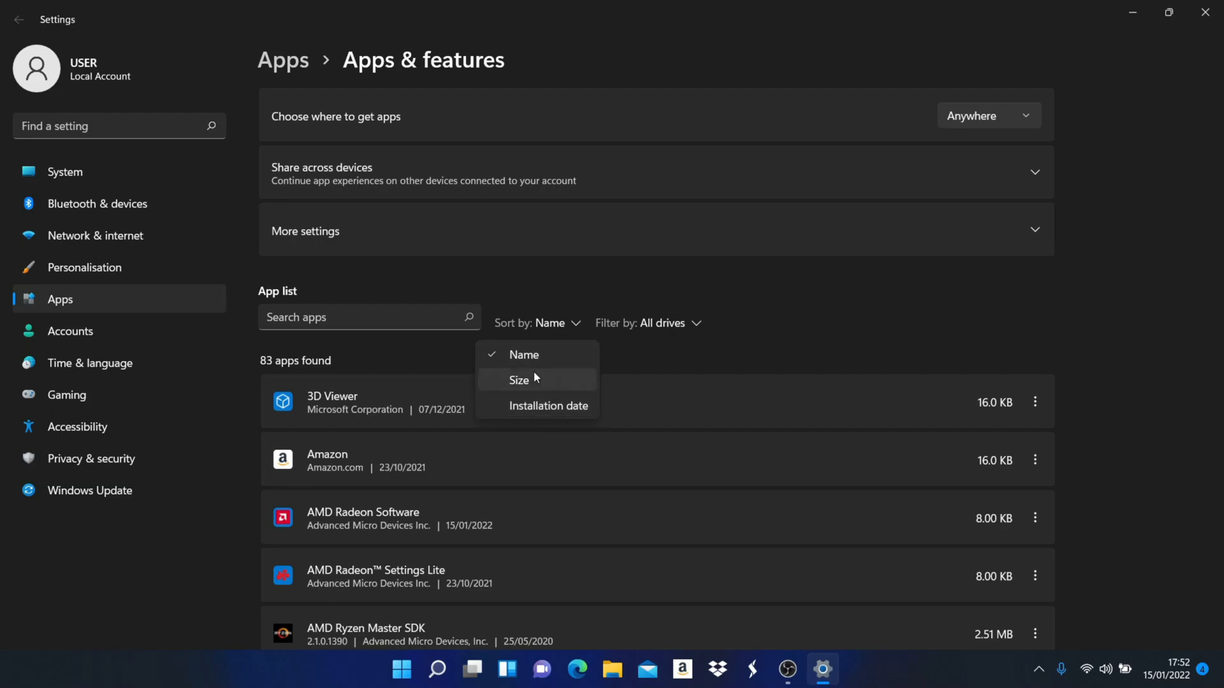
mouse_move(543, 385)
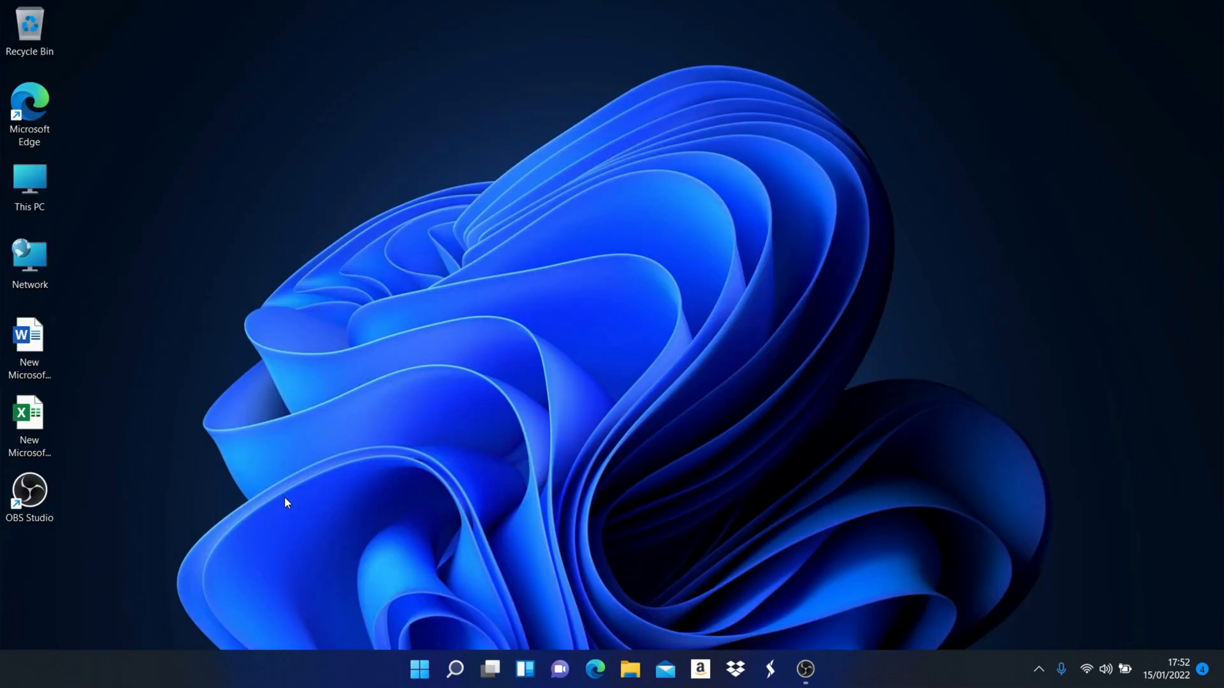
In the Run box, enter 'sy' and pick sysdm.cpl from the suggestions.
left_click(419, 669)
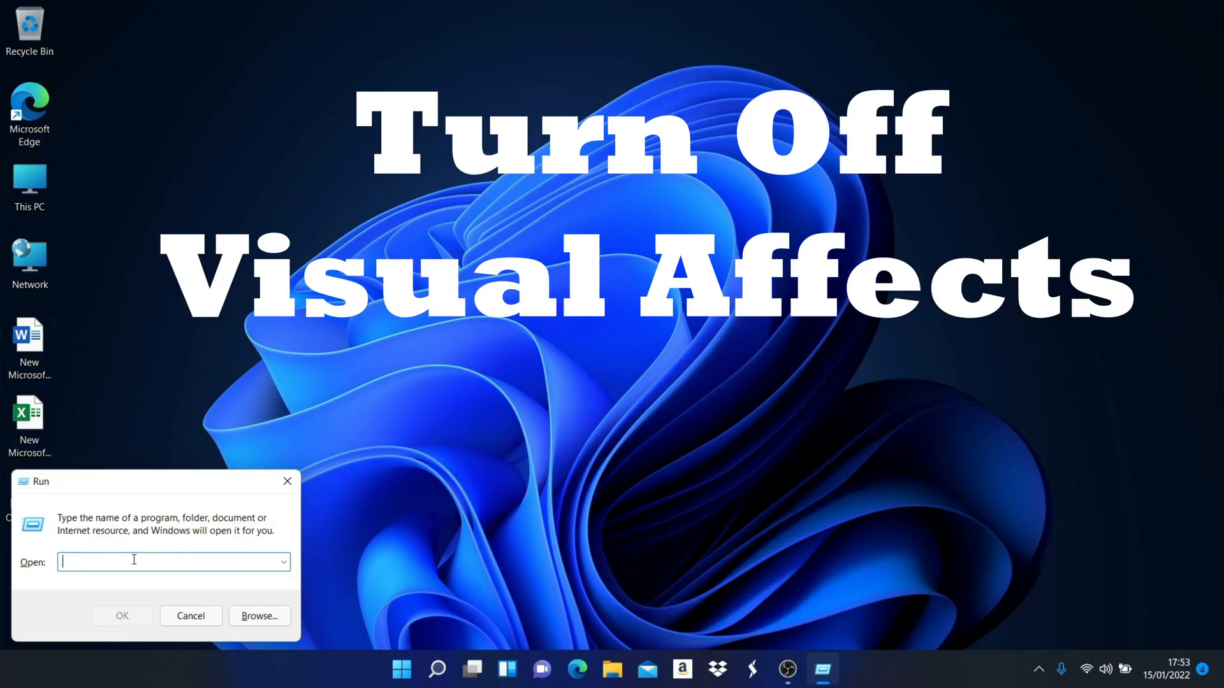
type("s")
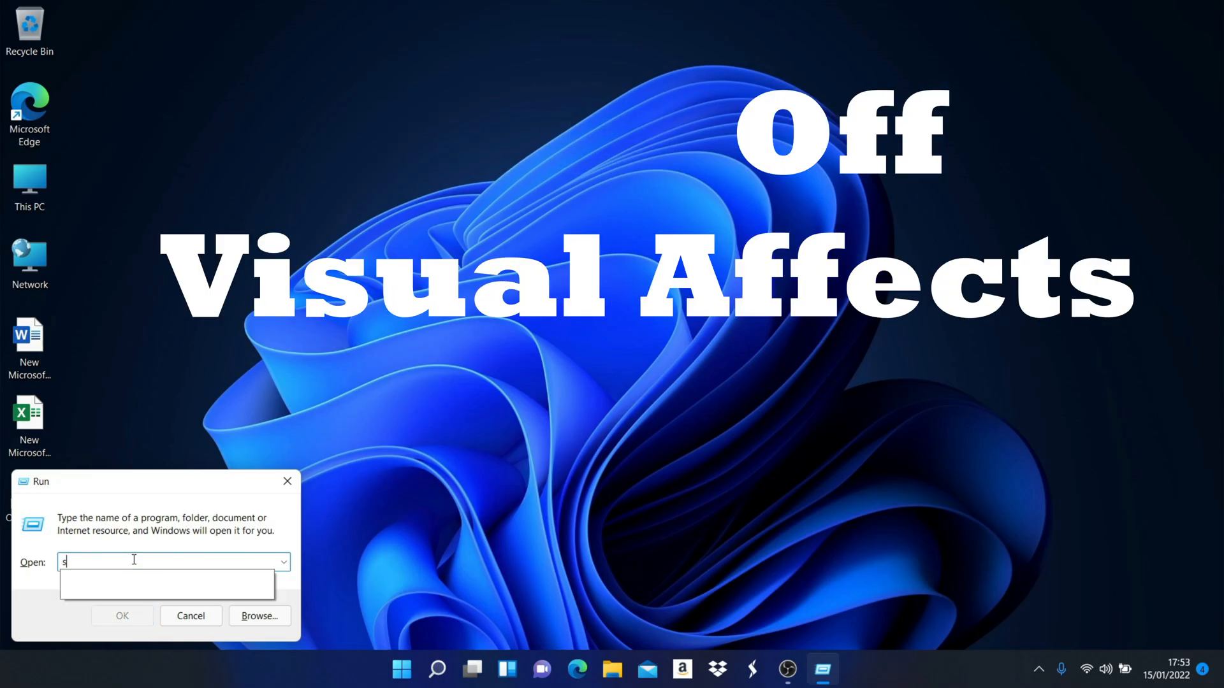
type("y")
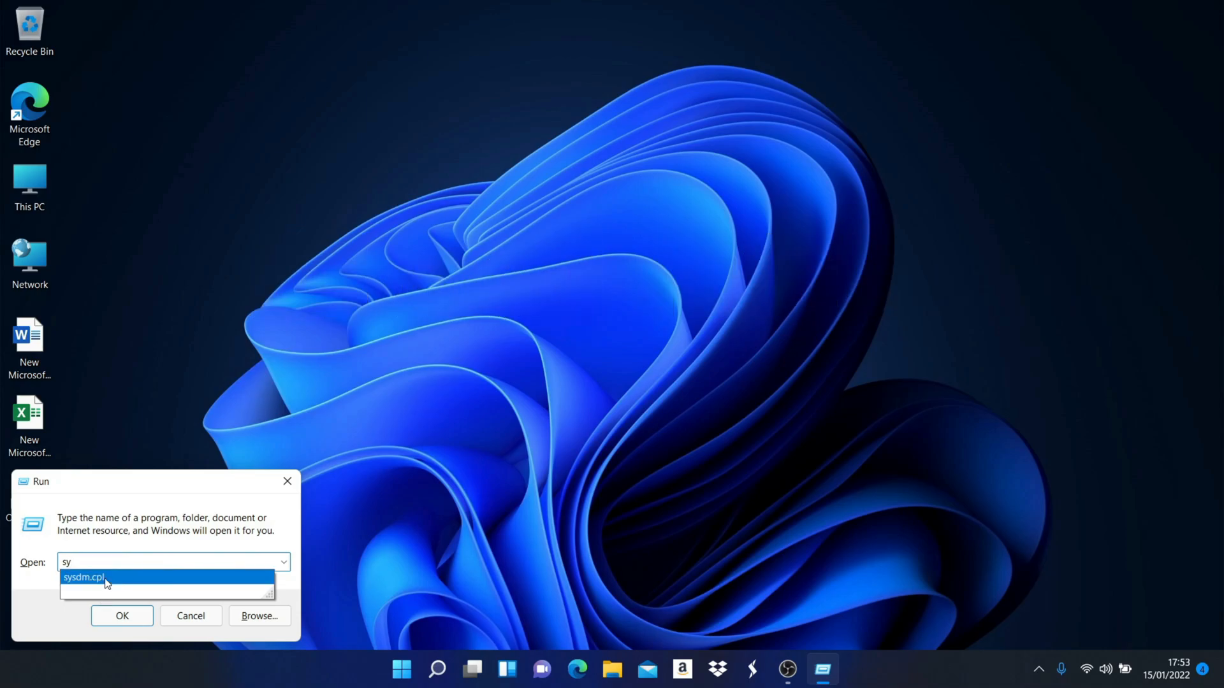
left_click(85, 577)
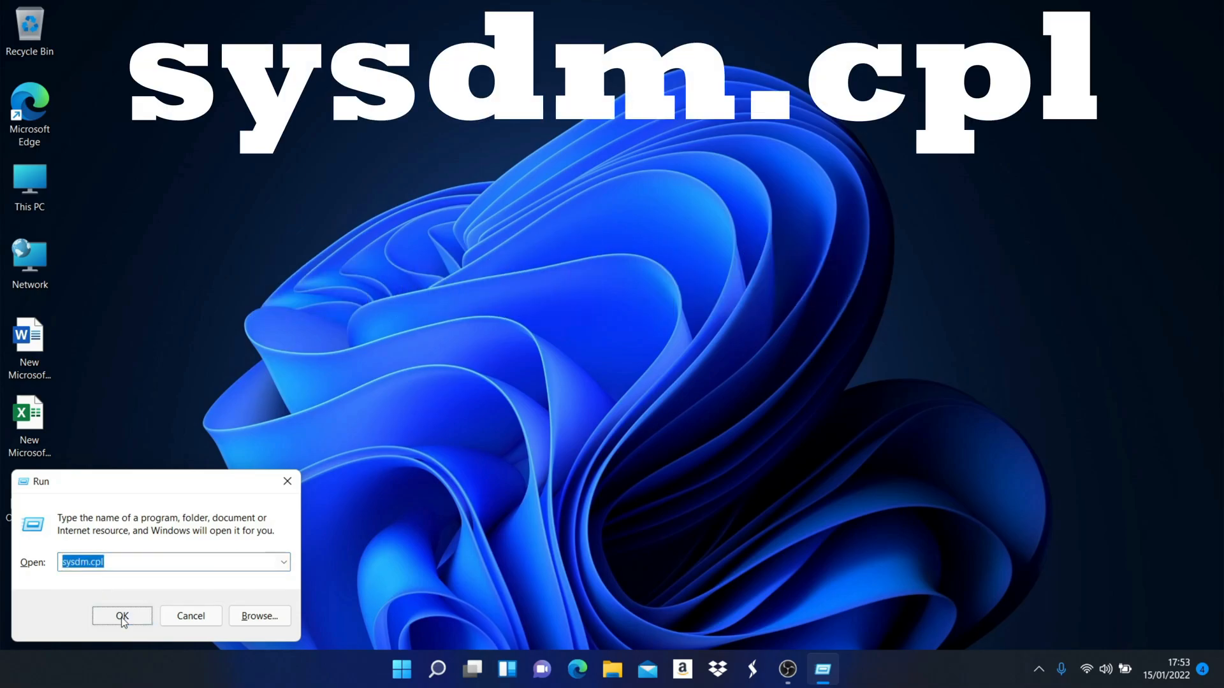
Launch System Properties and reach the Performance options on the Advanced tab.
left_click(121, 616)
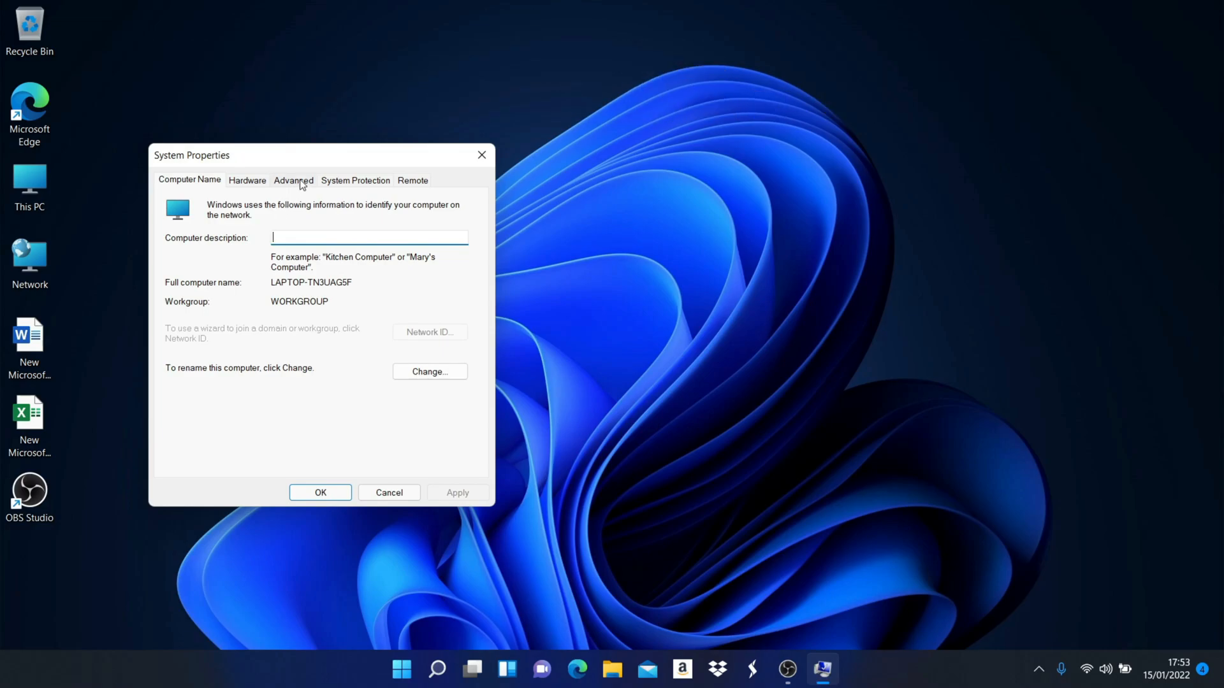
mouse_move(311, 251)
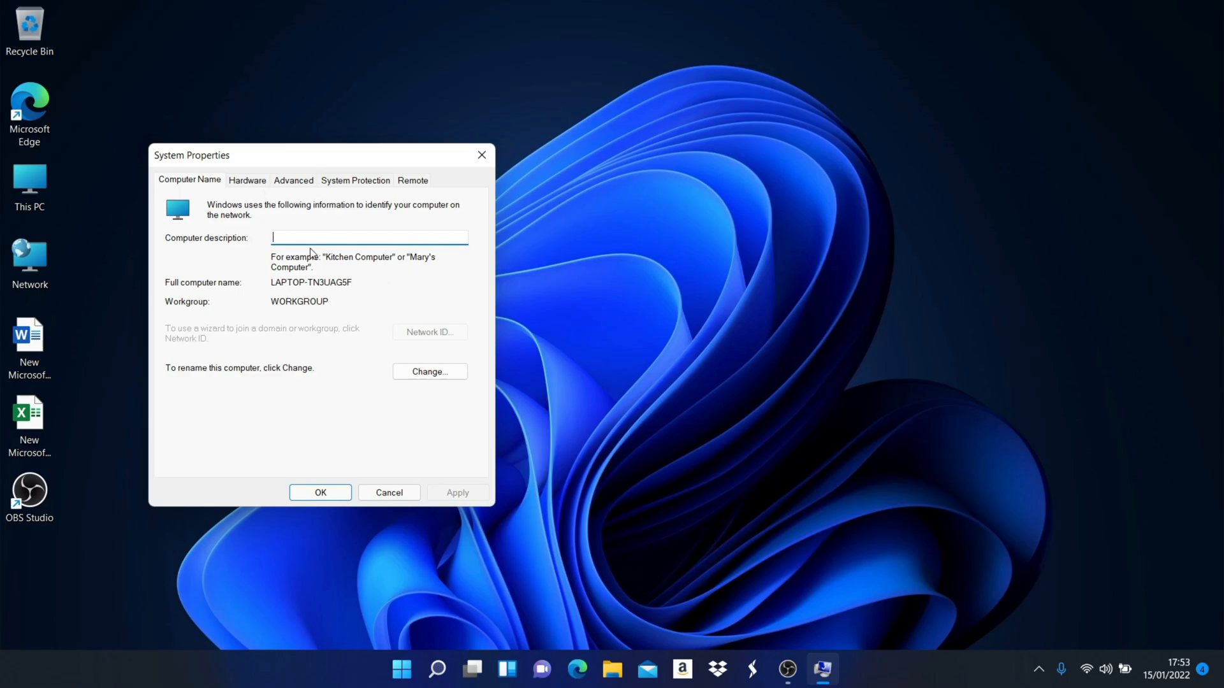
left_click(293, 181)
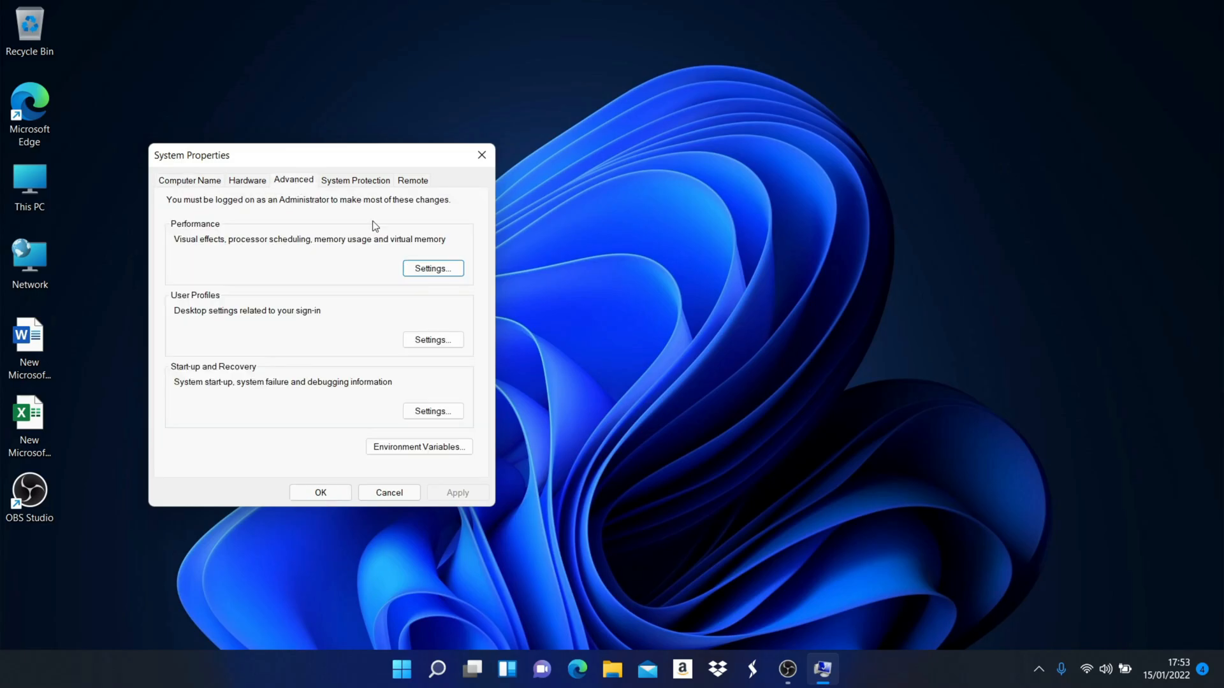
left_click(433, 268)
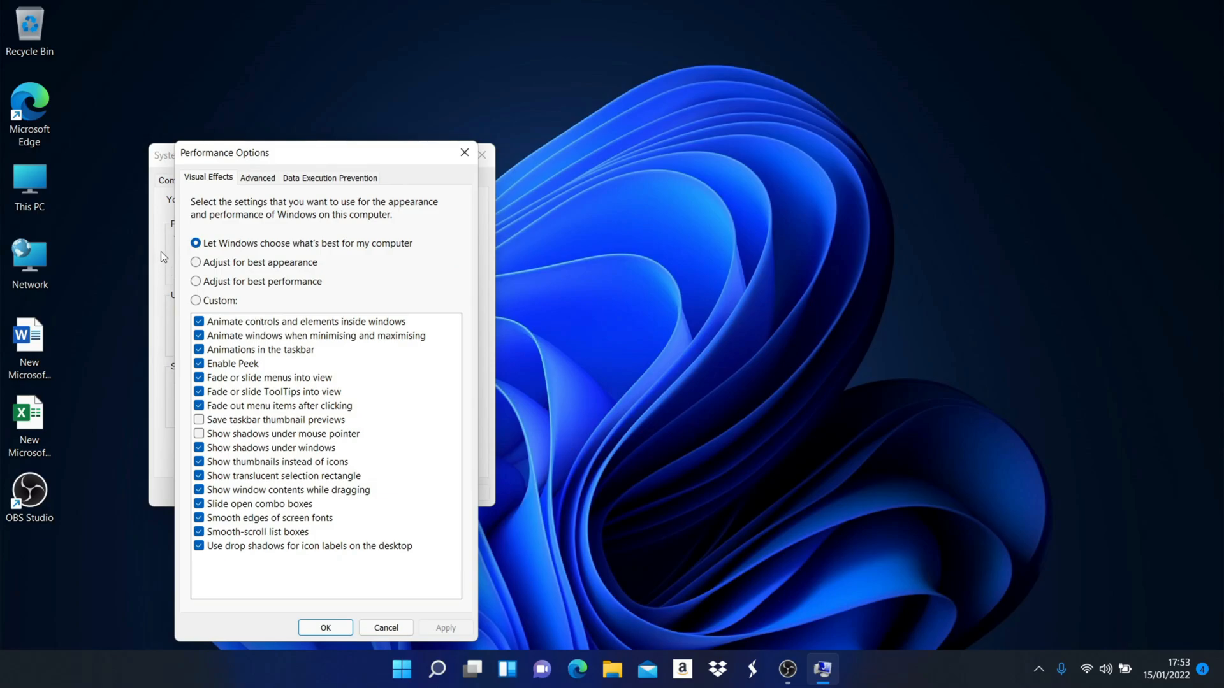
mouse_move(215, 171)
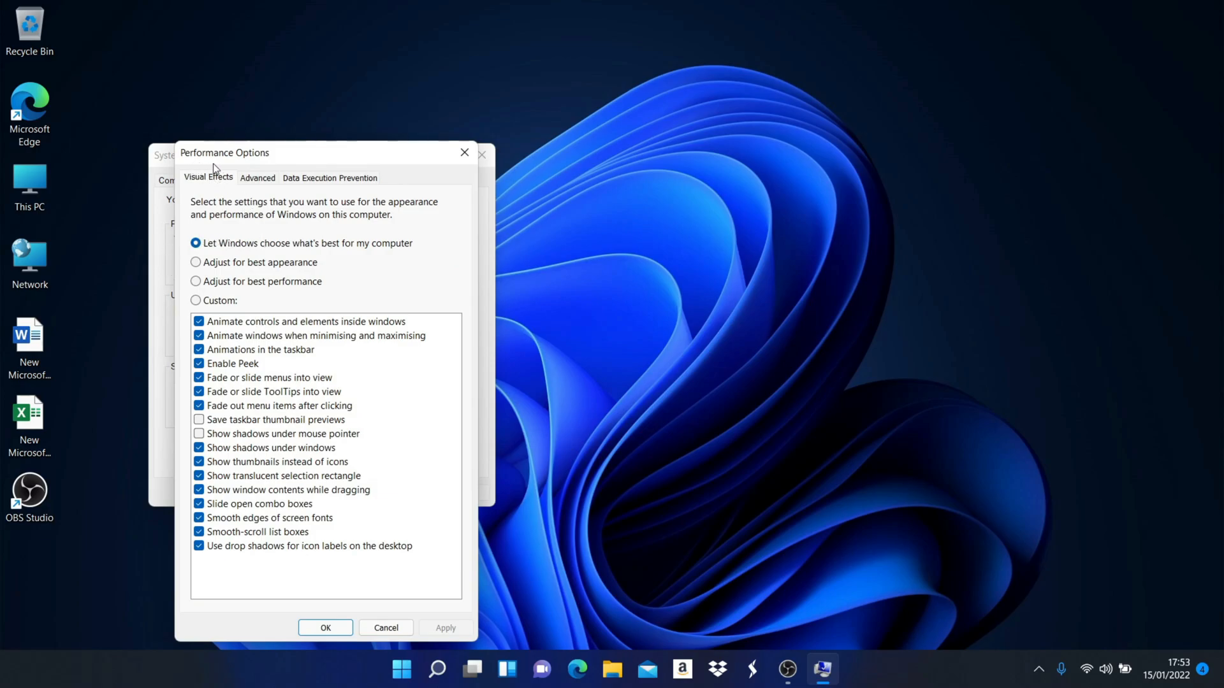
mouse_move(231, 274)
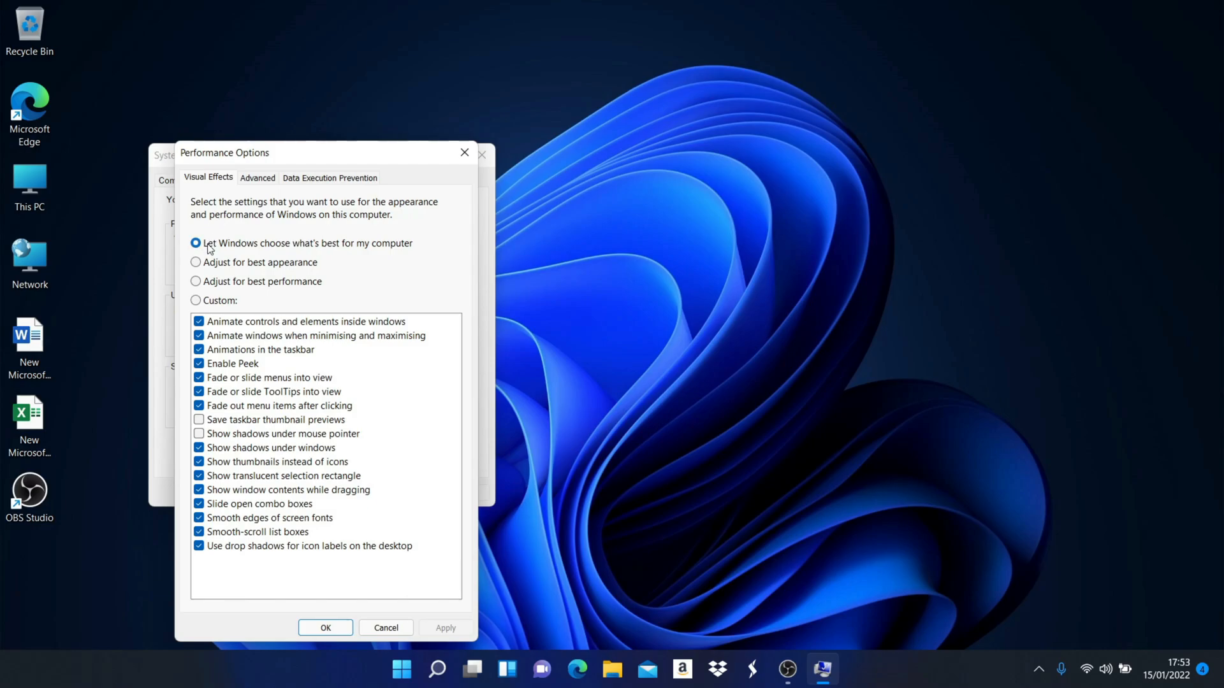
mouse_move(260, 255)
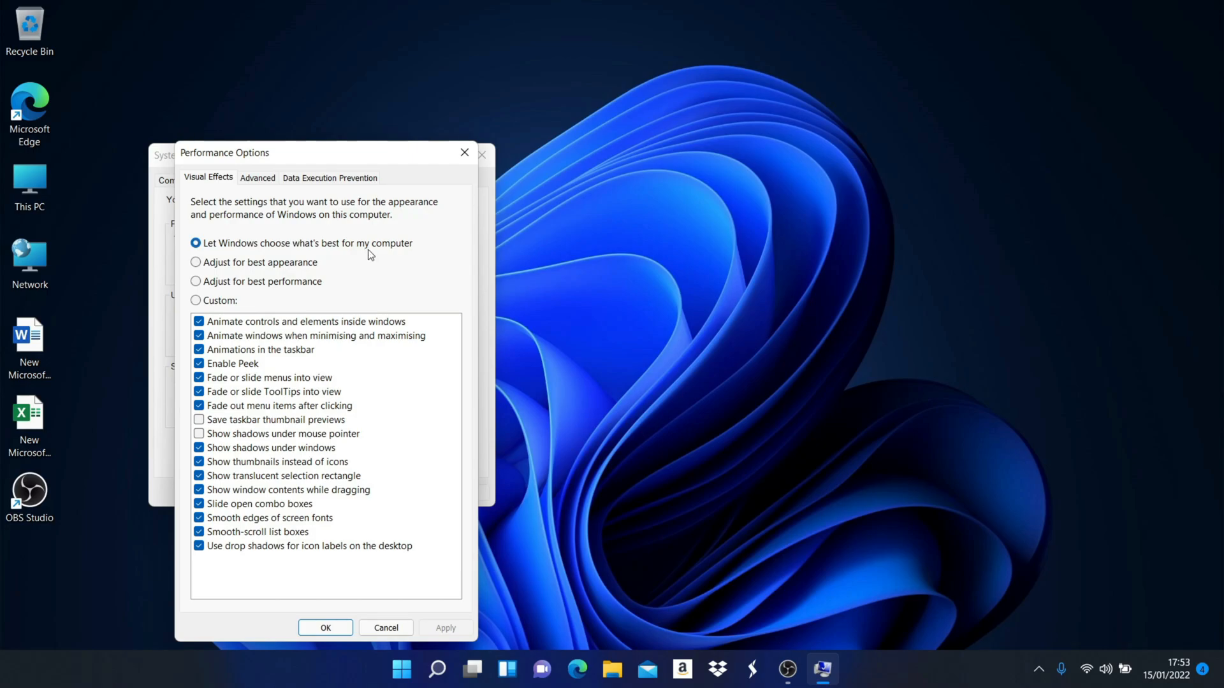
mouse_move(246, 290)
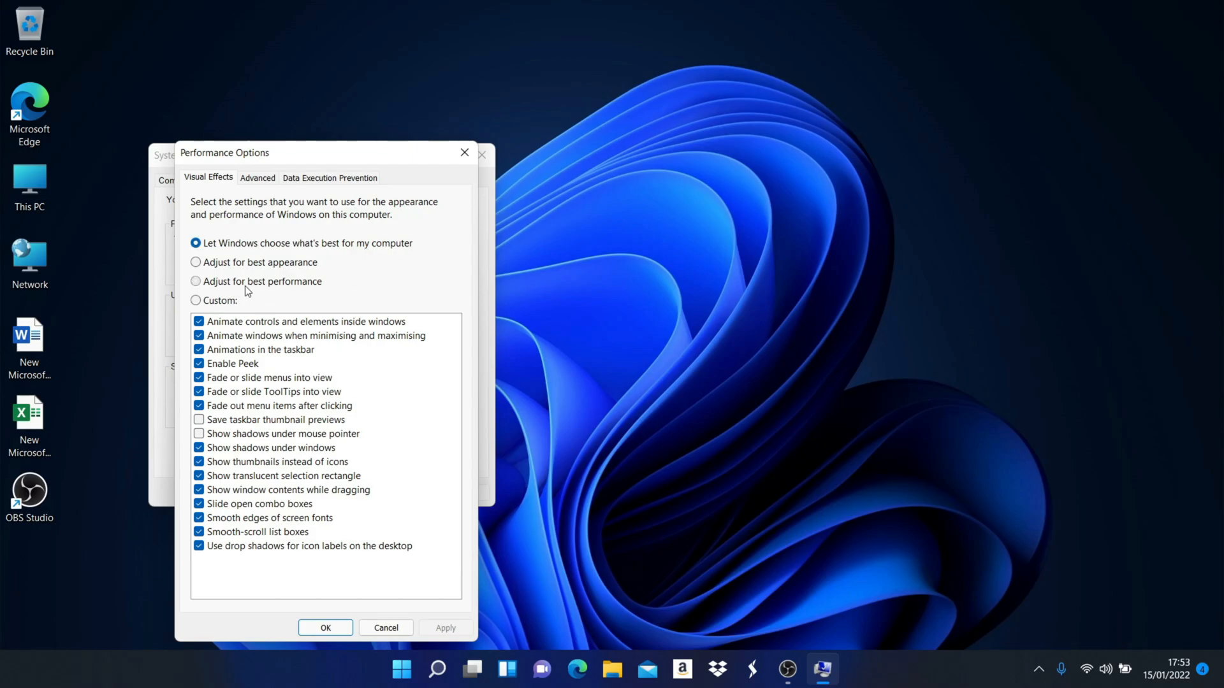
Choose 'Adjust for best performance' for visual effects and confirm in both dialogs.
left_click(196, 281)
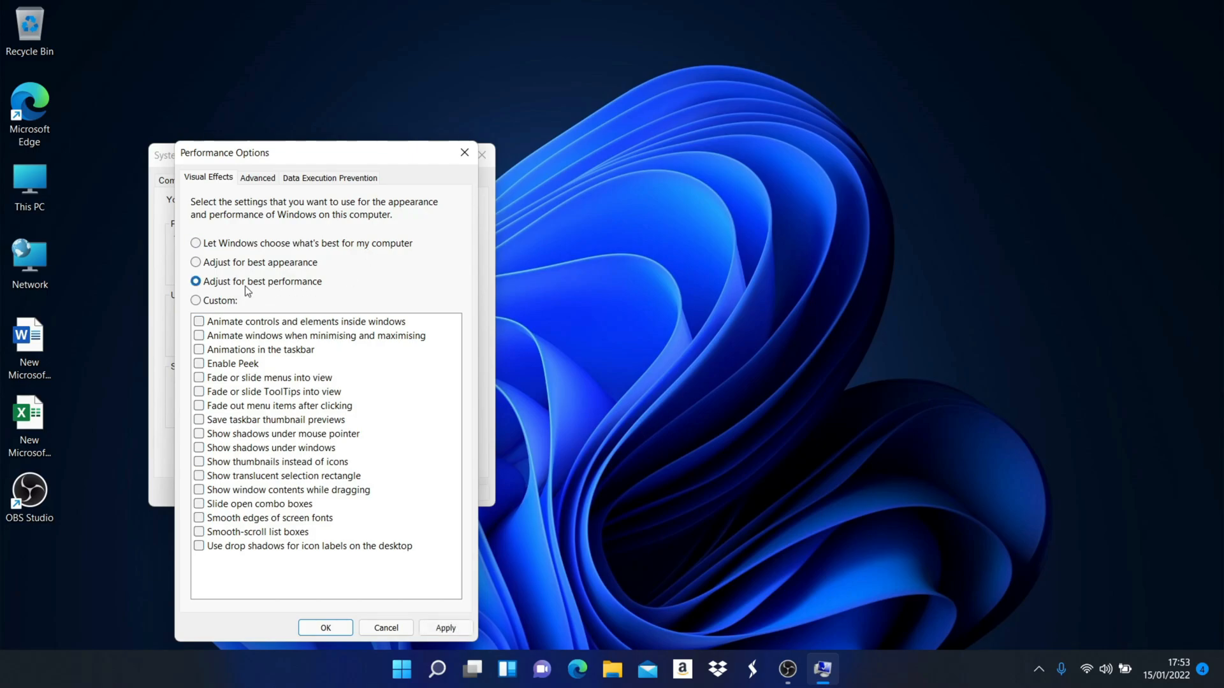
mouse_move(403, 193)
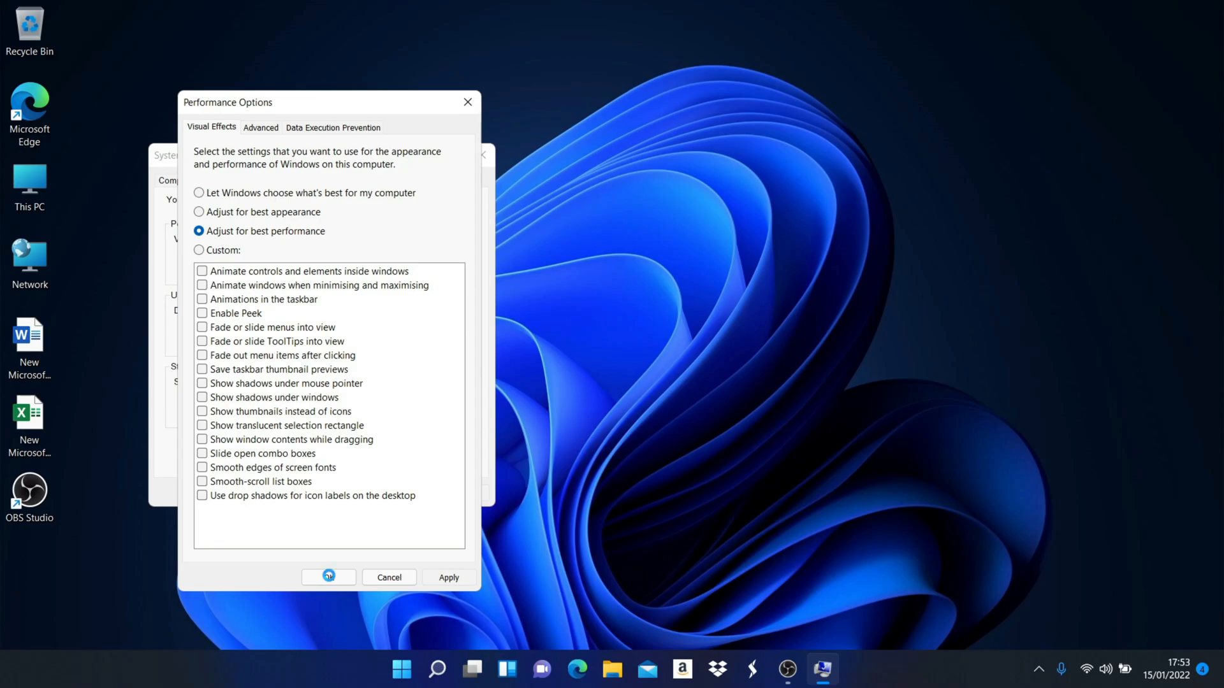
left_click(328, 578)
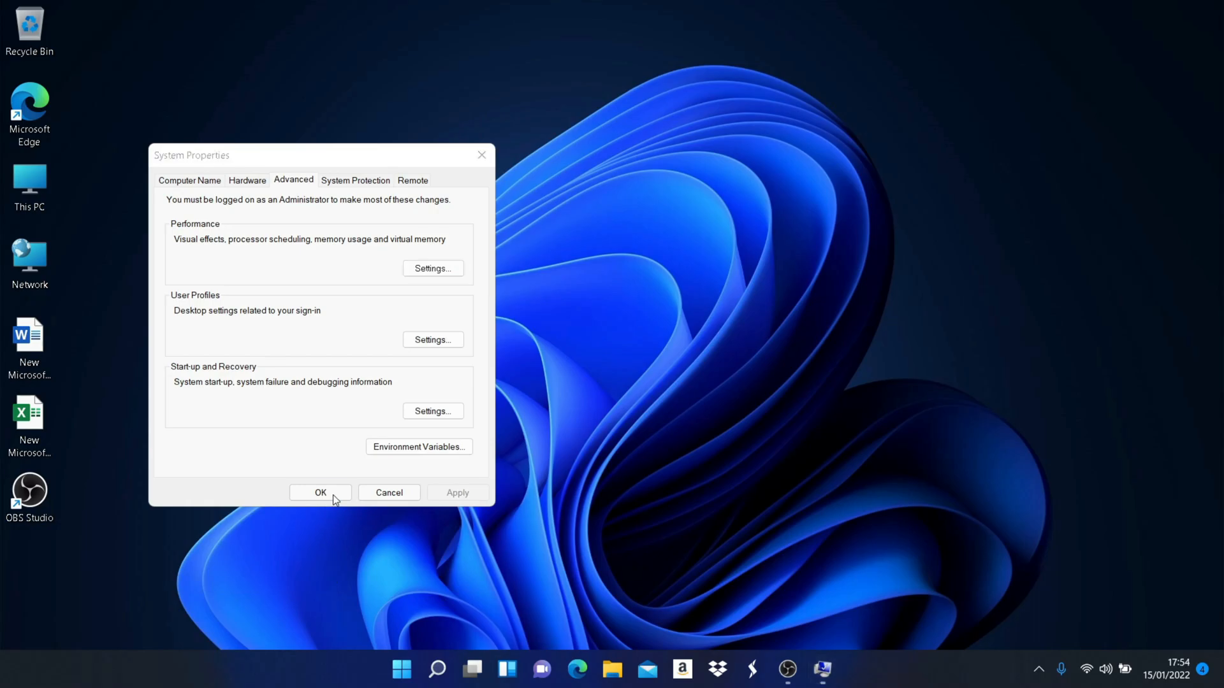
left_click(320, 492)
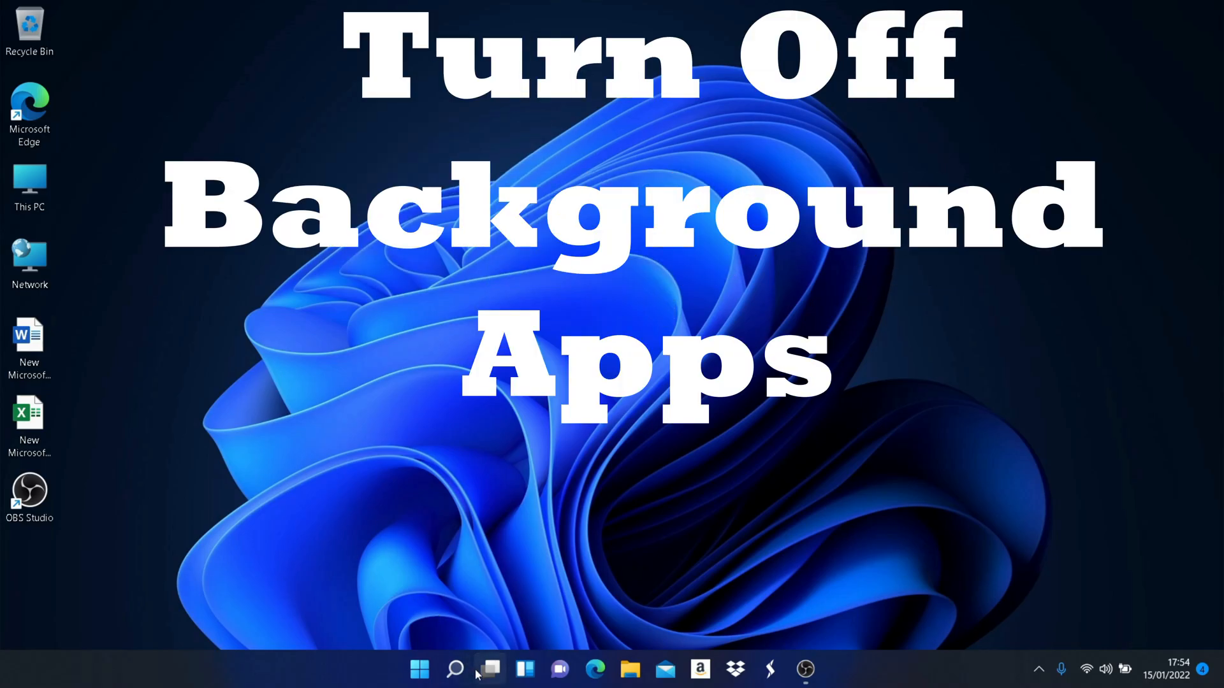
Search for 'app' and open Apps & features, scrolling through the installed apps.
left_click(454, 668)
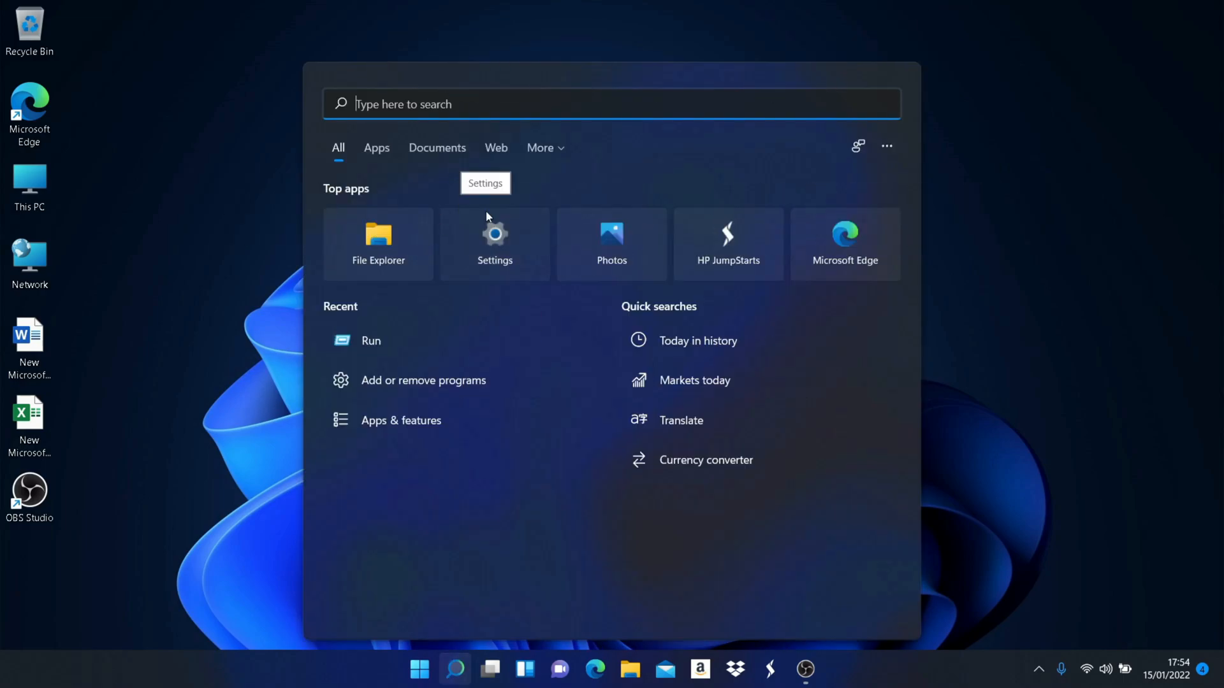
type("app &")
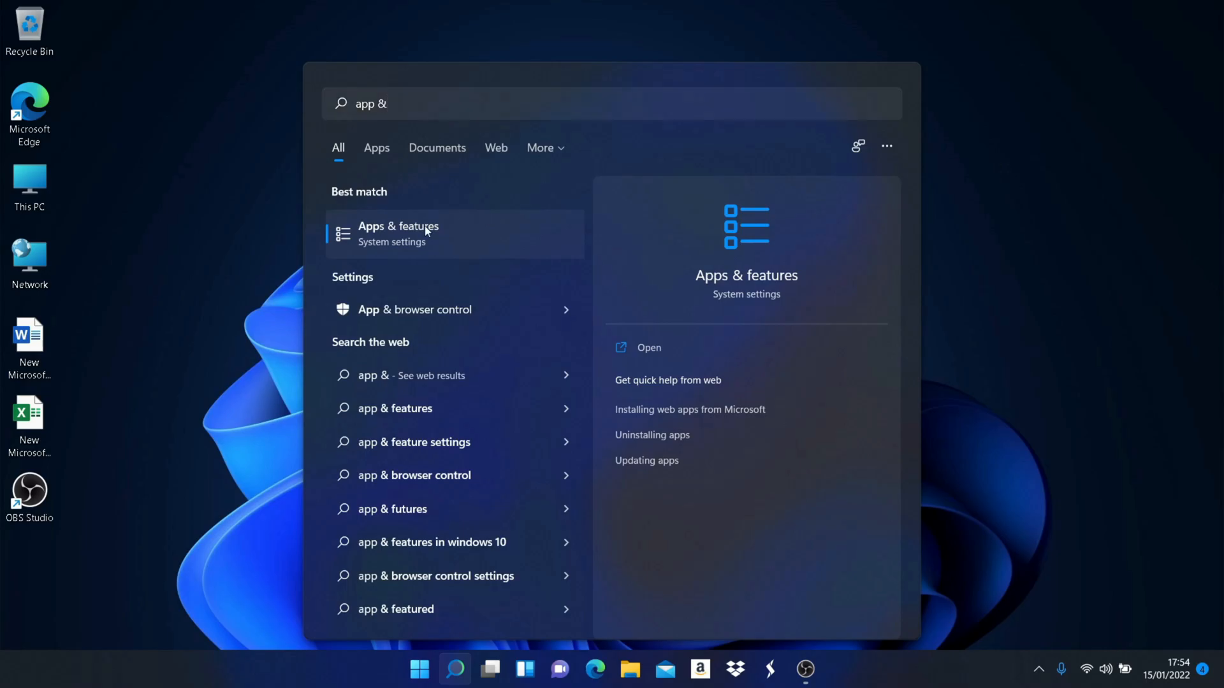
left_click(398, 233)
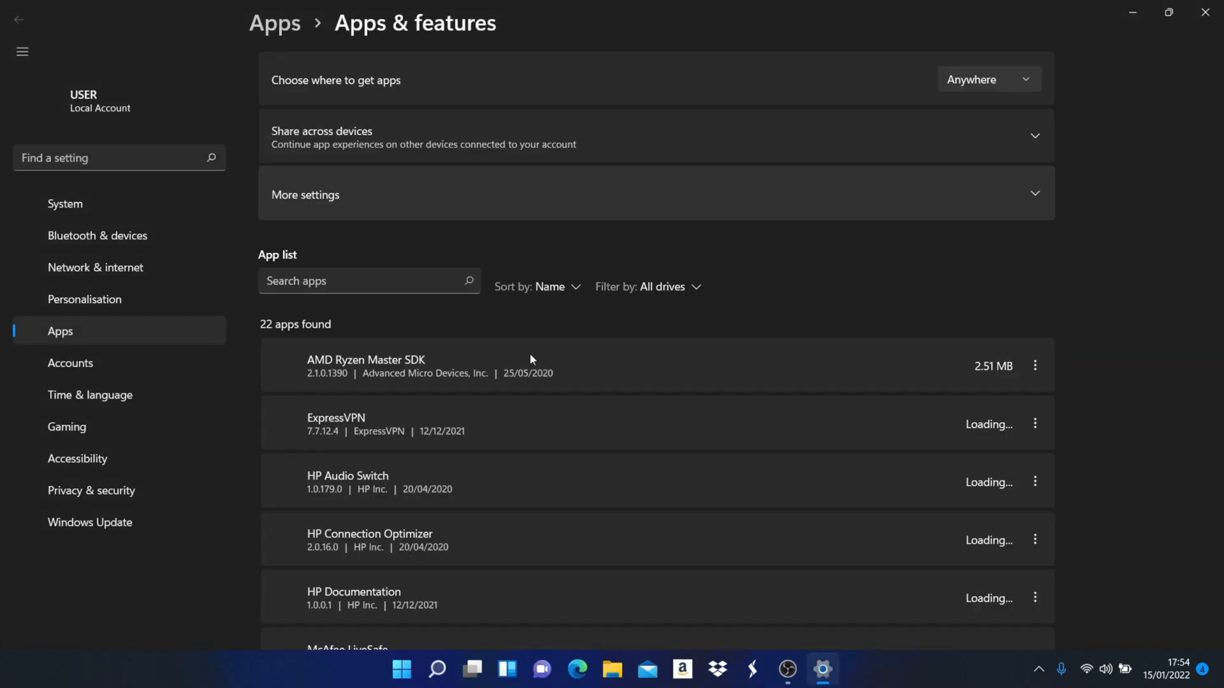
scroll("down", 3)
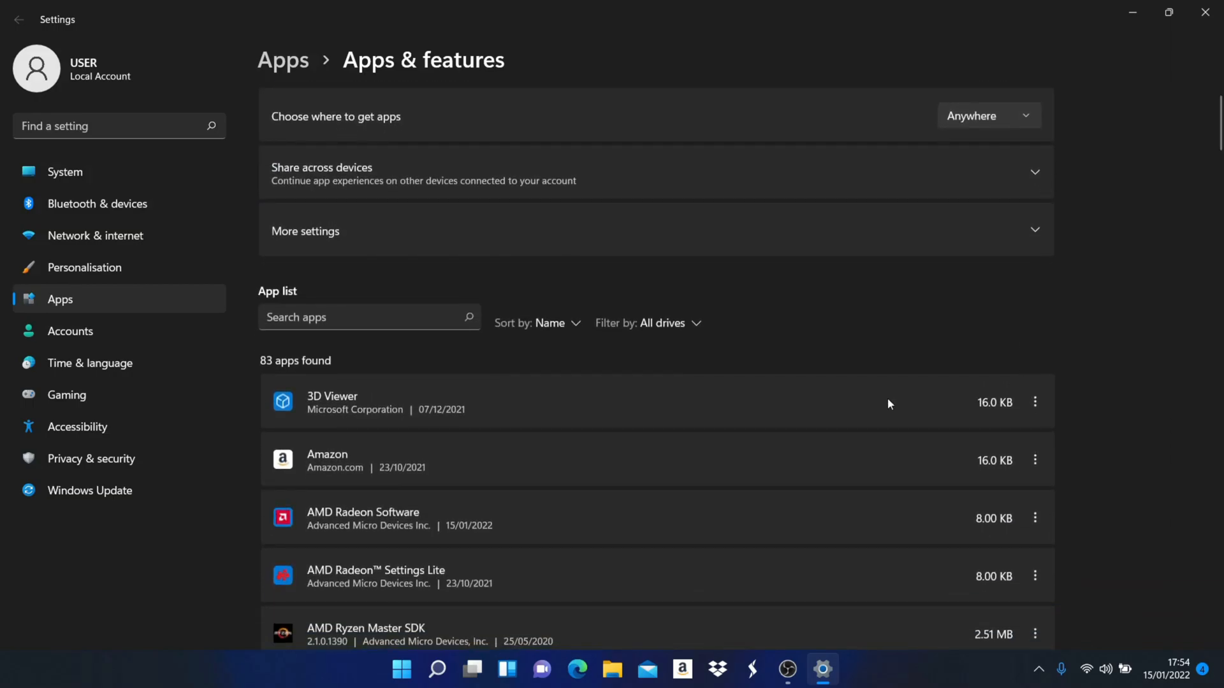
scroll("down", 3)
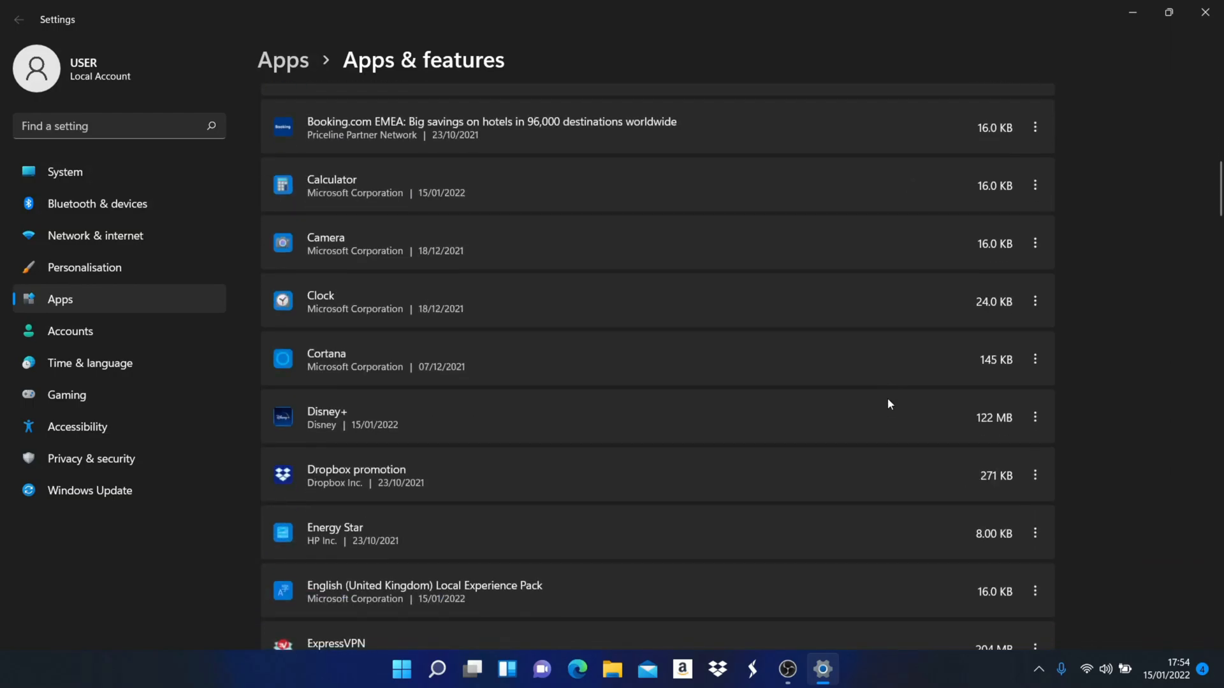
In Cortana's advanced options, set background running to Power optimised (recommended).
left_click(1035, 359)
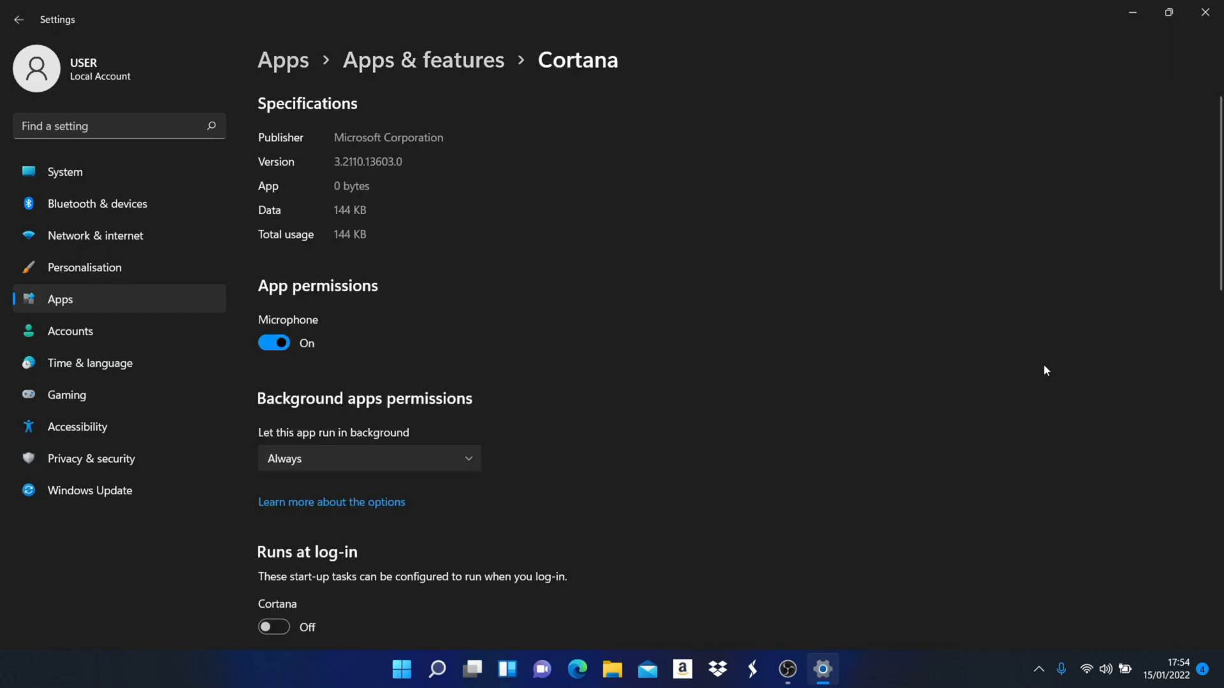
mouse_move(498, 355)
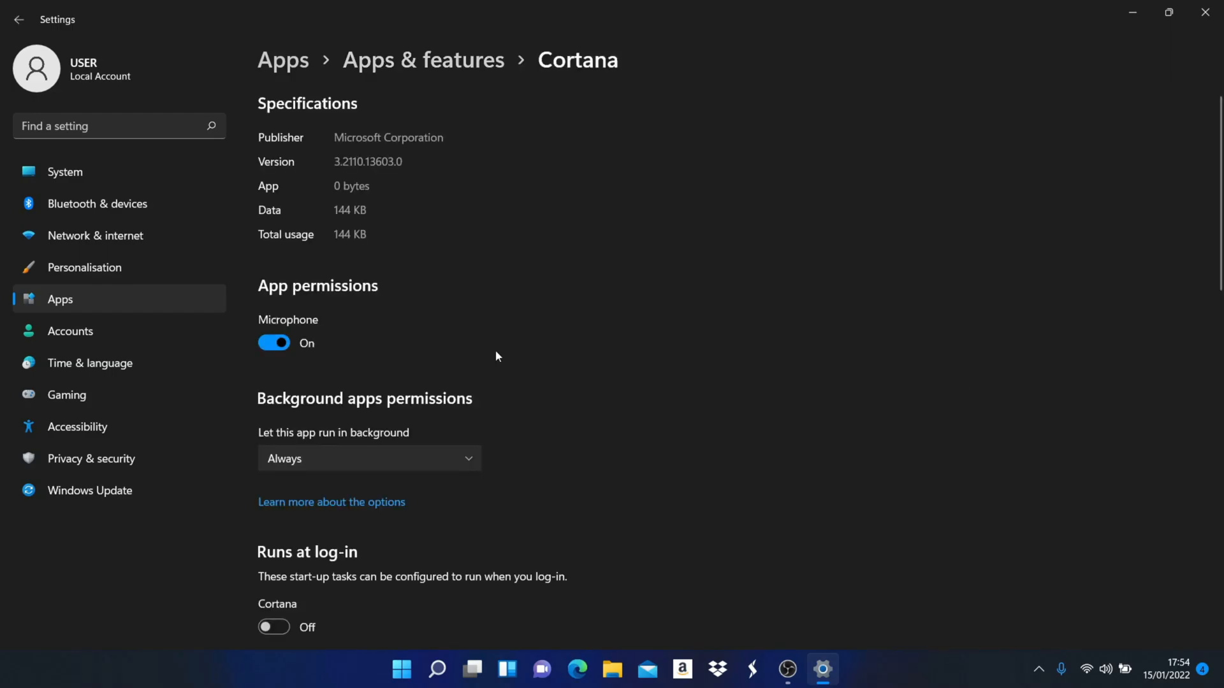
mouse_move(381, 378)
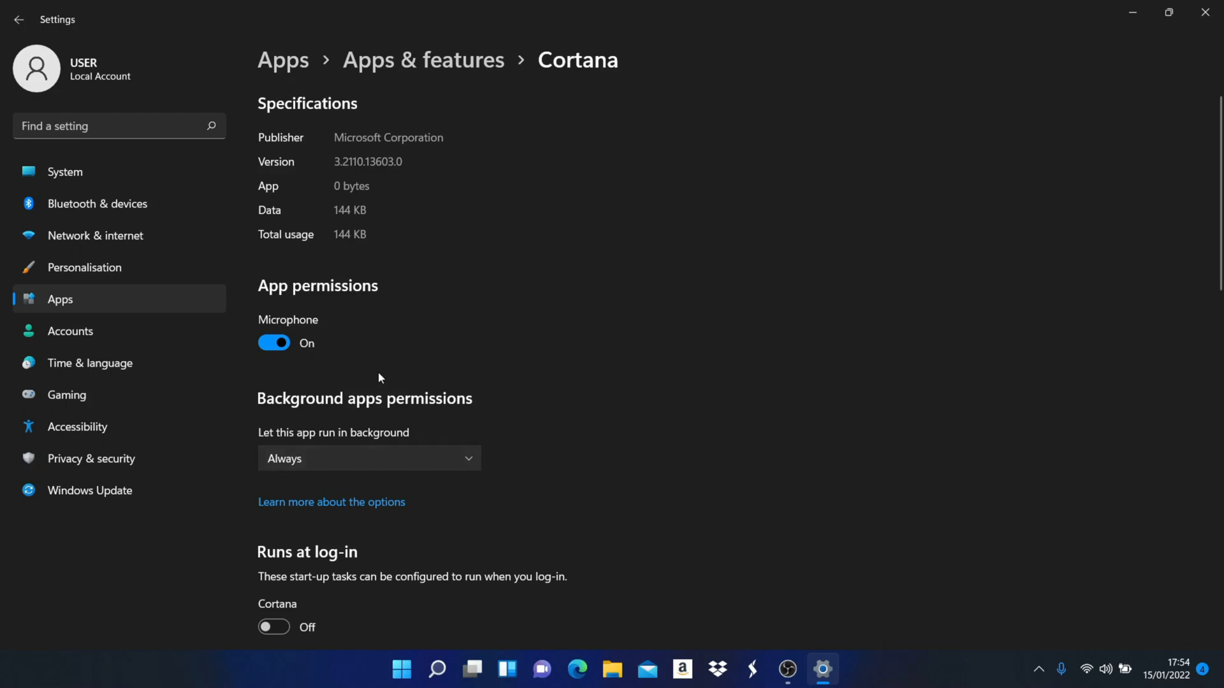
left_click(369, 457)
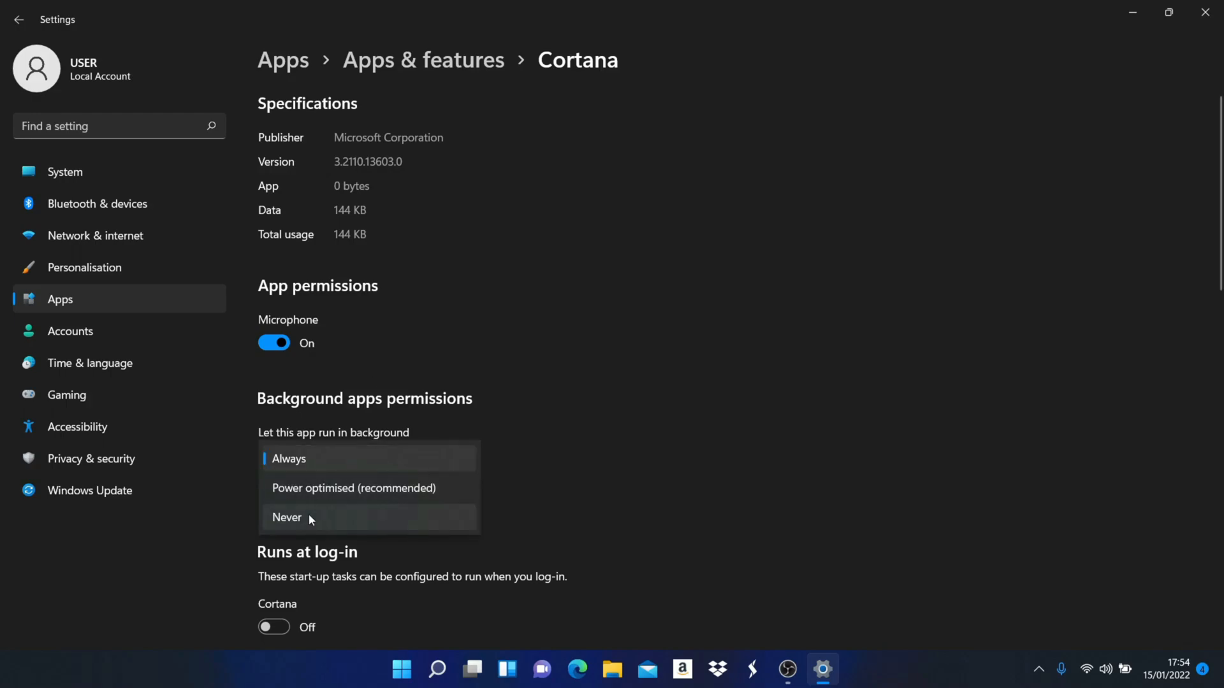
mouse_move(338, 484)
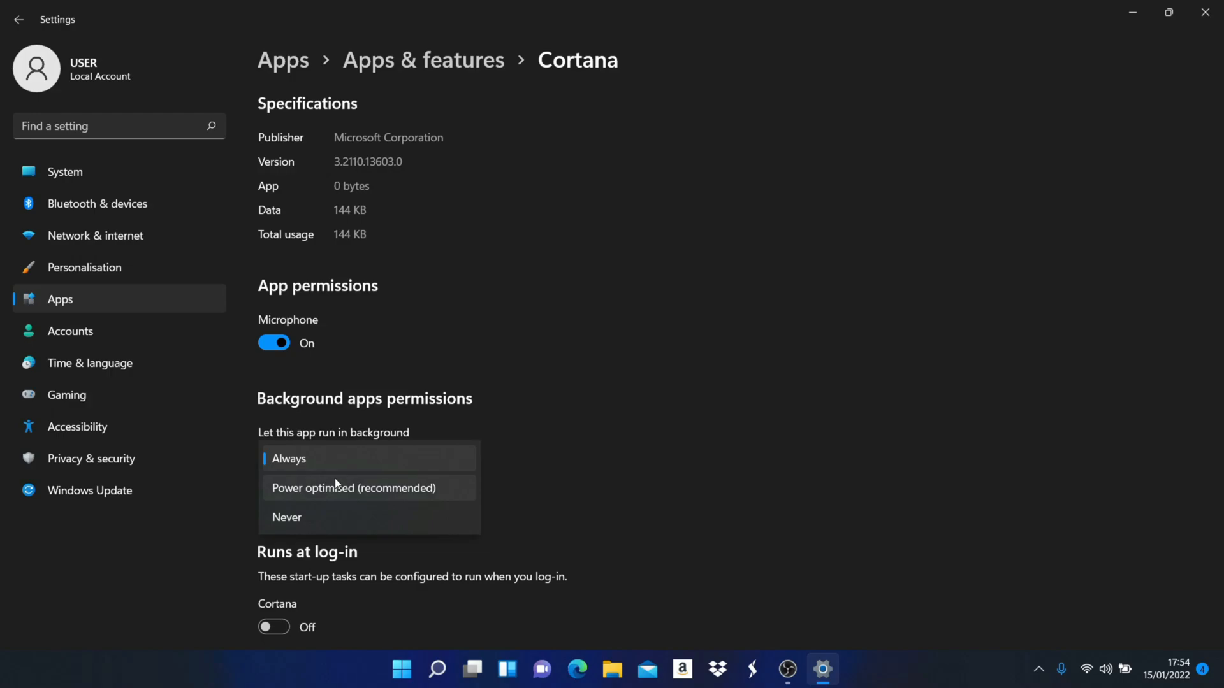
mouse_move(382, 505)
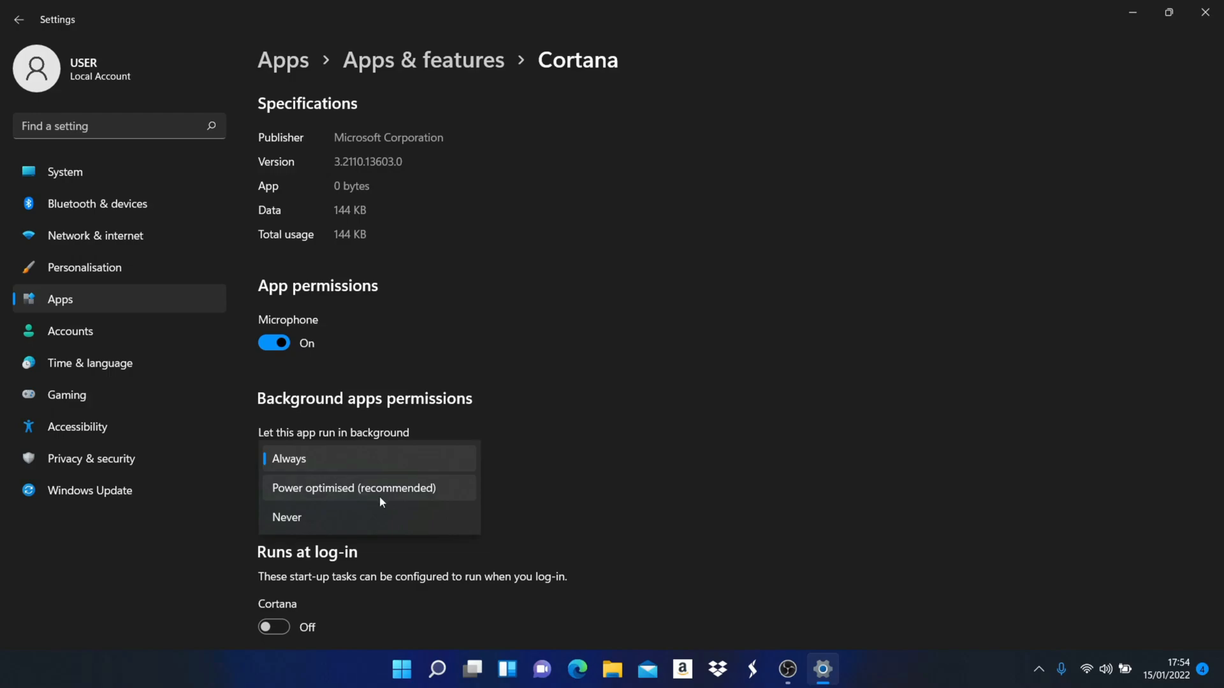
mouse_move(350, 494)
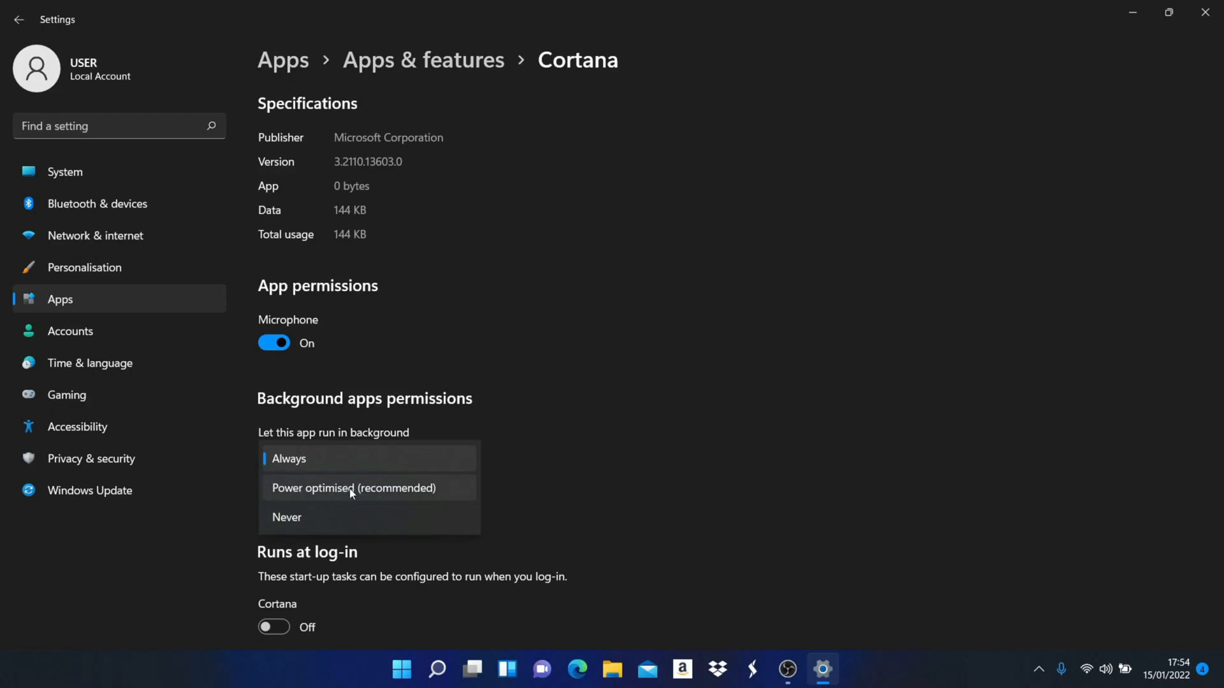
left_click(352, 488)
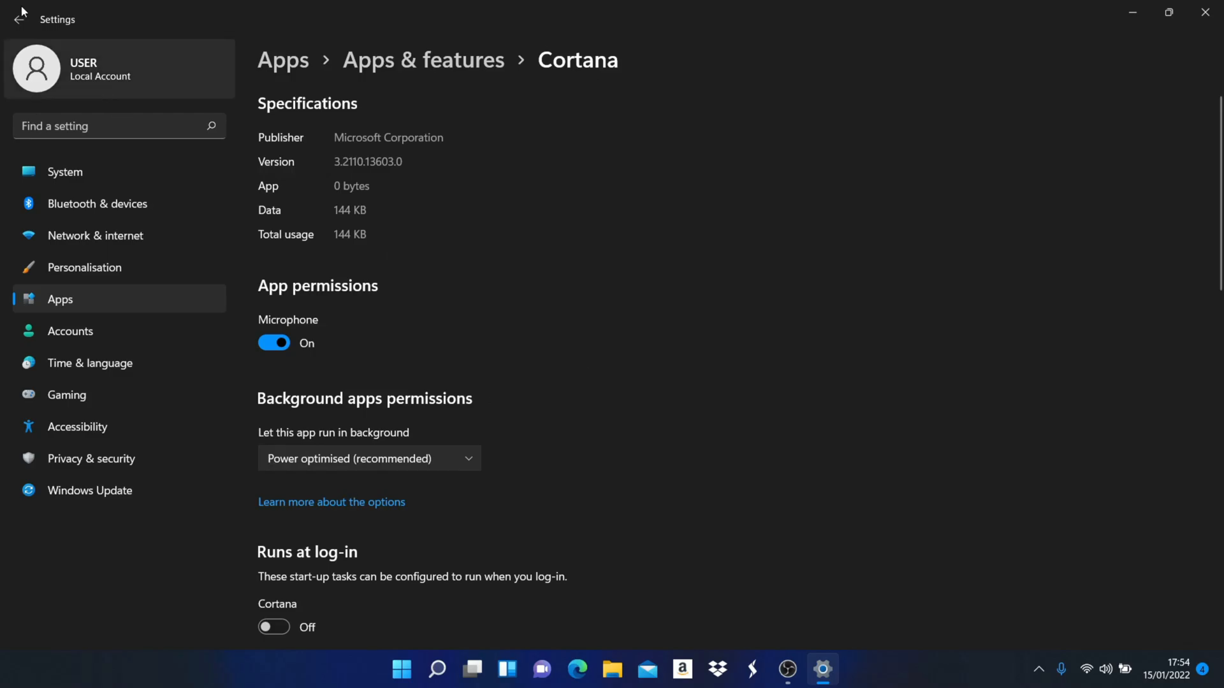
left_click(15, 20)
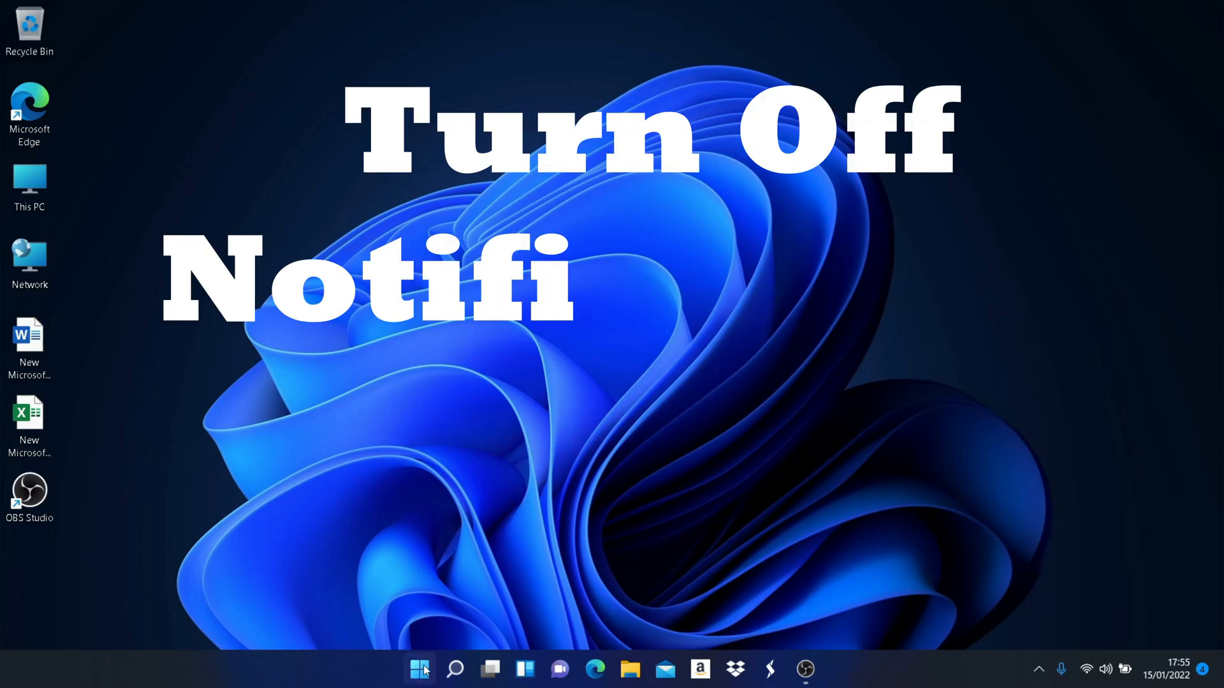
Go to Settings > System > Notifications and expand then collapse the extra options.
left_click(420, 668)
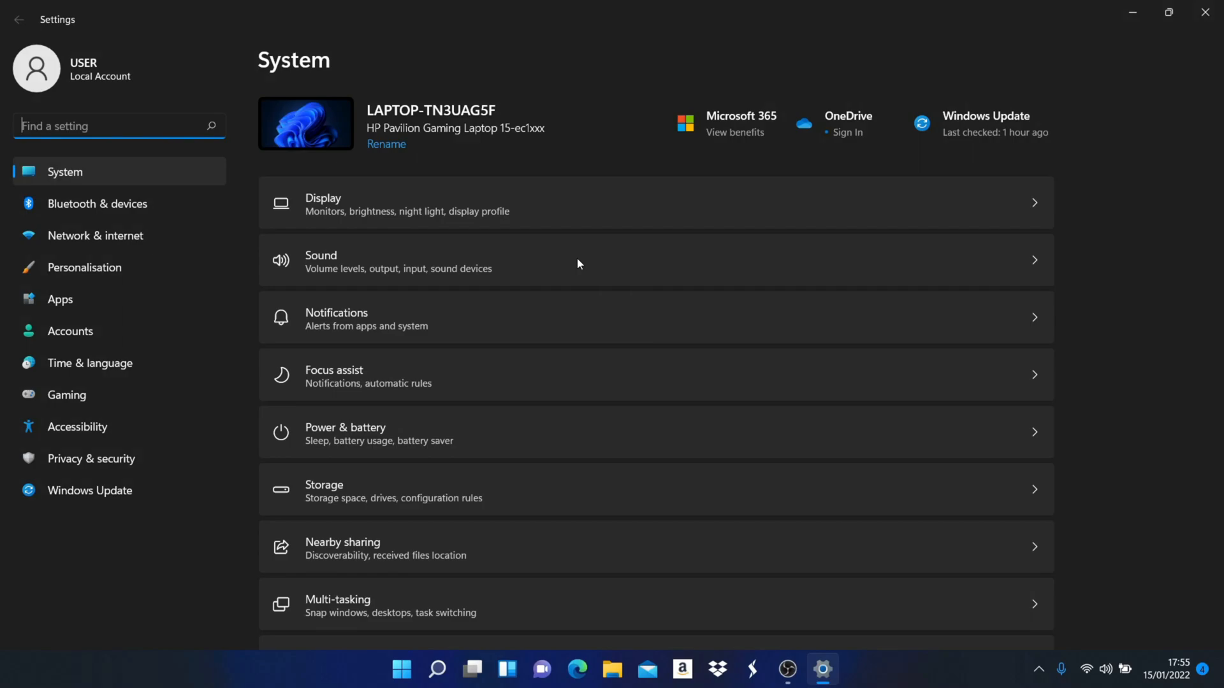
mouse_move(465, 314)
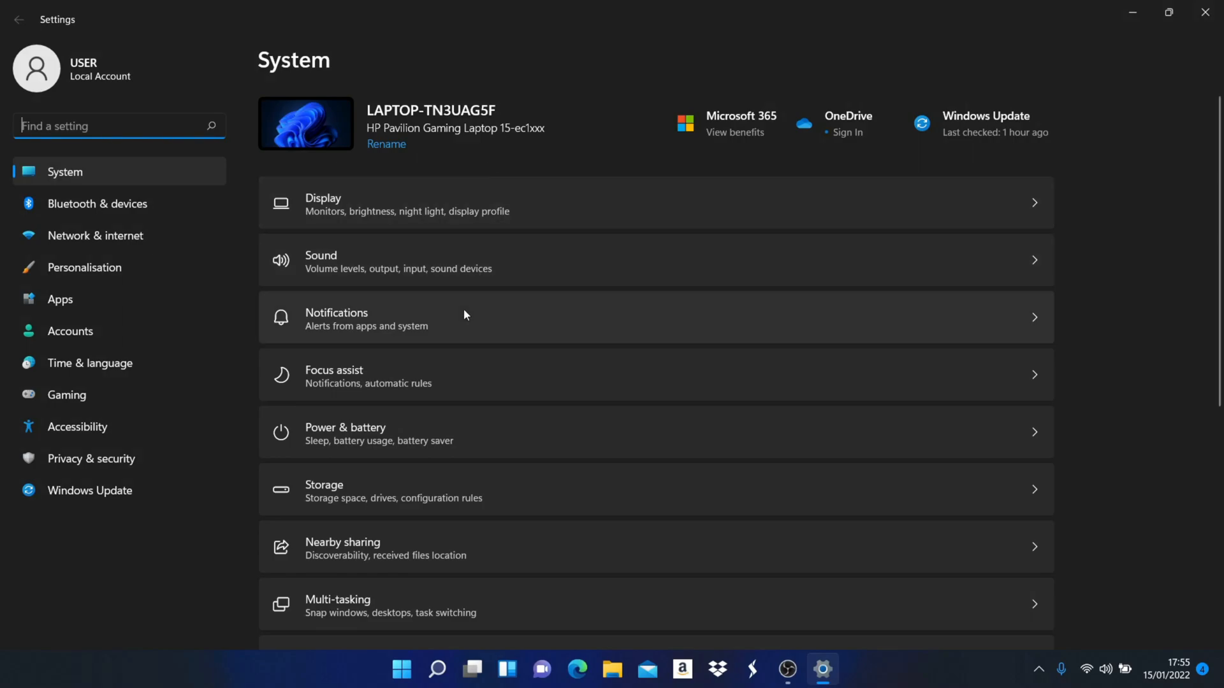
mouse_move(448, 382)
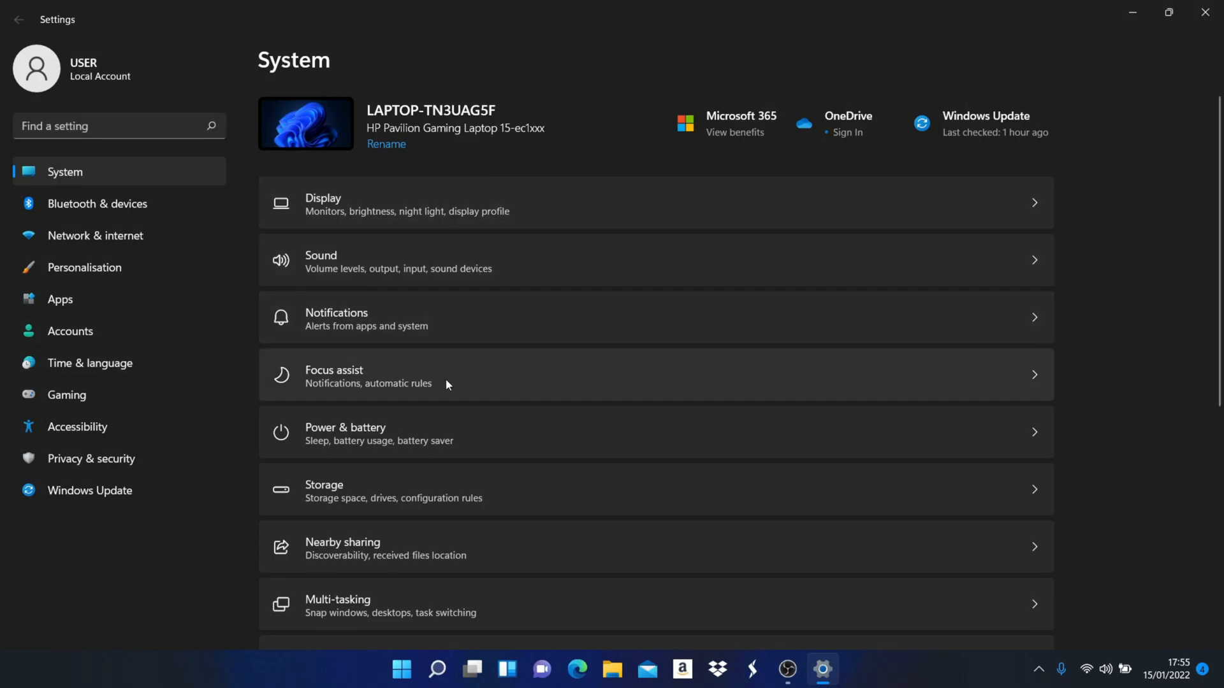
mouse_move(441, 385)
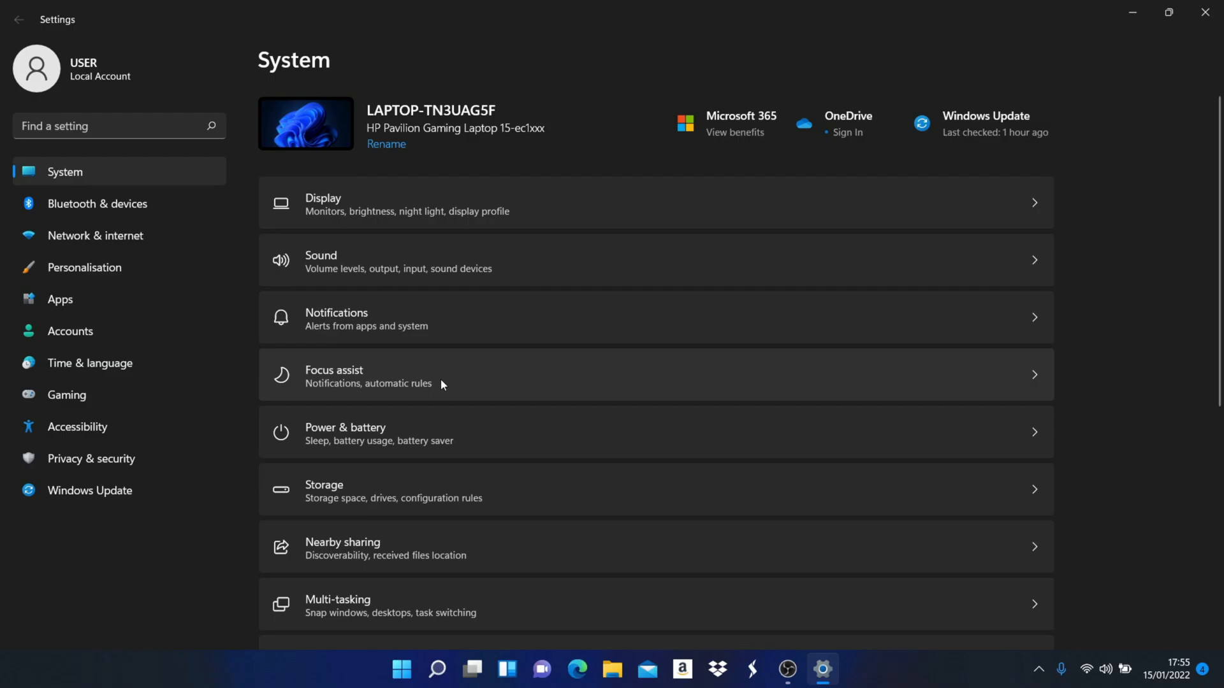
left_click(366, 319)
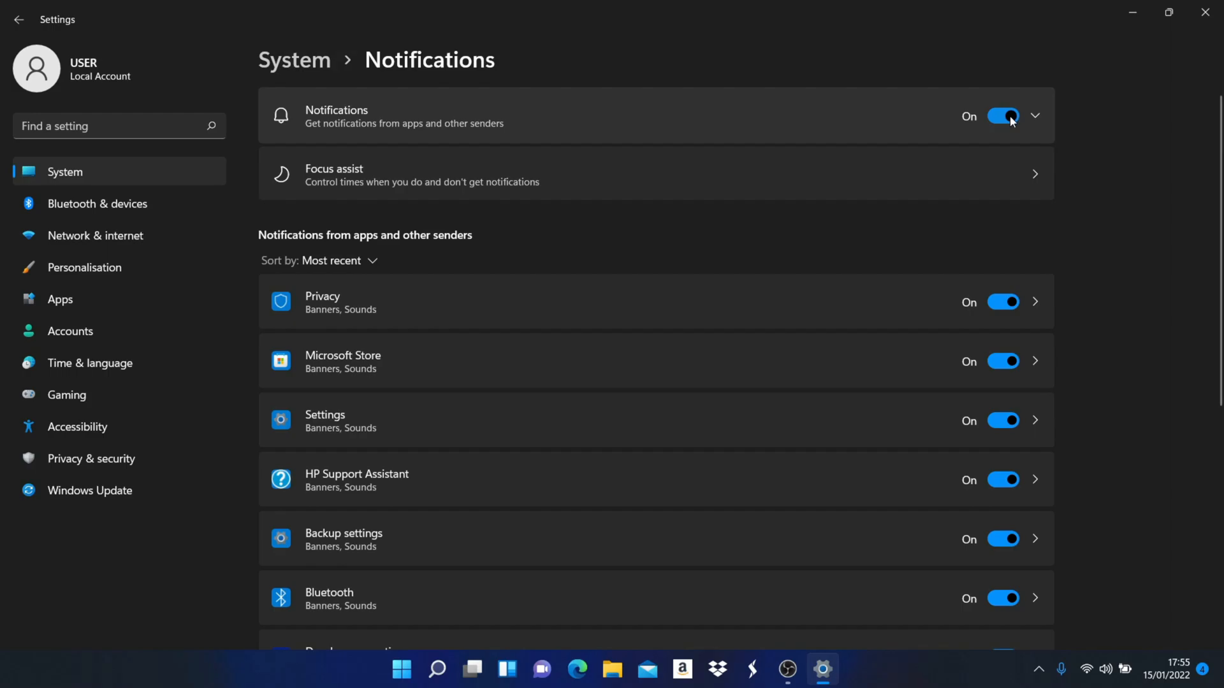
left_click(1035, 116)
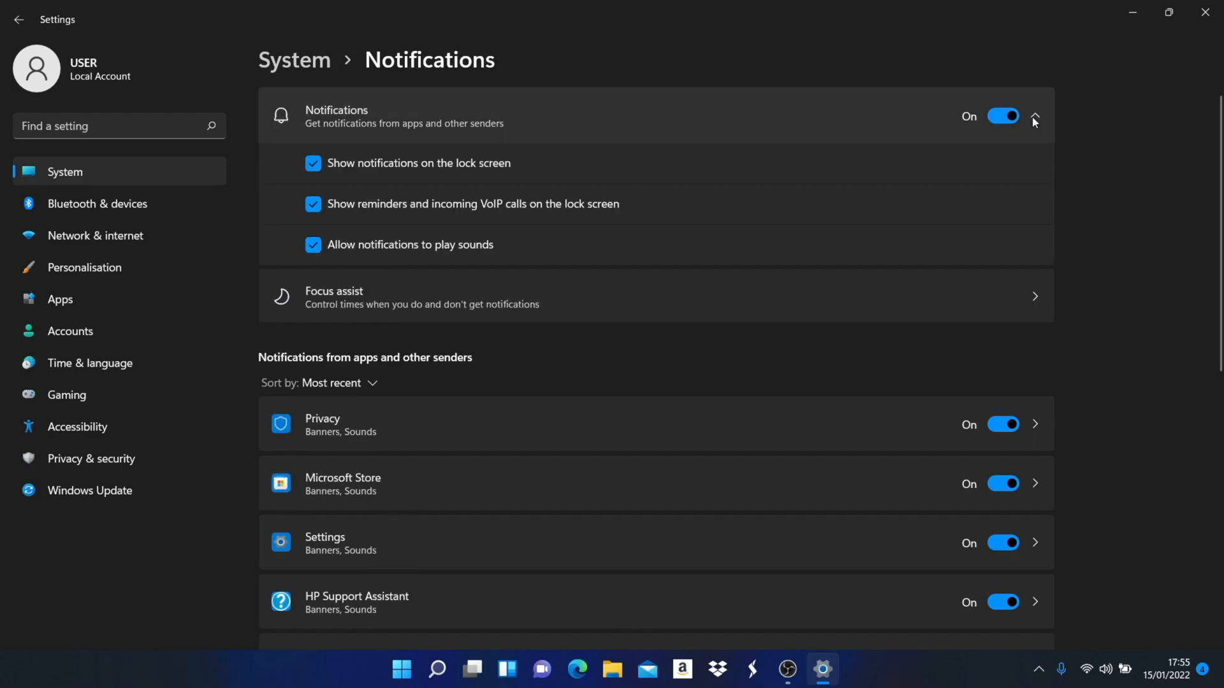
left_click(1035, 116)
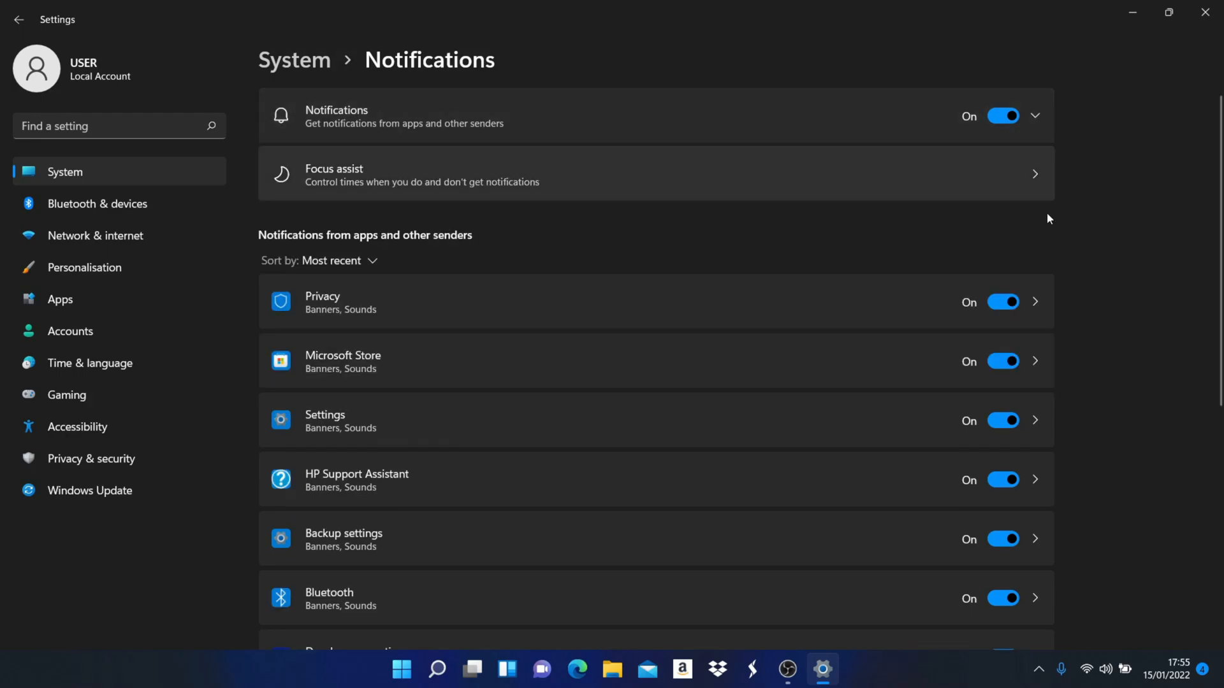
mouse_move(1011, 139)
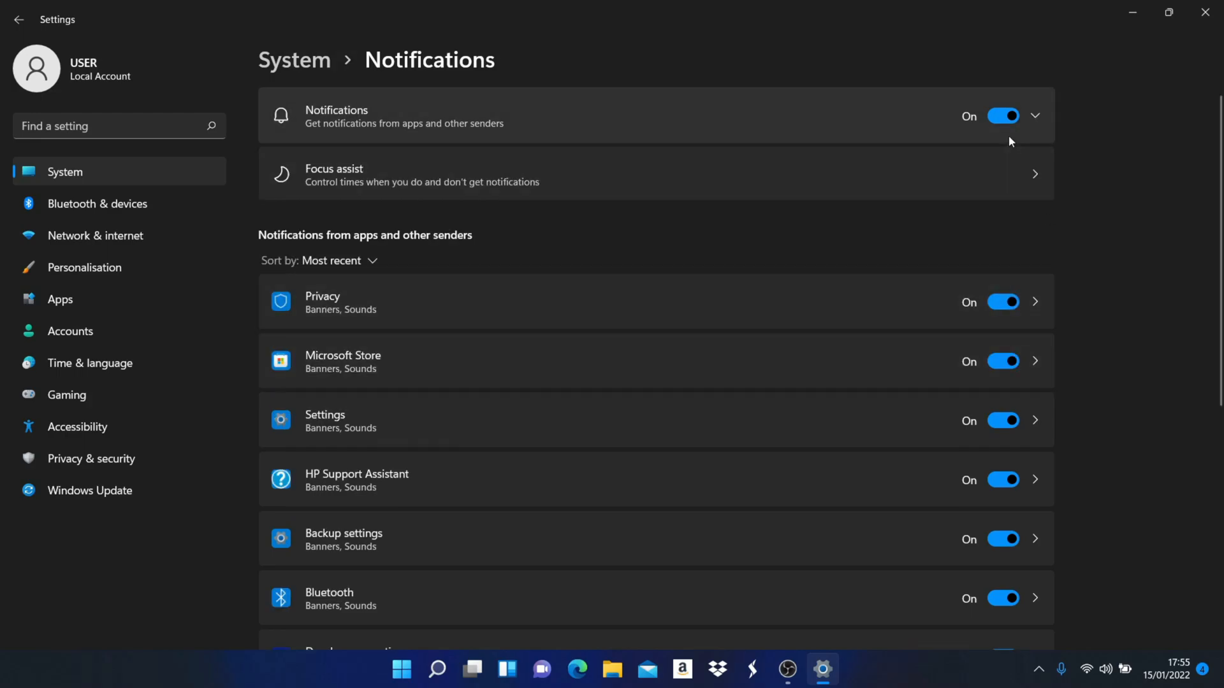
Scroll through the list of apps allowed to send notifications.
scroll("down", 3)
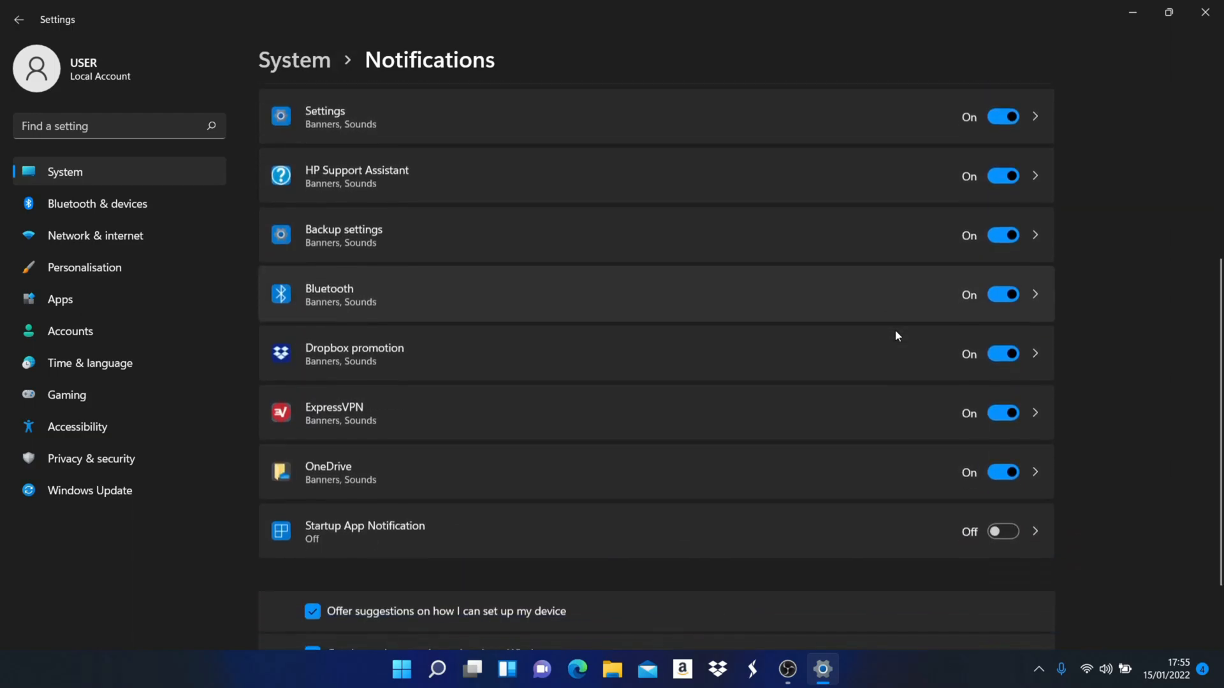
scroll("up", 3)
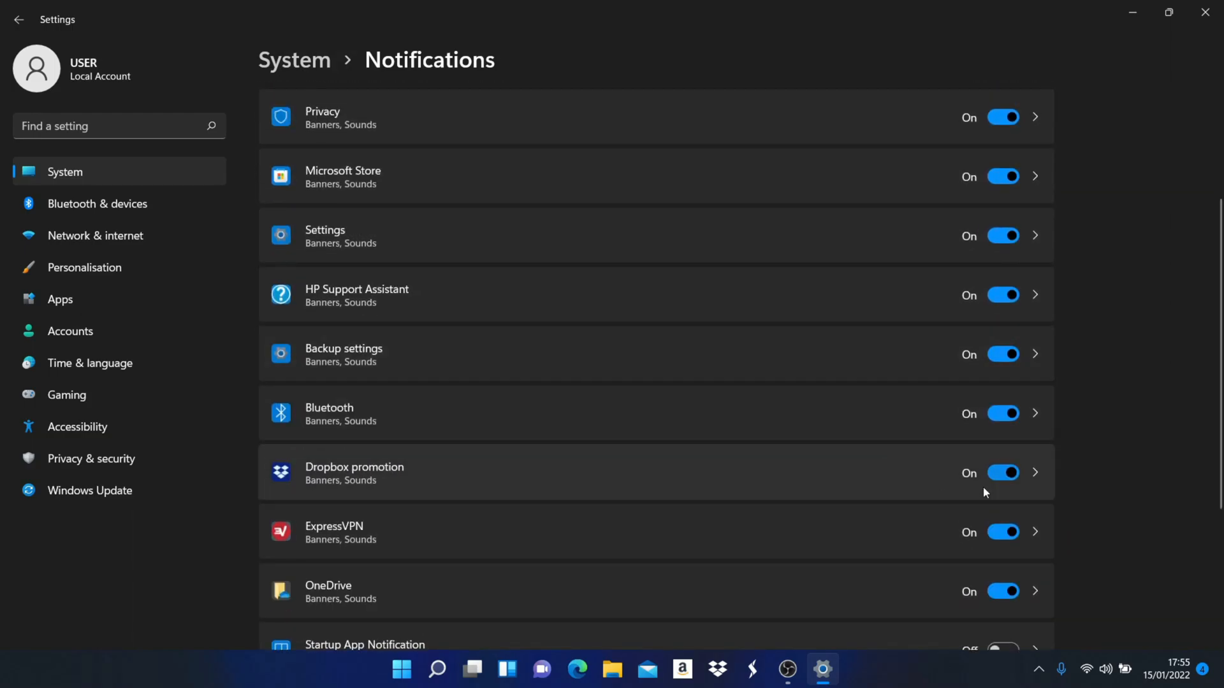
scroll("down", 3)
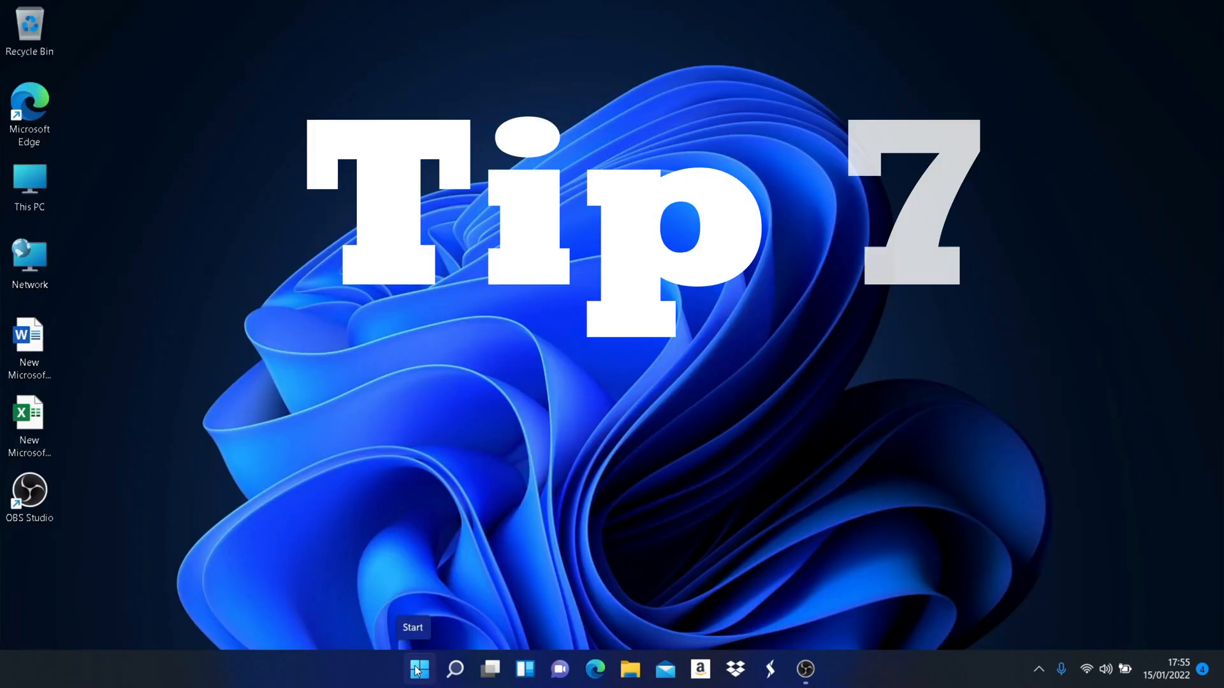
Install the pending updates from Windows Update, the .NET cumulative update starting at 0%, then close Settings.
left_click(418, 668)
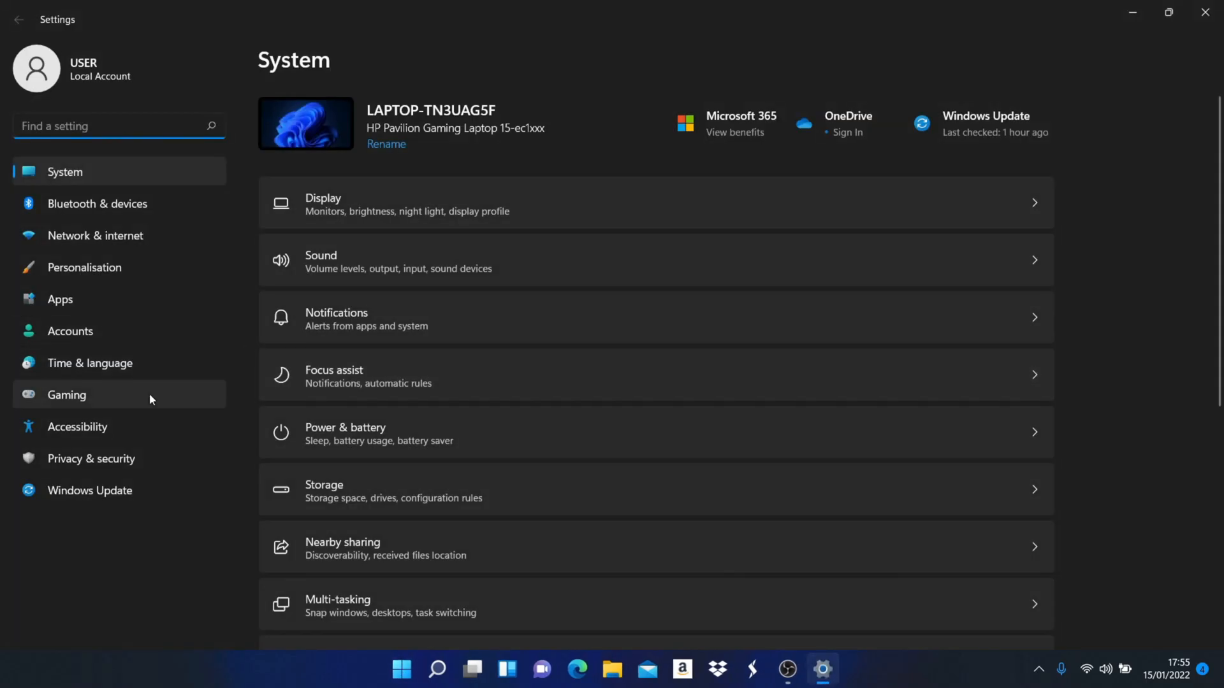
left_click(89, 489)
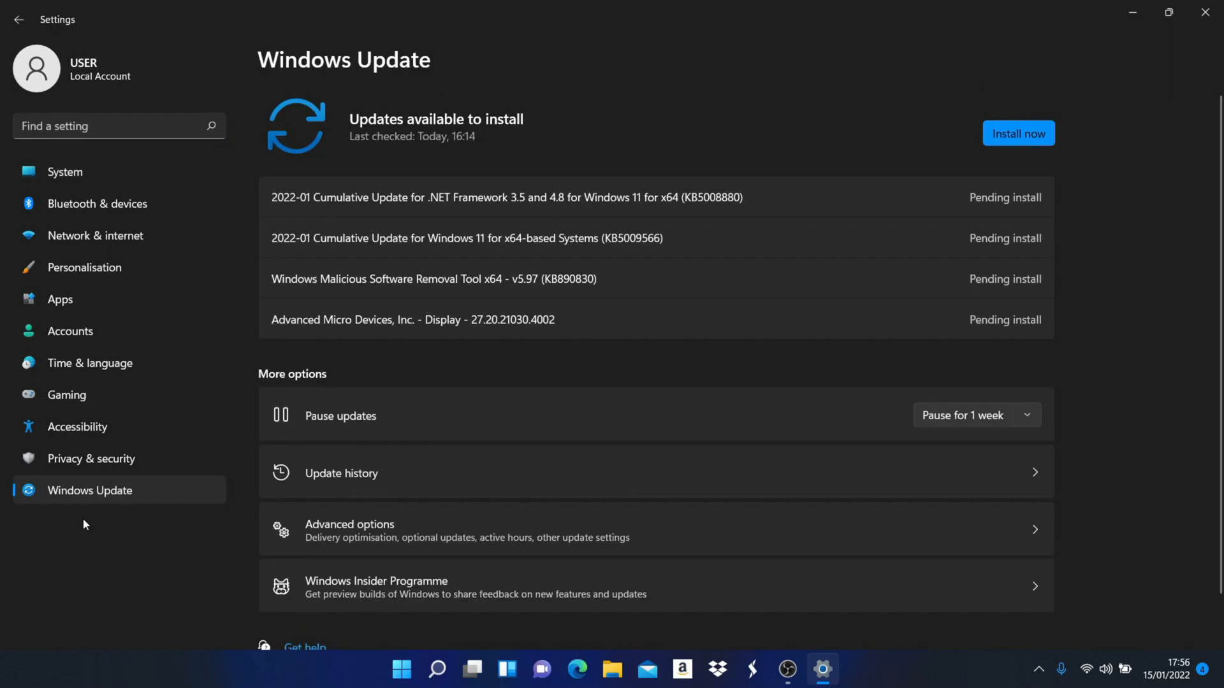
mouse_move(323, 196)
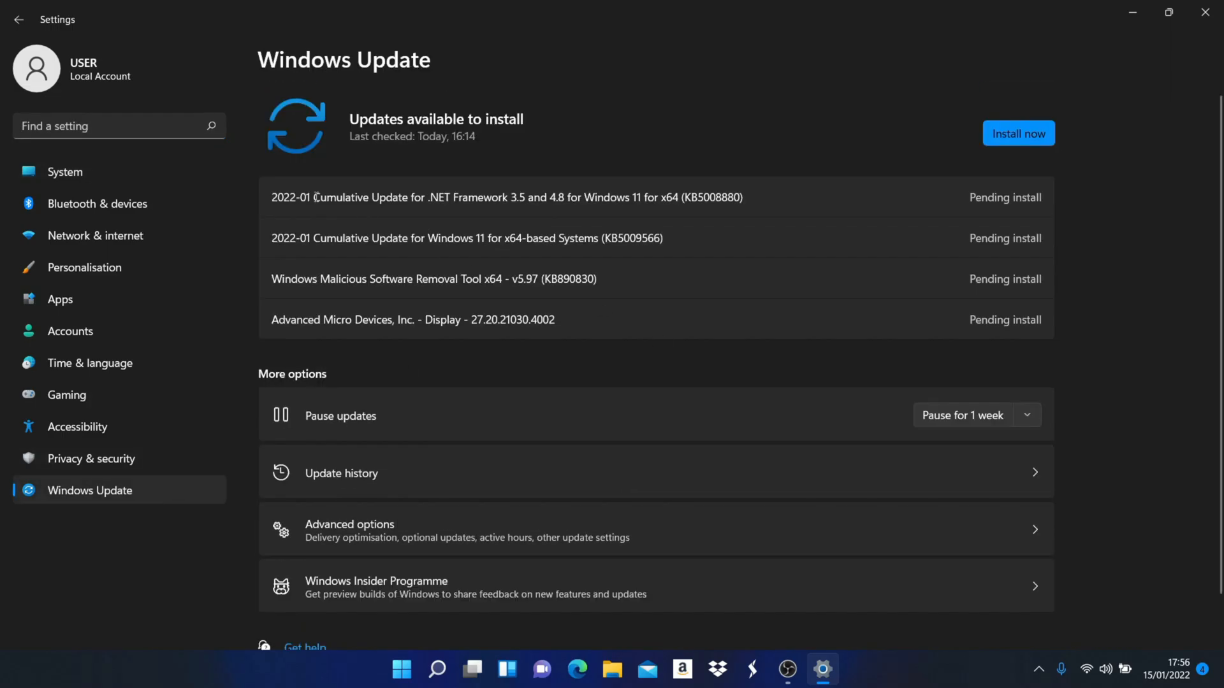
double_click(719, 196)
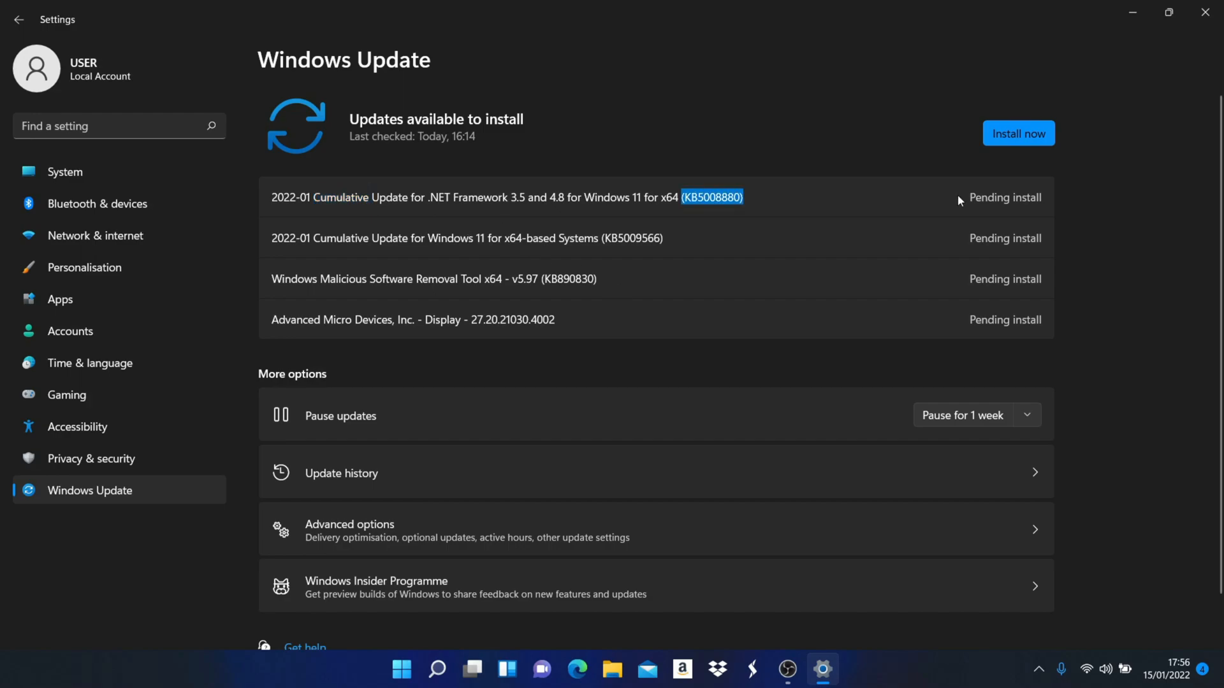
mouse_move(882, 201)
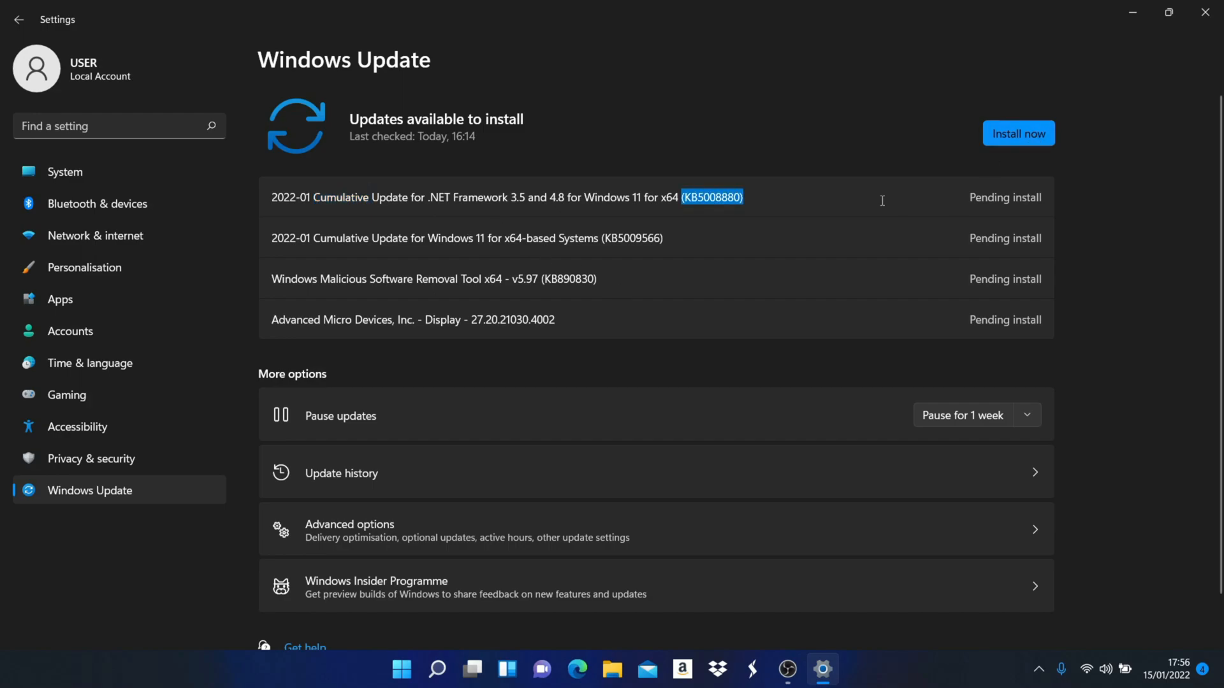
left_click(1018, 134)
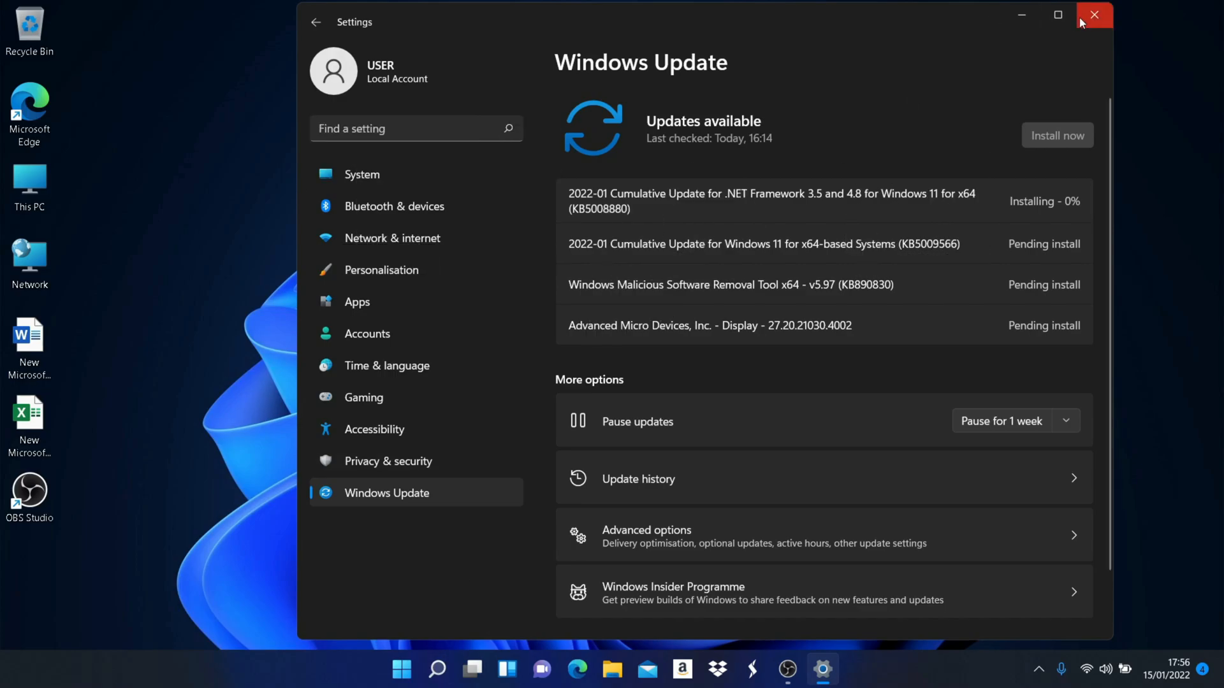
left_click(1097, 15)
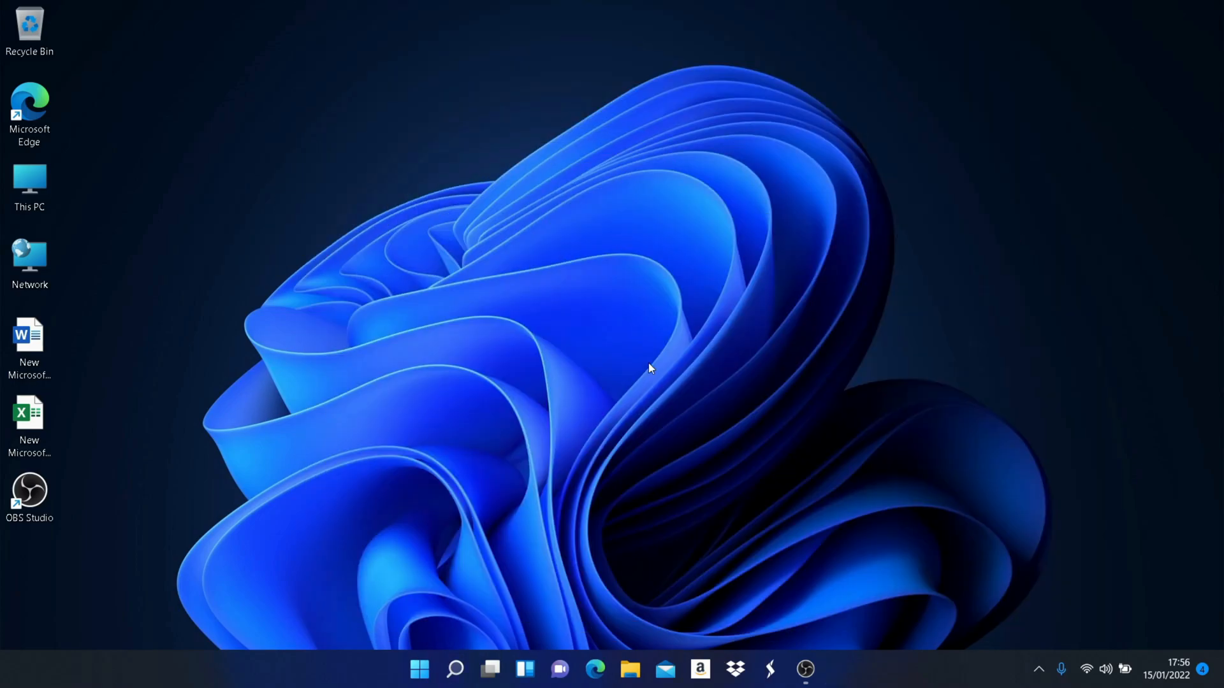
mouse_move(663, 512)
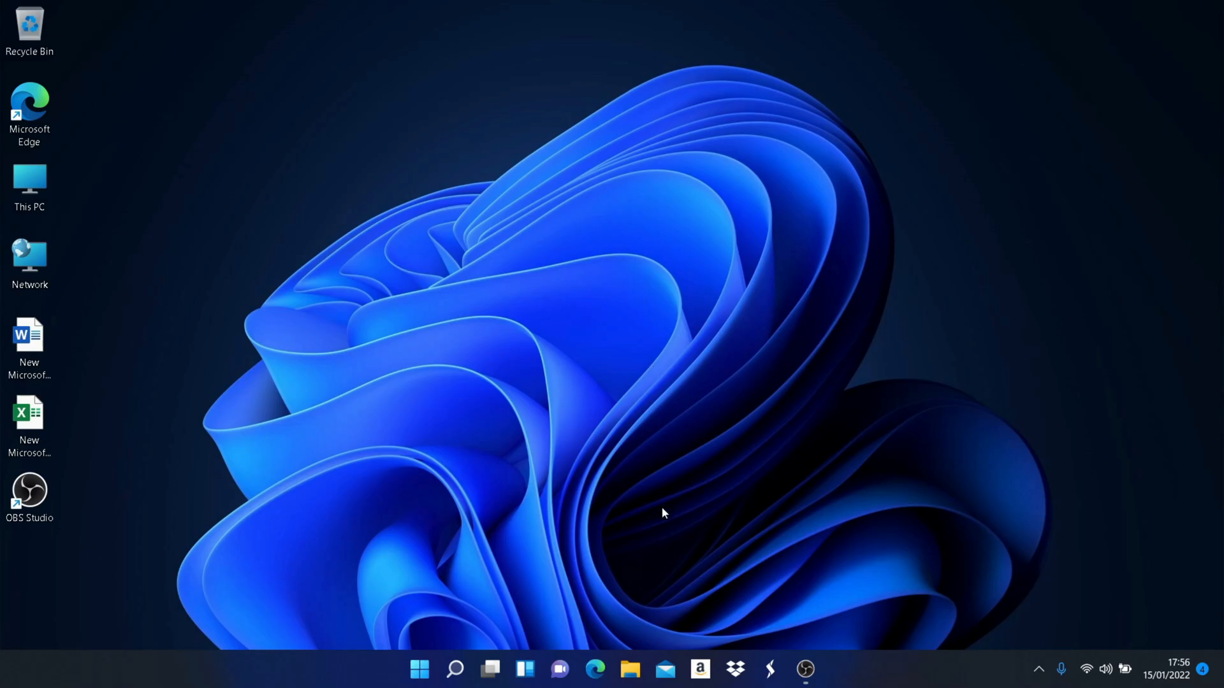
Launch Optimise Drives via Run with dfrgui, listing both drives with status OK.
left_click(455, 669)
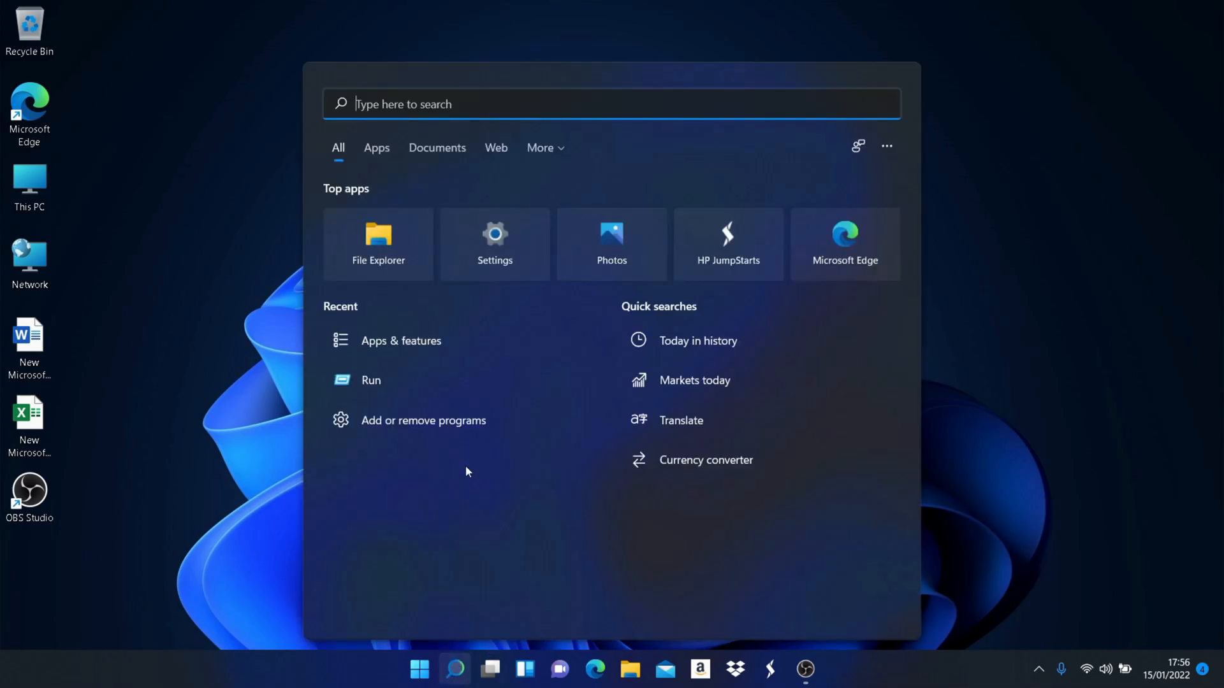
mouse_move(451, 515)
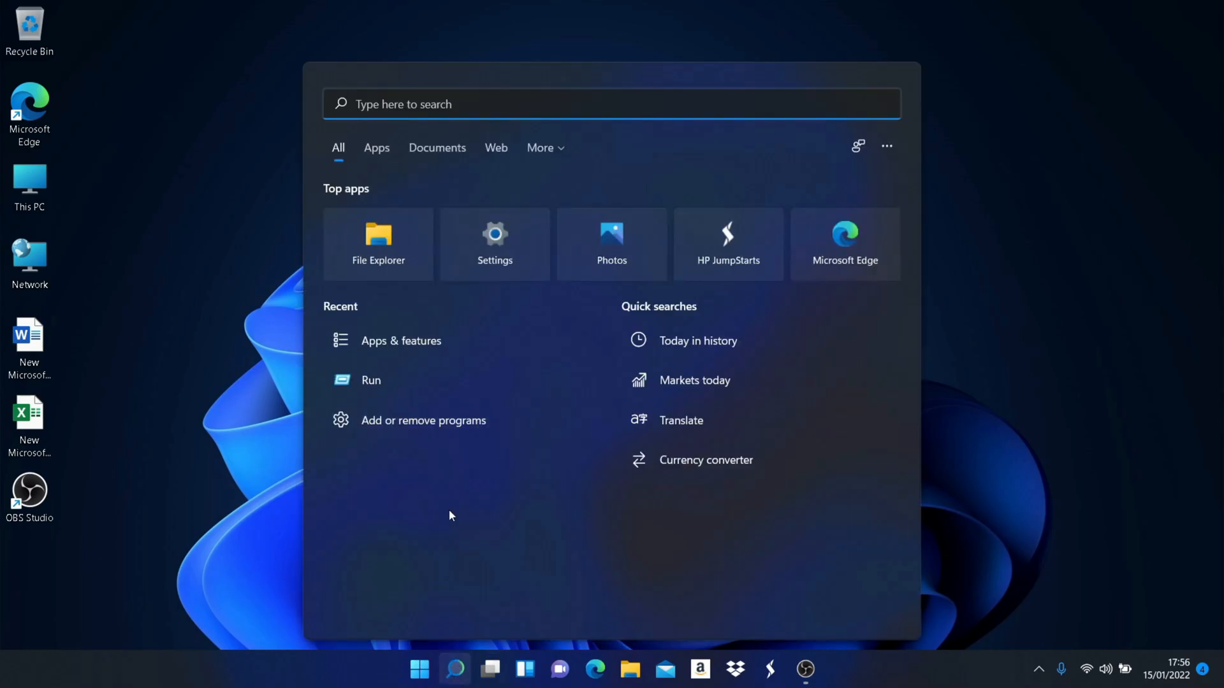
type("run")
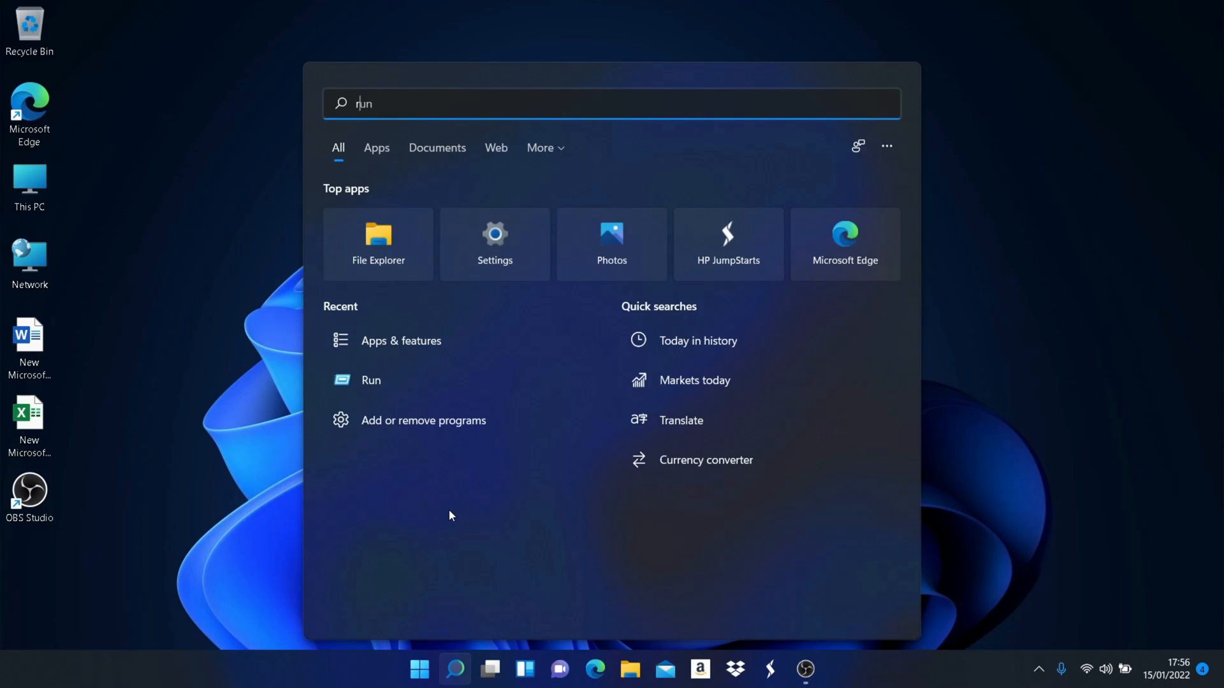
left_click(371, 380)
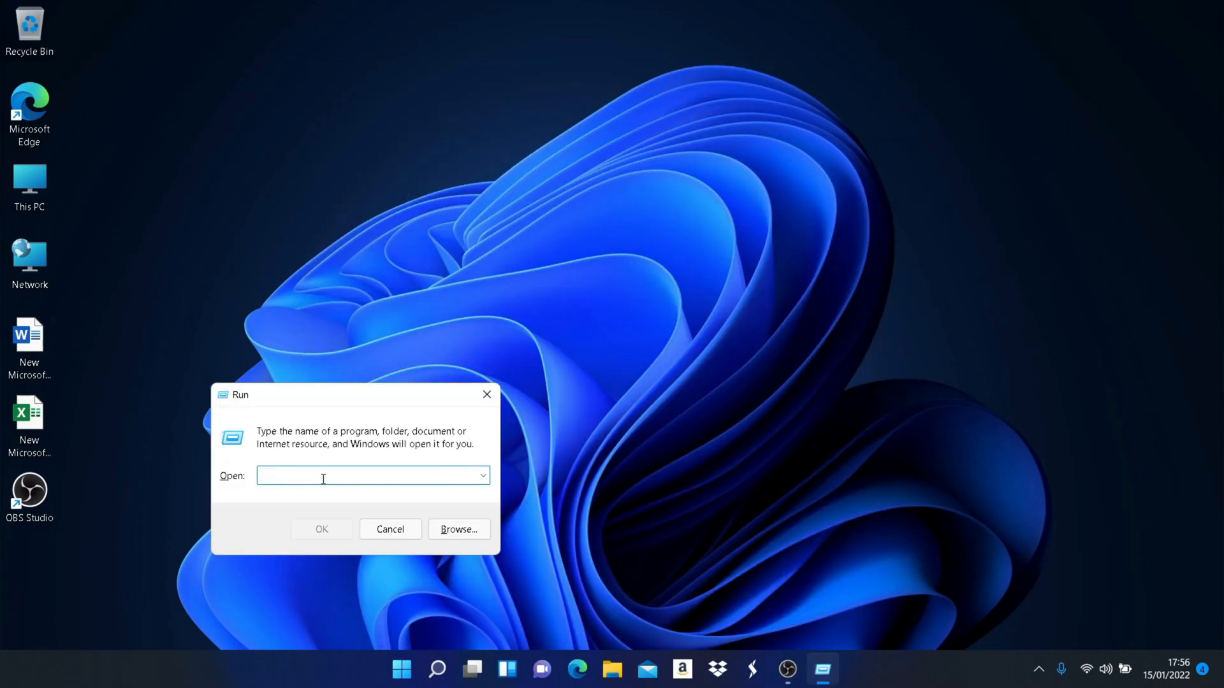
type("dfrgui")
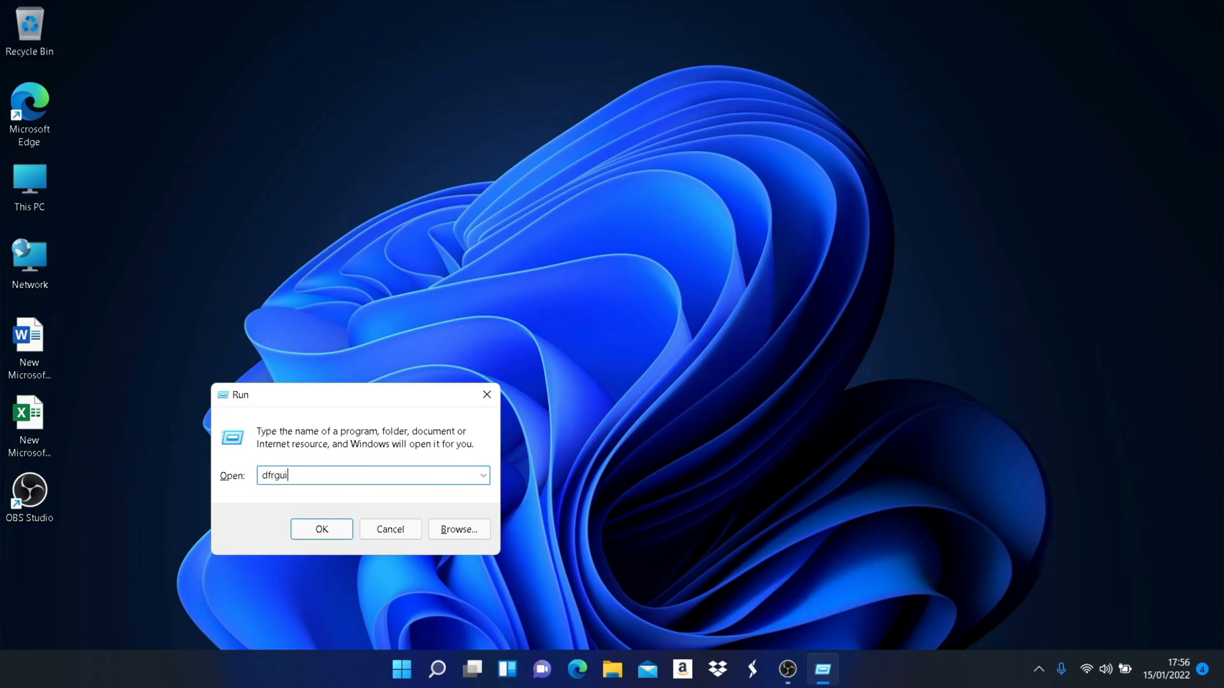
left_click(321, 529)
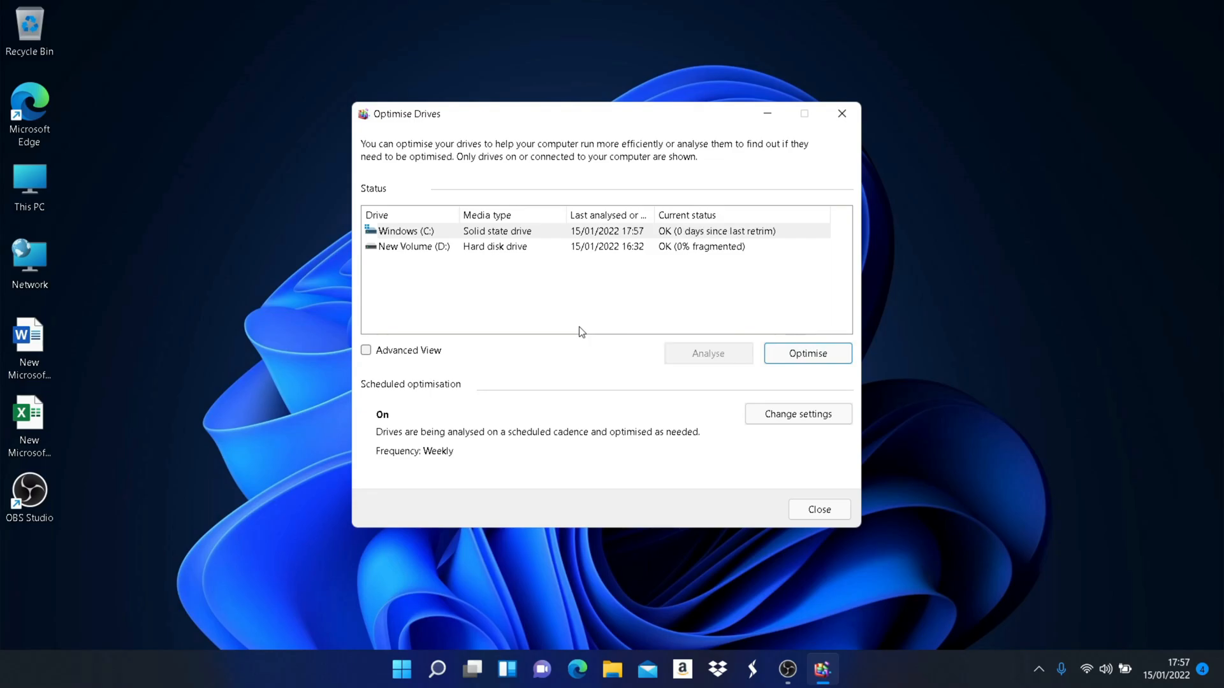
left_click(399, 668)
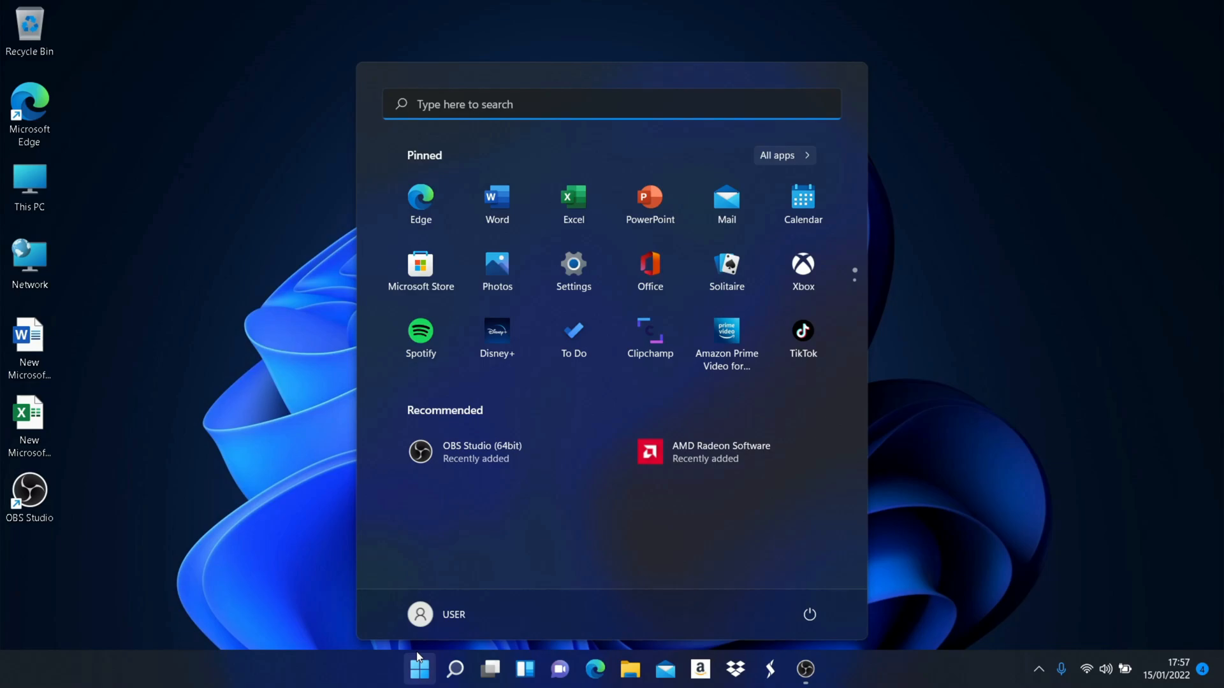
mouse_move(127, 346)
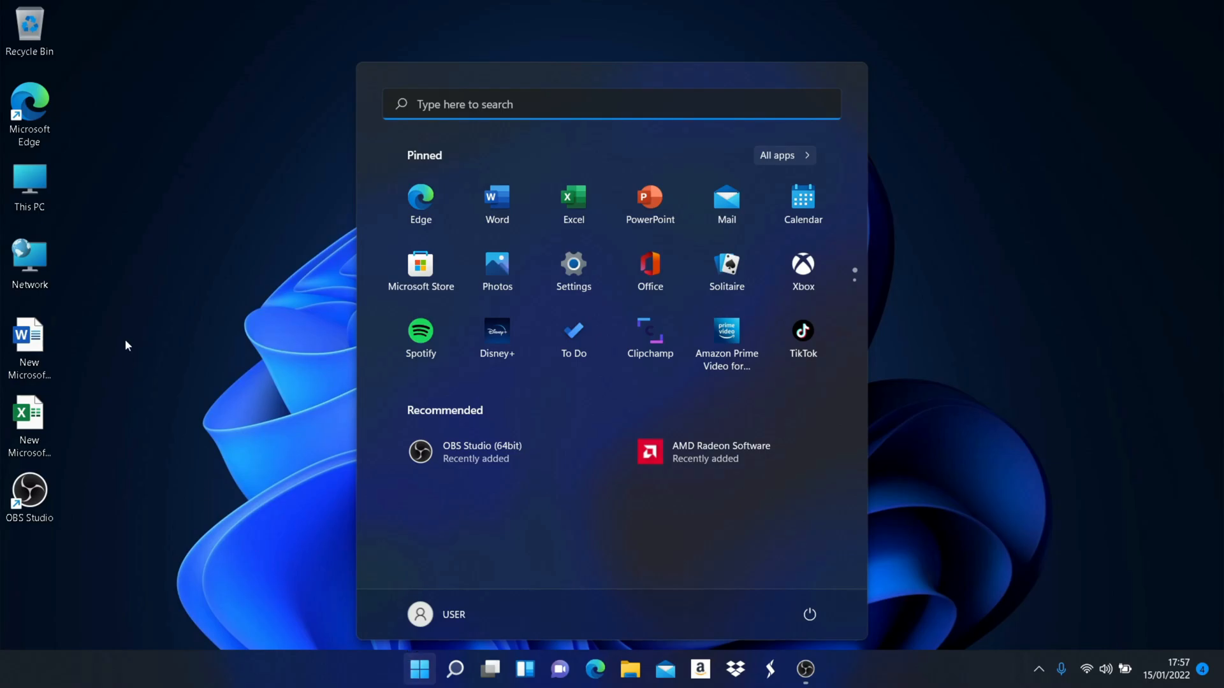